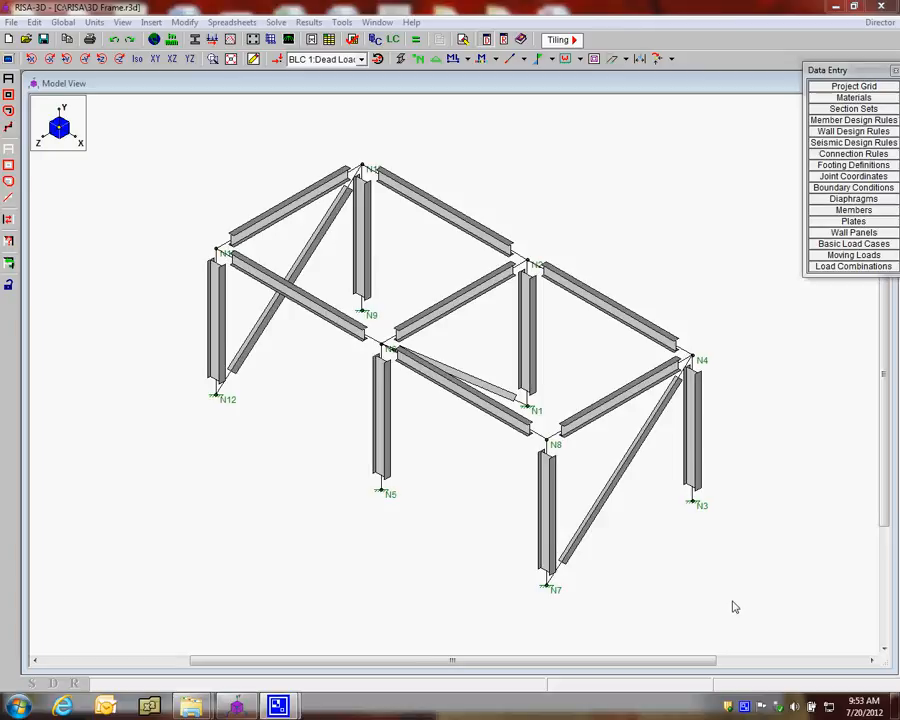
pyautogui.moveTo(630, 608)
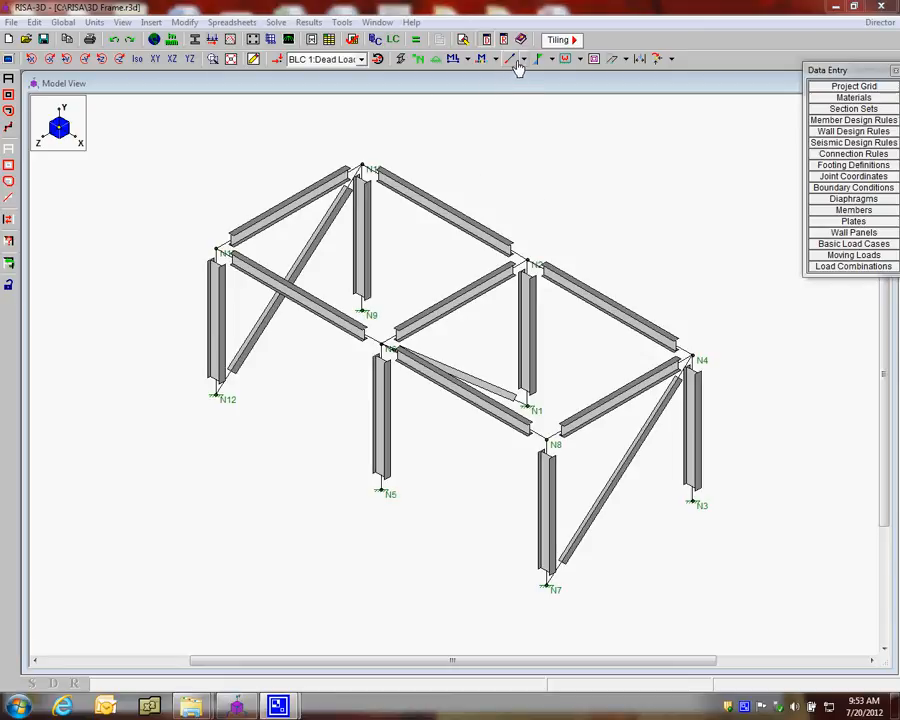
# Step: Show each member's connection design rule and display the Connection Rules spreadsheet
pyautogui.click(520, 60)
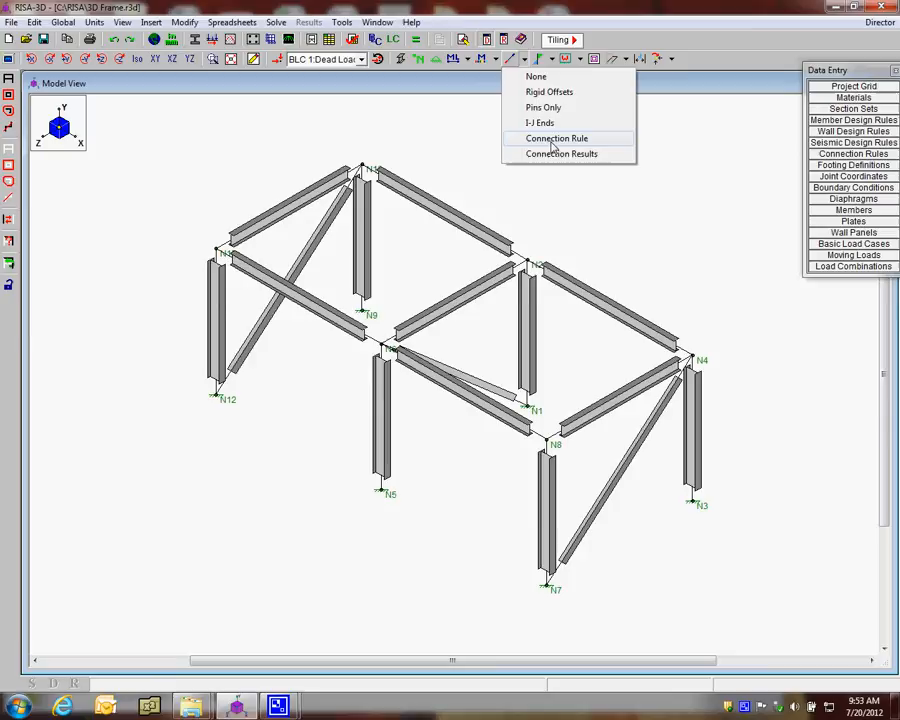
pyautogui.click(556, 138)
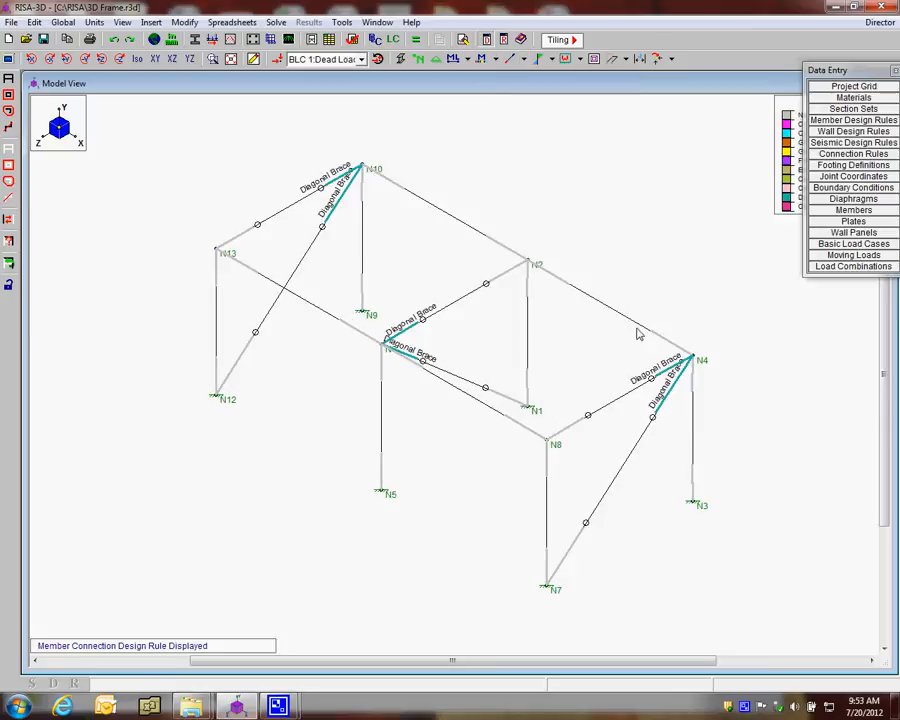
pyautogui.moveTo(660, 404)
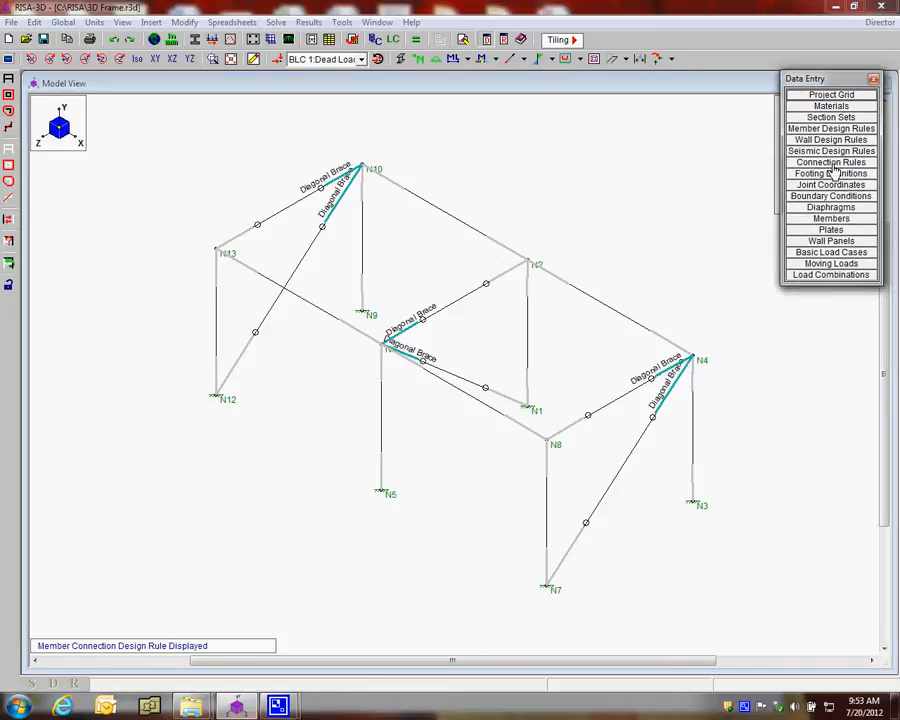
pyautogui.click(830, 162)
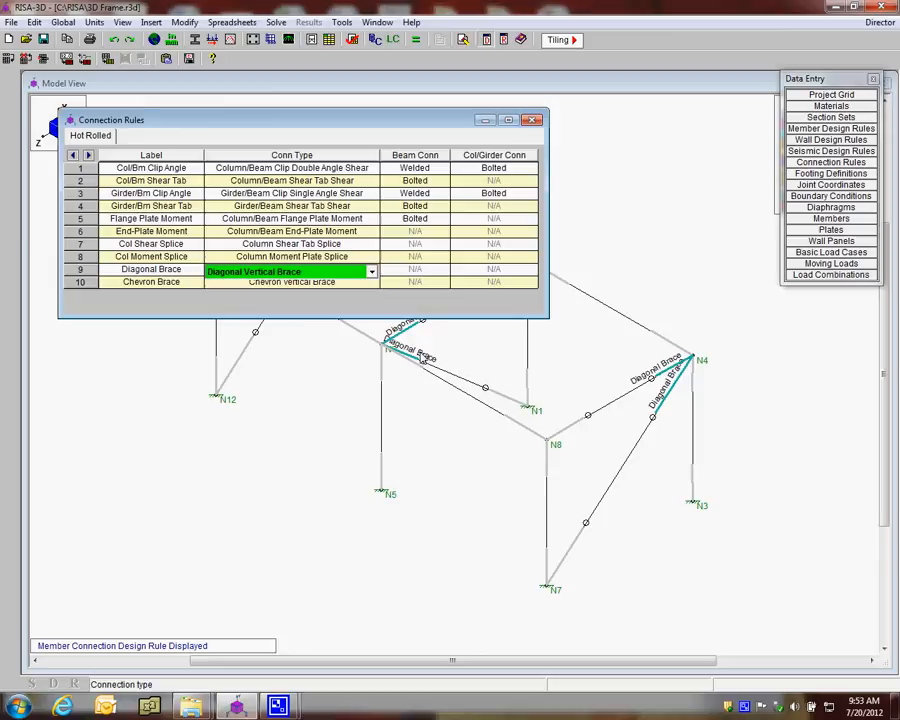
# Step: Solve the frame for the single combination ASCE ASD 1 and dismiss the joint reactions table
pyautogui.click(532, 120)
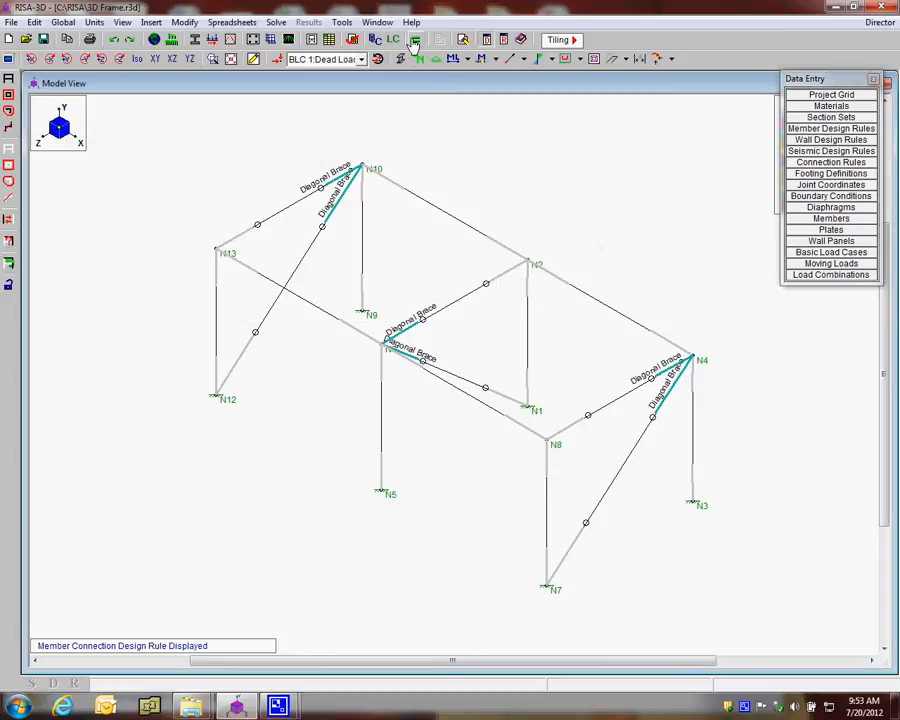
pyautogui.click(414, 40)
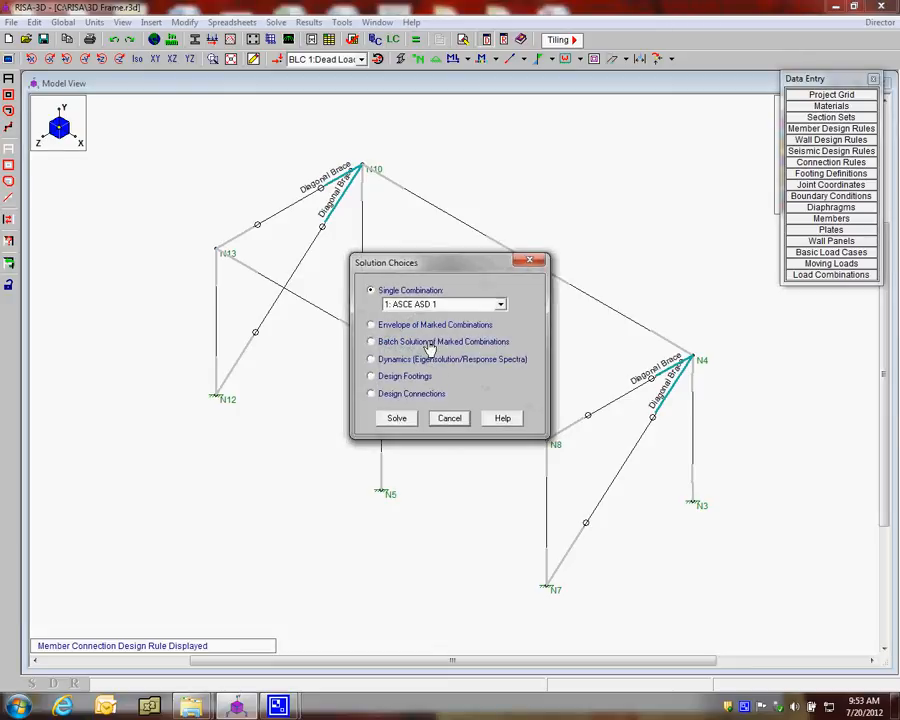
pyautogui.click(396, 418)
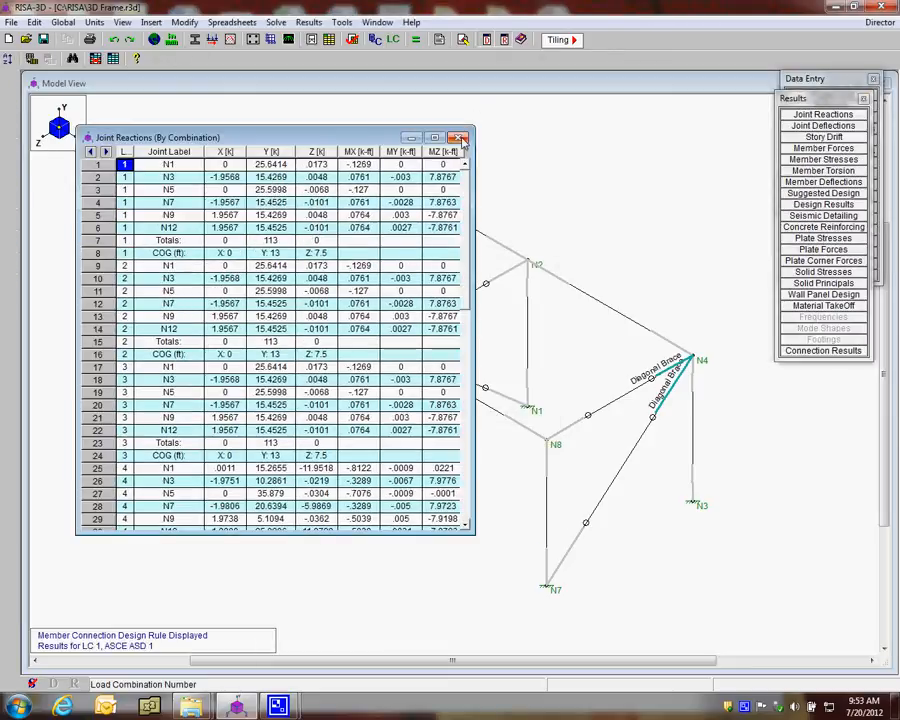
pyautogui.click(460, 136)
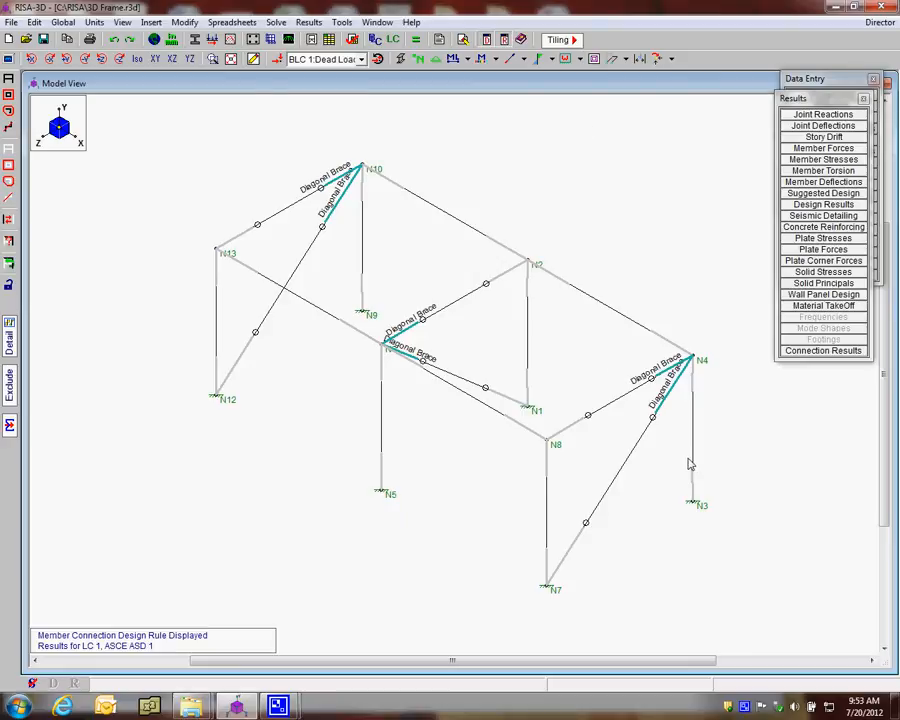
pyautogui.moveTo(716, 464)
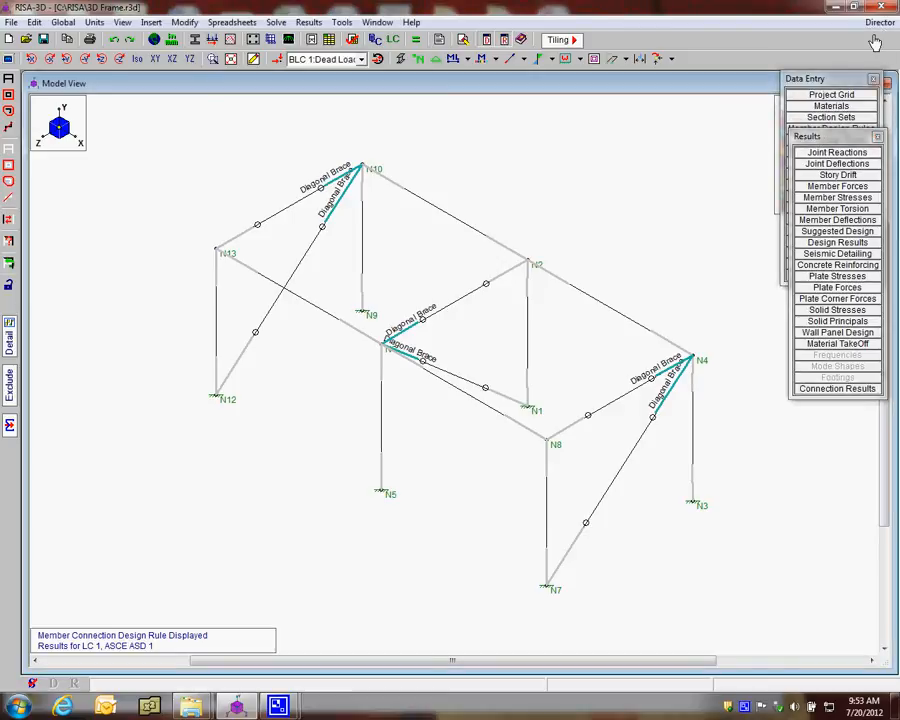
pyautogui.click(880, 22)
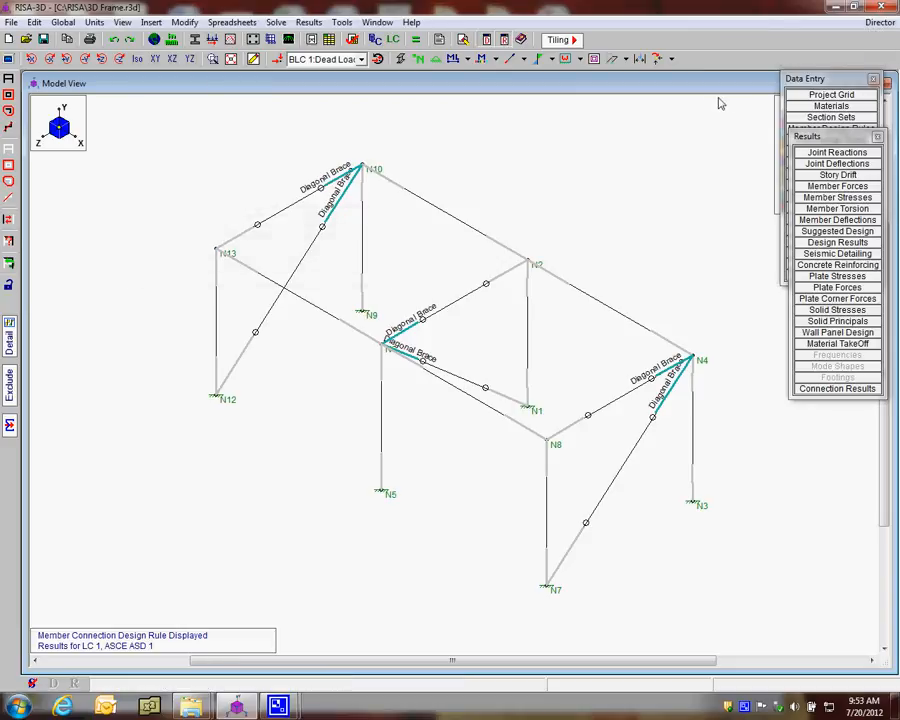
pyautogui.moveTo(644, 204)
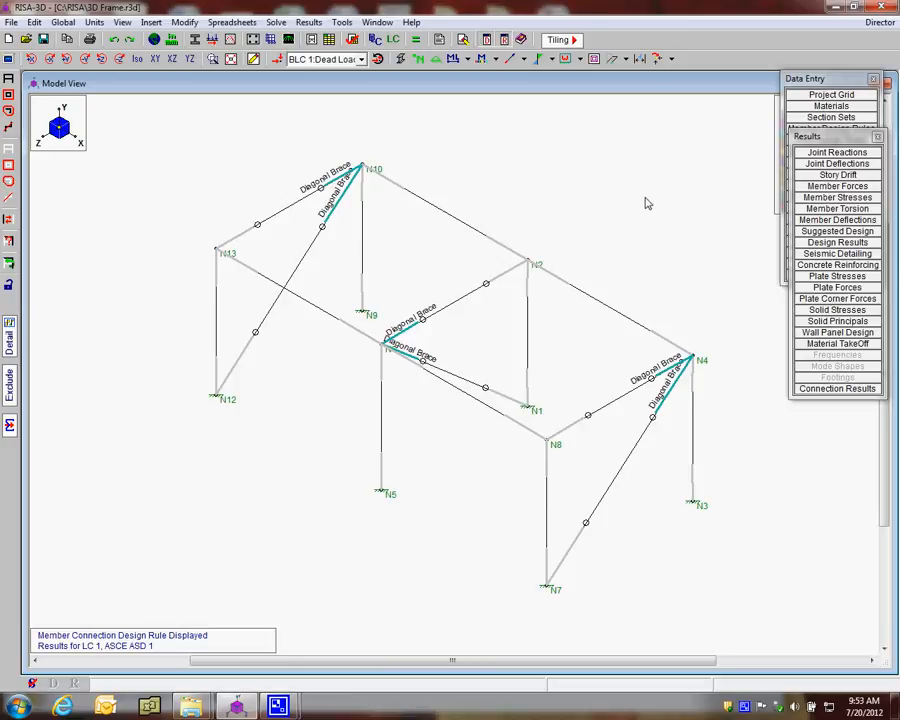
# Step: Send the connections to RISAConnection and browse the Diagonal Brace (Lateral) (Web) group's M12 J, M16 J, M8 J
pyautogui.click(836, 388)
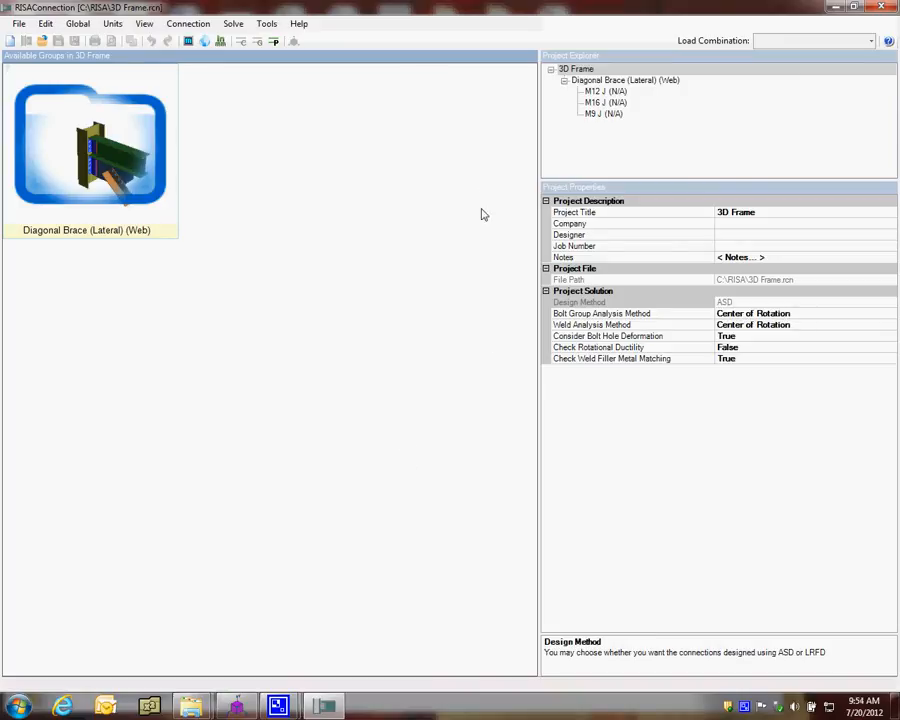
pyautogui.moveTo(156, 180)
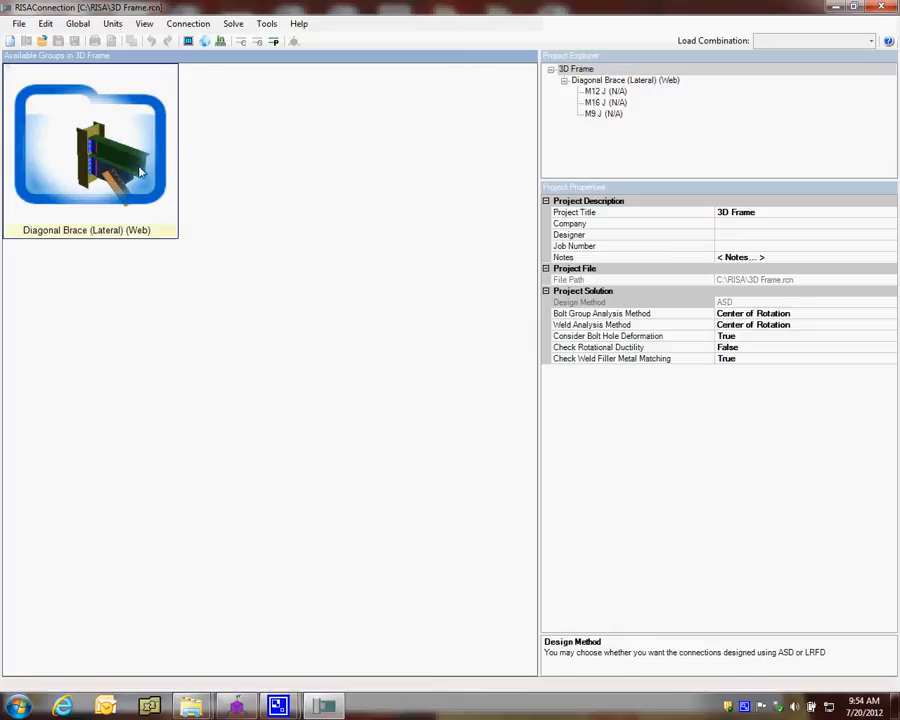
pyautogui.doubleClick(88, 144)
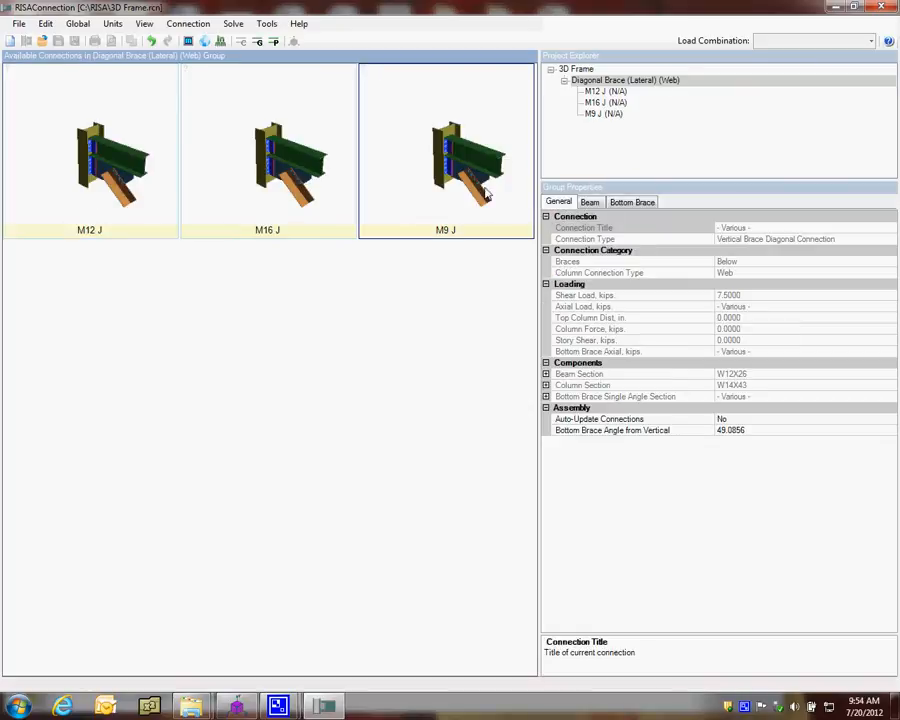
pyautogui.click(88, 150)
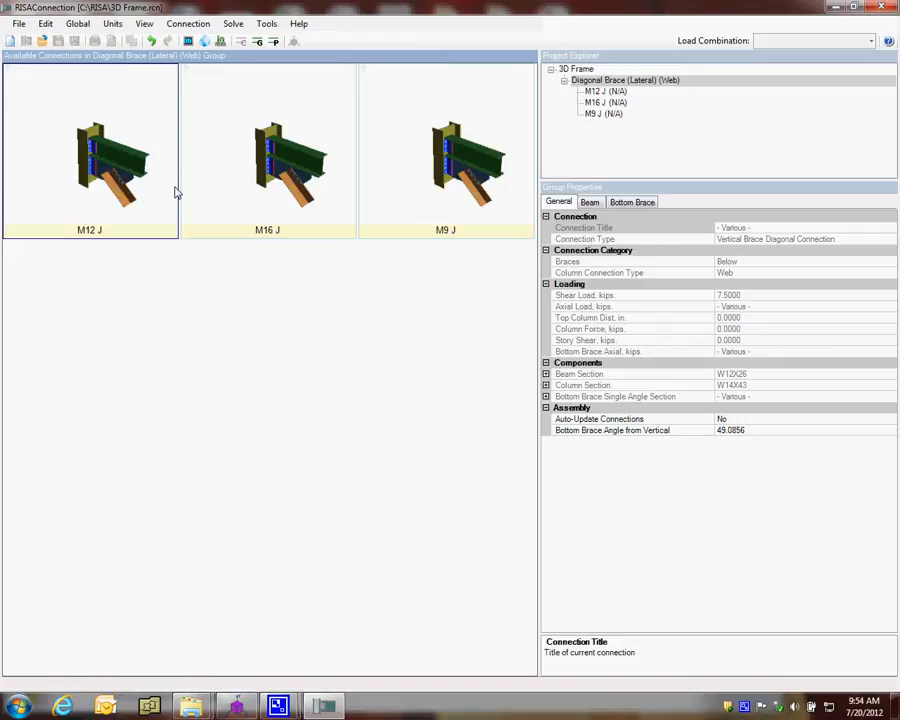
pyautogui.click(268, 150)
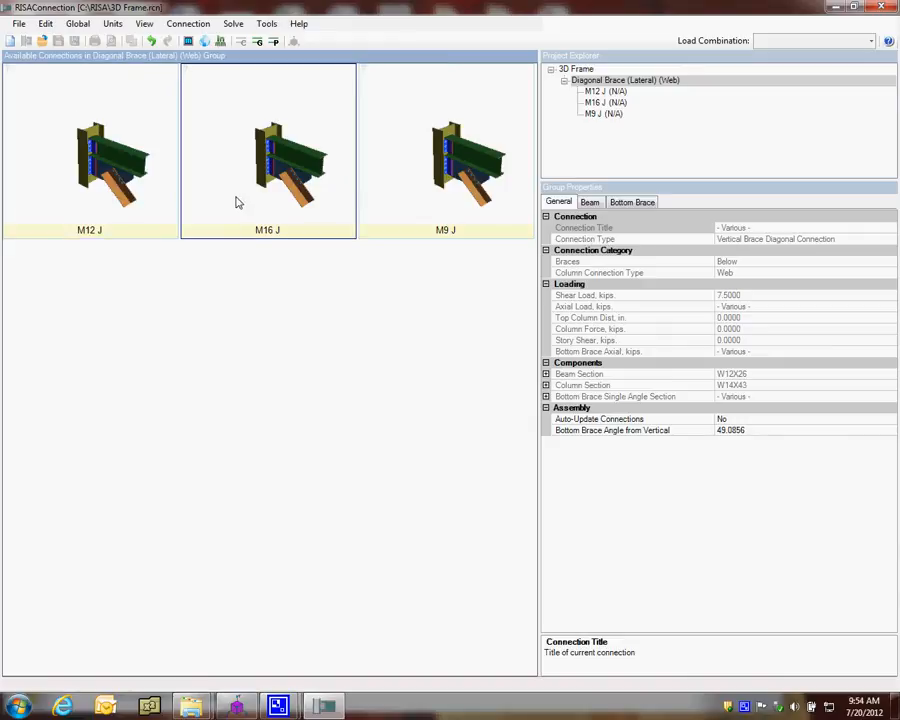
pyautogui.click(444, 150)
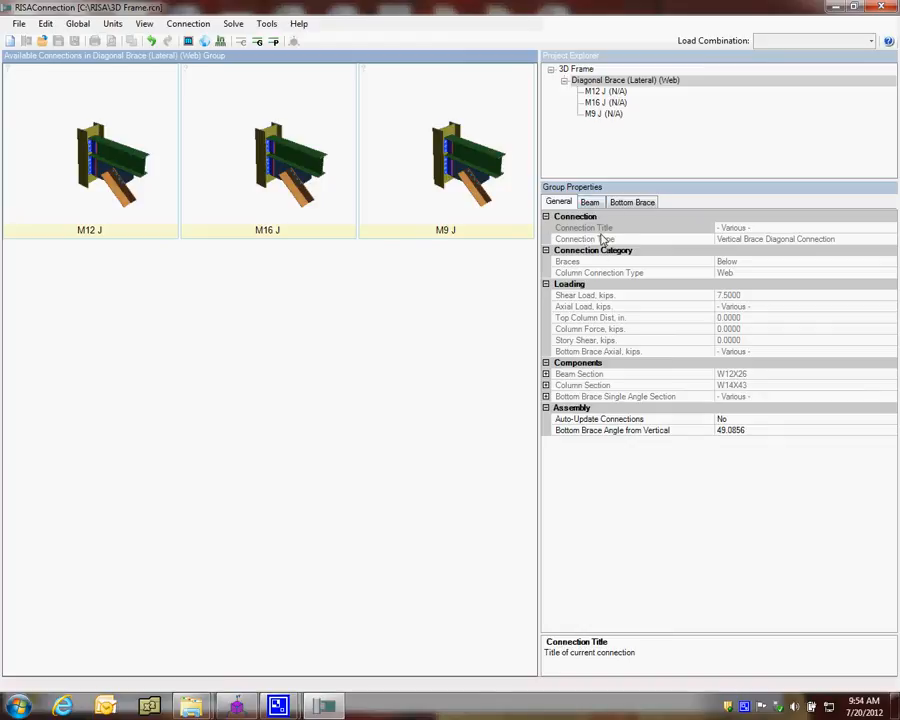
# Step: Review the group's general, beam and bottom brace settings, including column section details
pyautogui.click(590, 202)
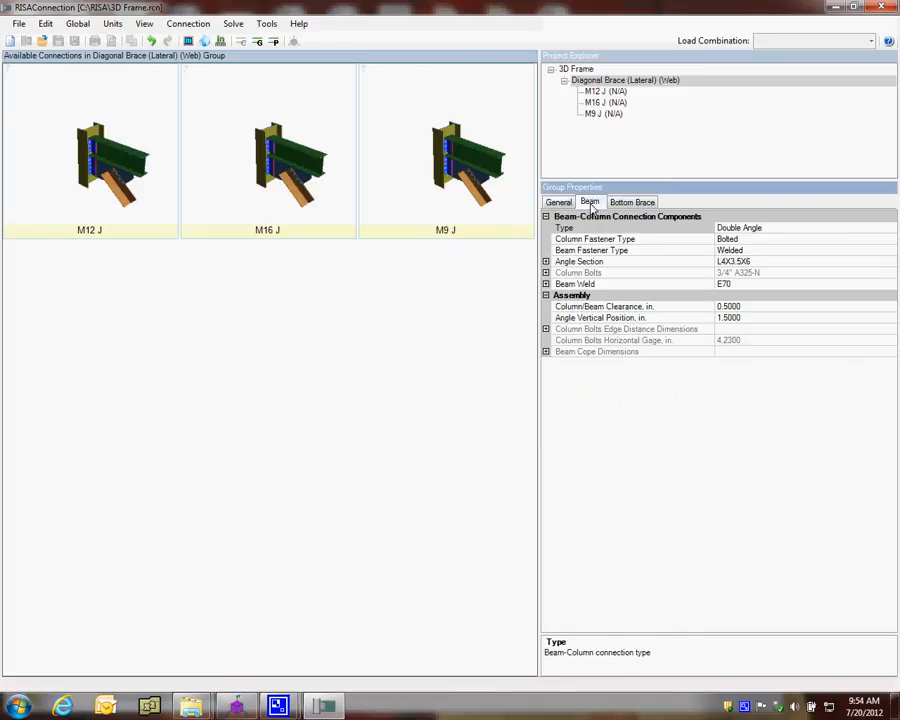
pyautogui.click(632, 200)
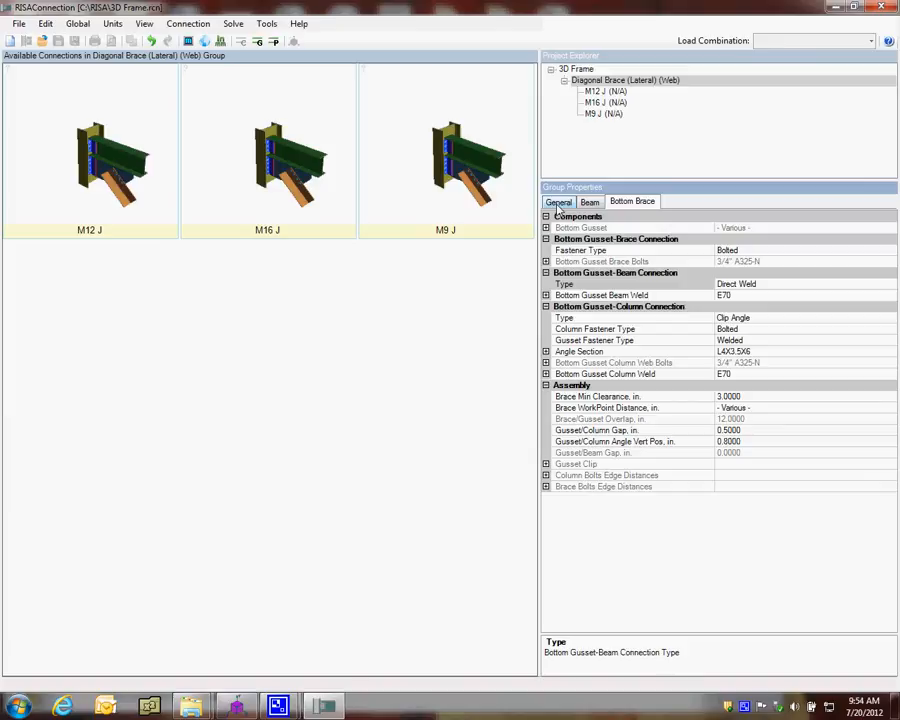
pyautogui.click(558, 200)
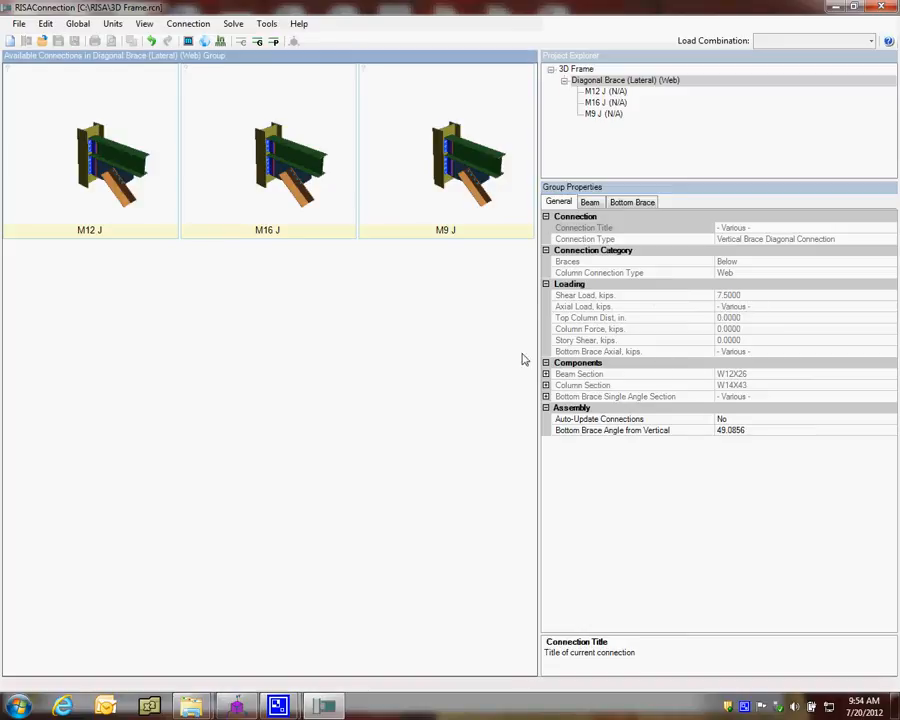
pyautogui.moveTo(760, 380)
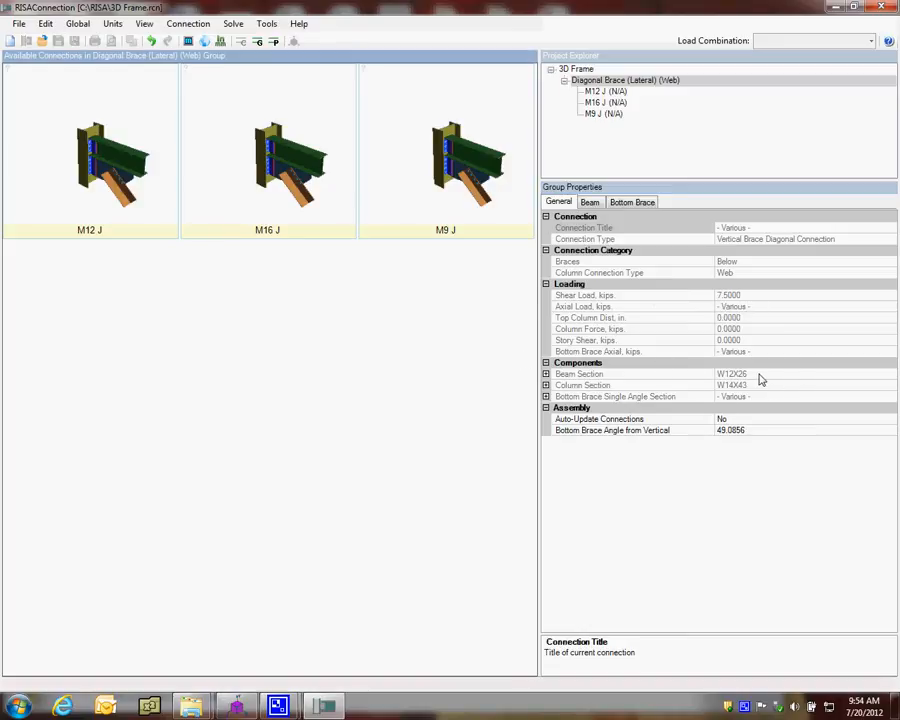
pyautogui.click(548, 374)
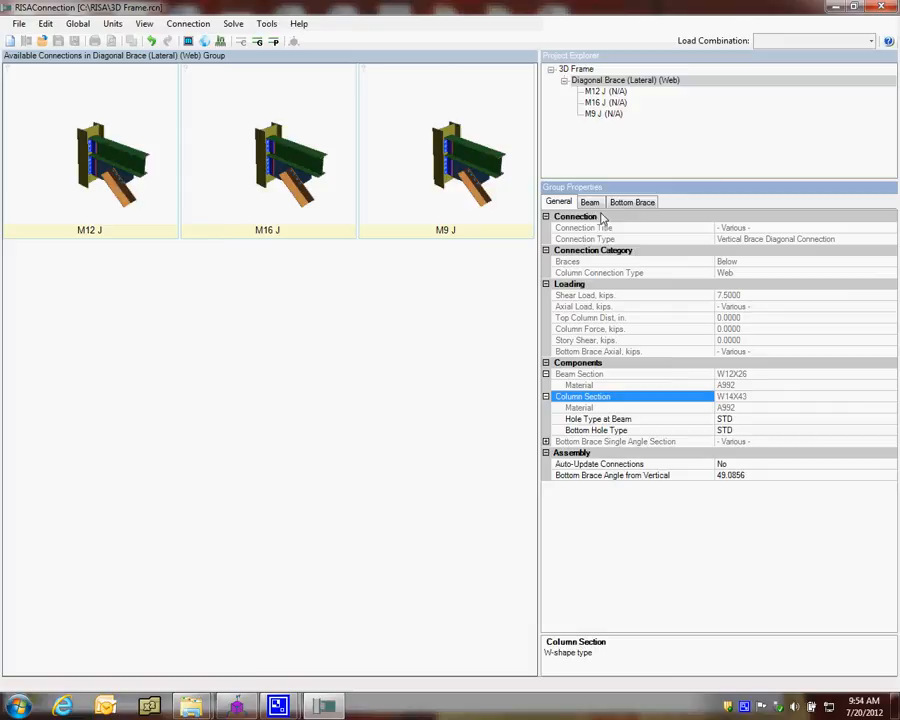
pyautogui.click(588, 202)
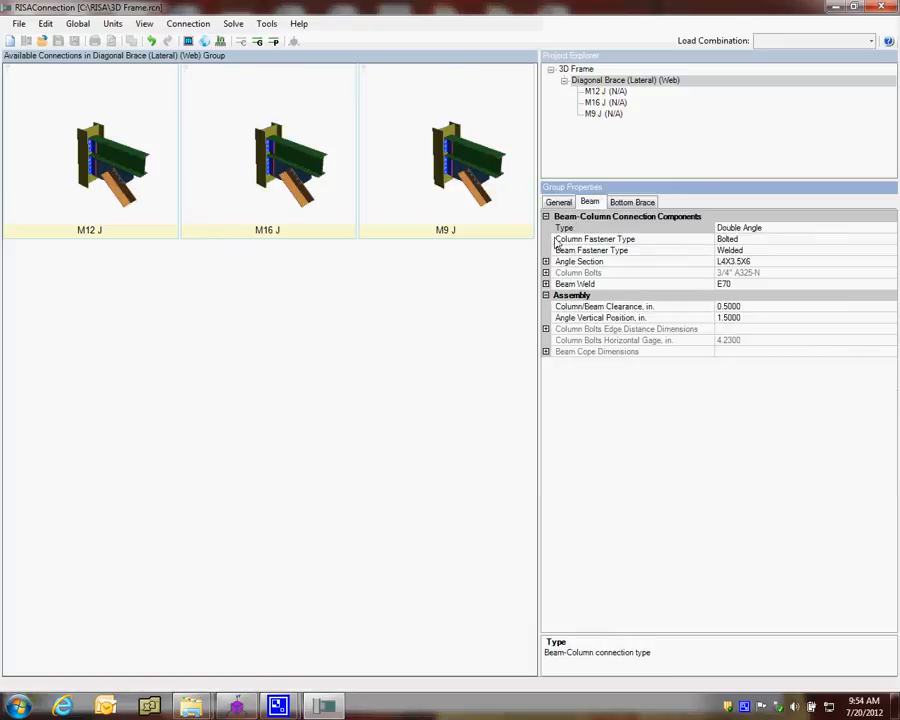
# Step: Make the group's double angles bolted to the beam and expand the angle and bolt details
pyautogui.click(630, 228)
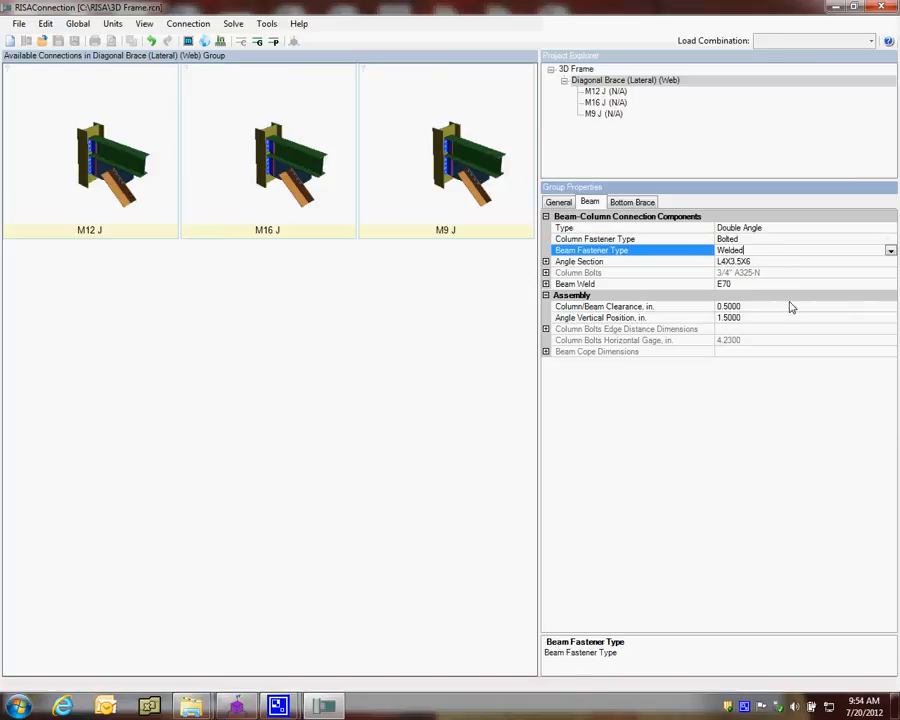
pyautogui.click(444, 150)
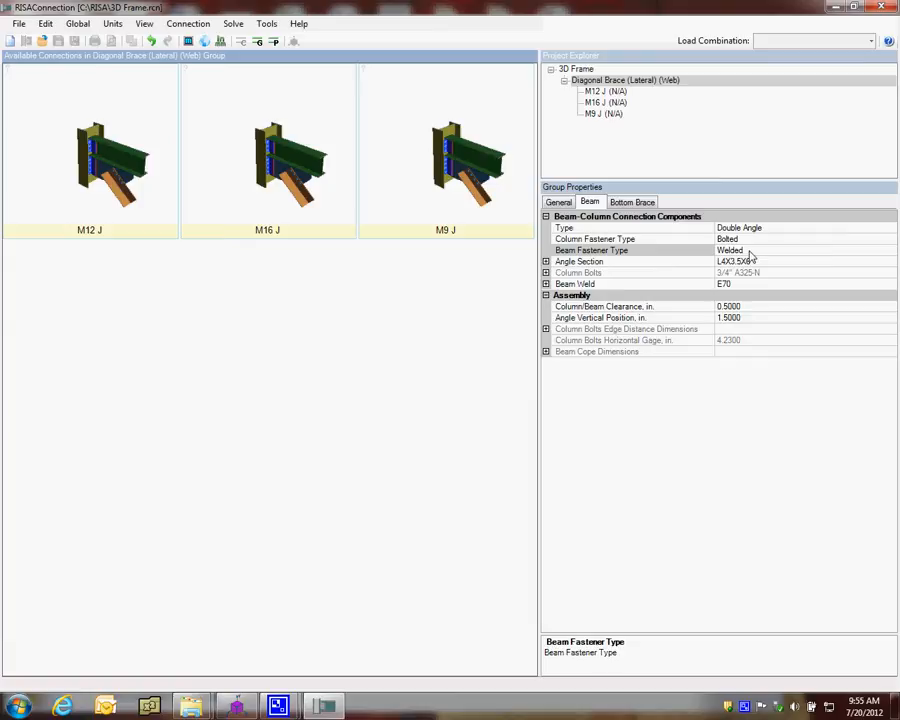
pyautogui.click(888, 250)
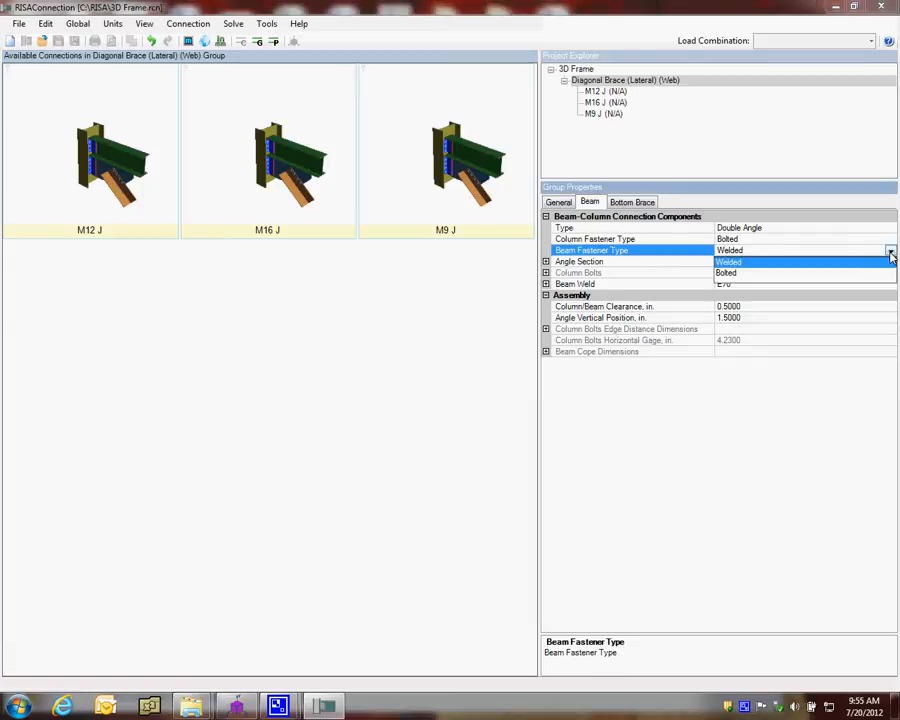
pyautogui.click(726, 272)
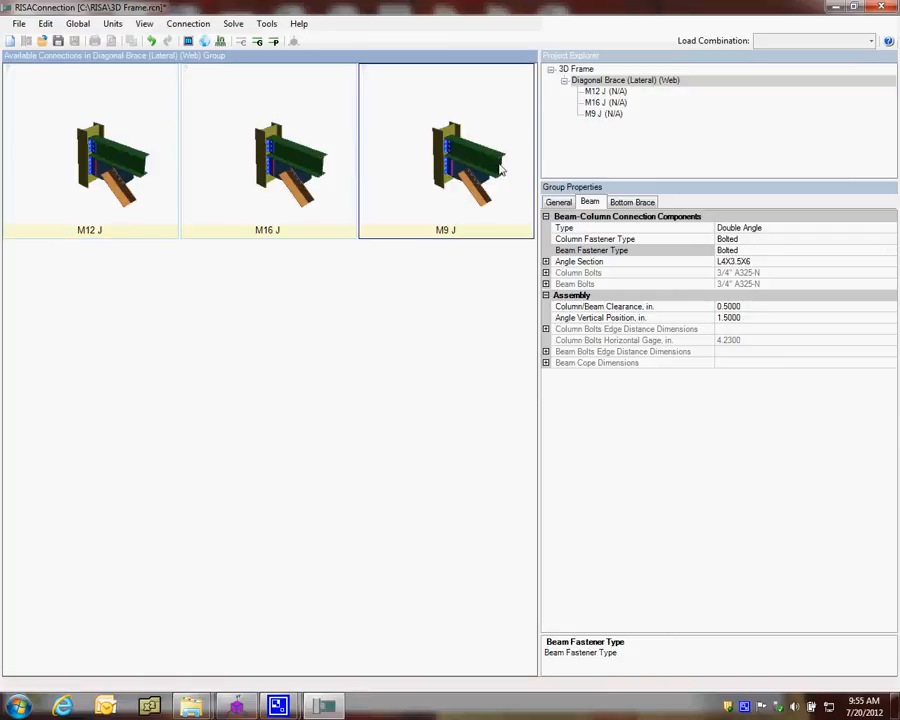
pyautogui.click(546, 260)
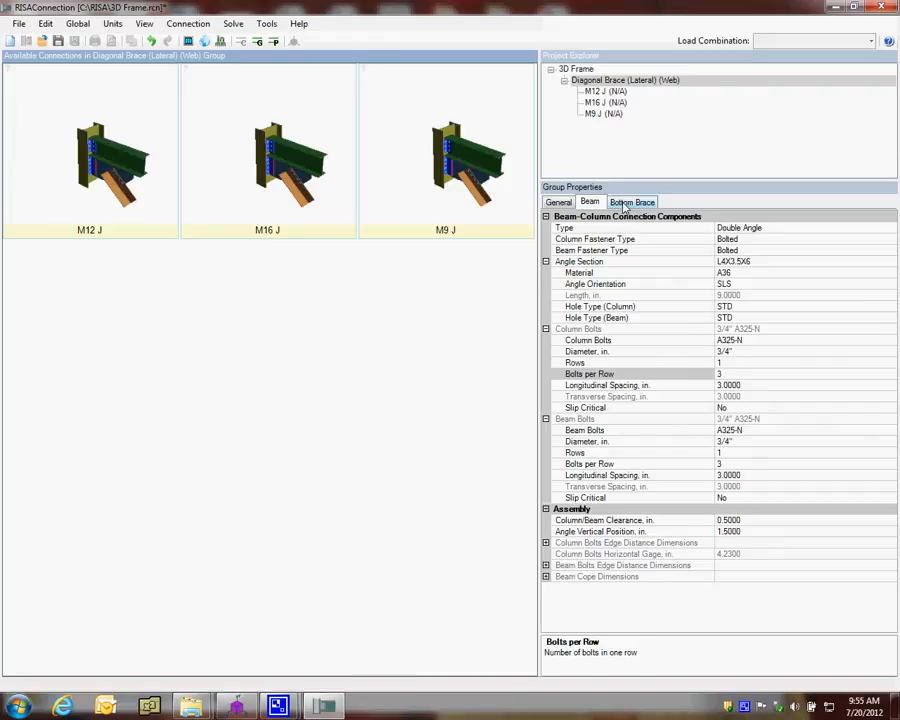
# Step: Review the bottom brace gusset-to-column connection type and clip angle section
pyautogui.click(632, 200)
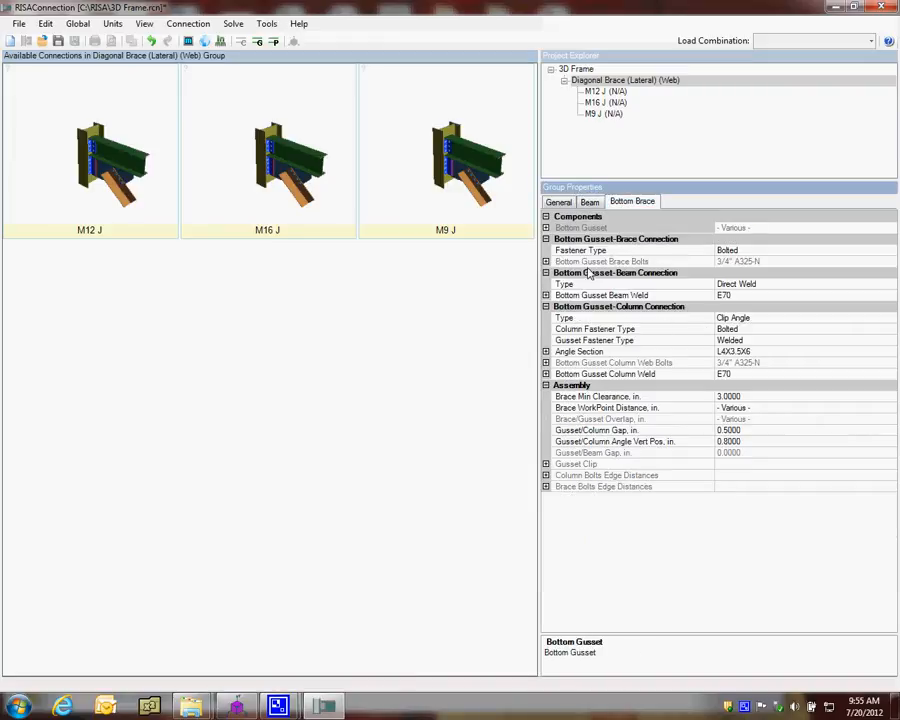
pyautogui.moveTo(758, 252)
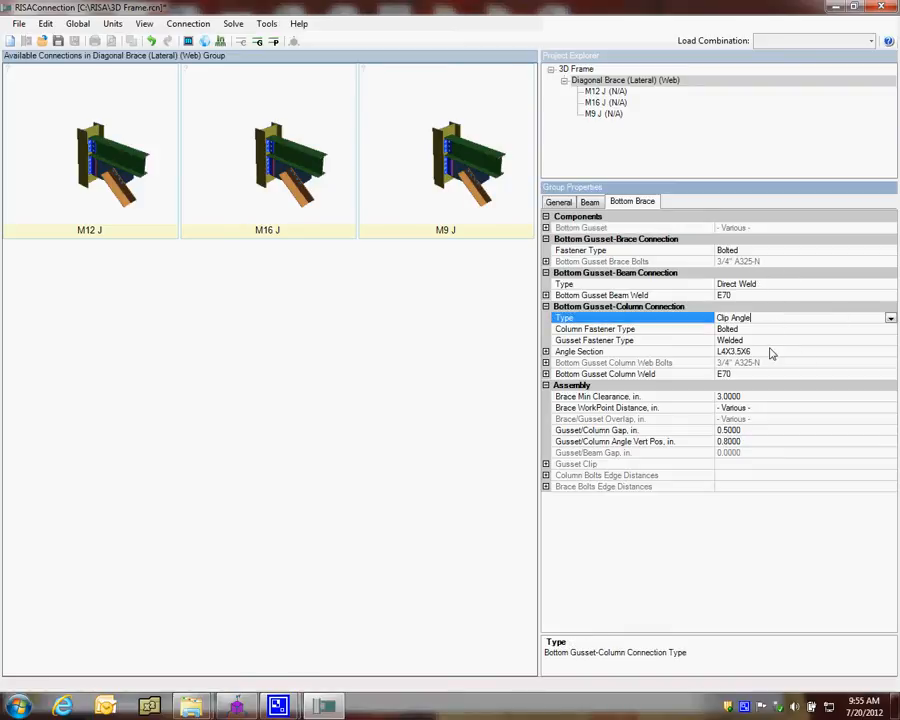
pyautogui.click(630, 352)
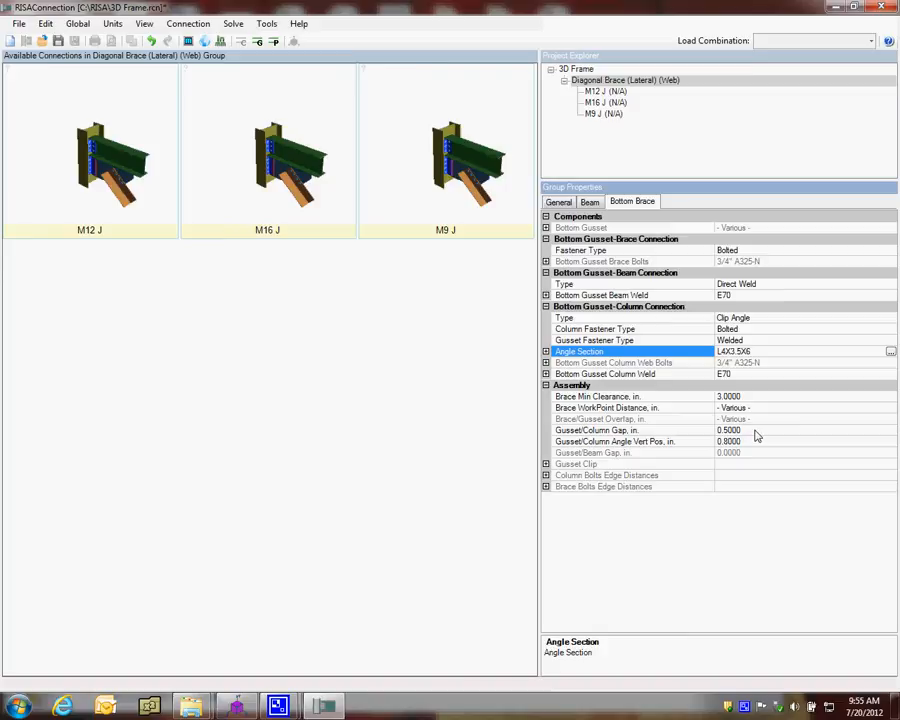
pyautogui.click(630, 430)
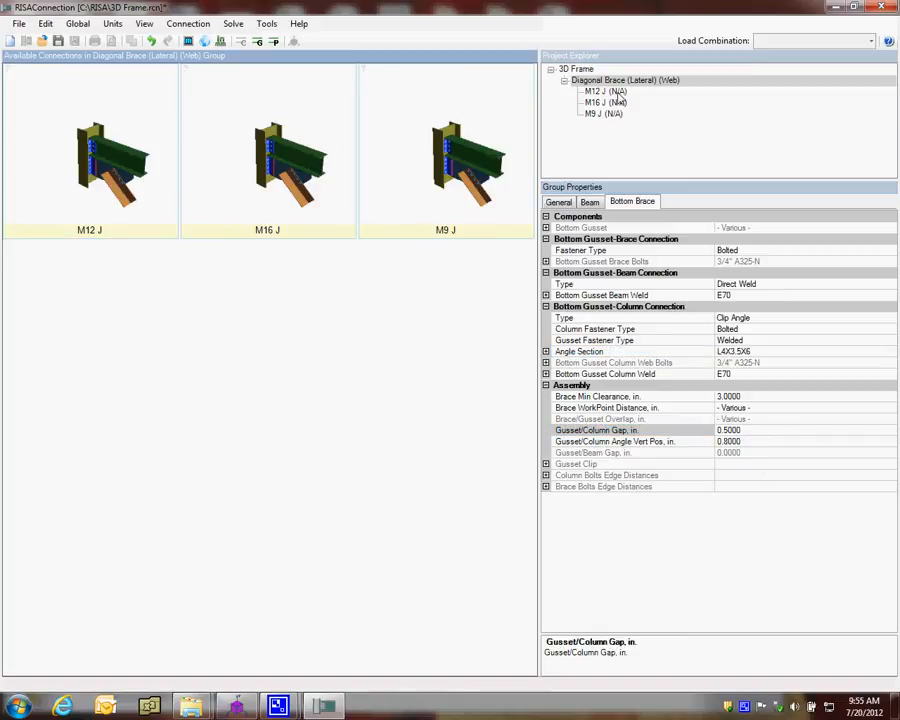
# Step: View the M12 J connection as a rotated 3D model with its general properties
pyautogui.click(90, 150)
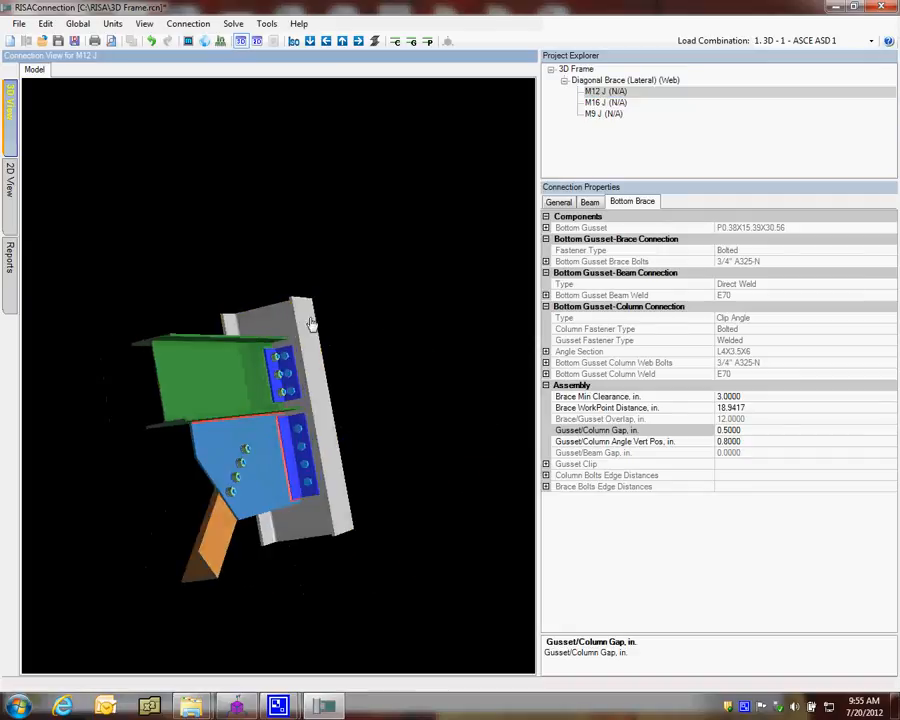
pyautogui.moveTo(310, 320); pyautogui.dragTo(416, 328)
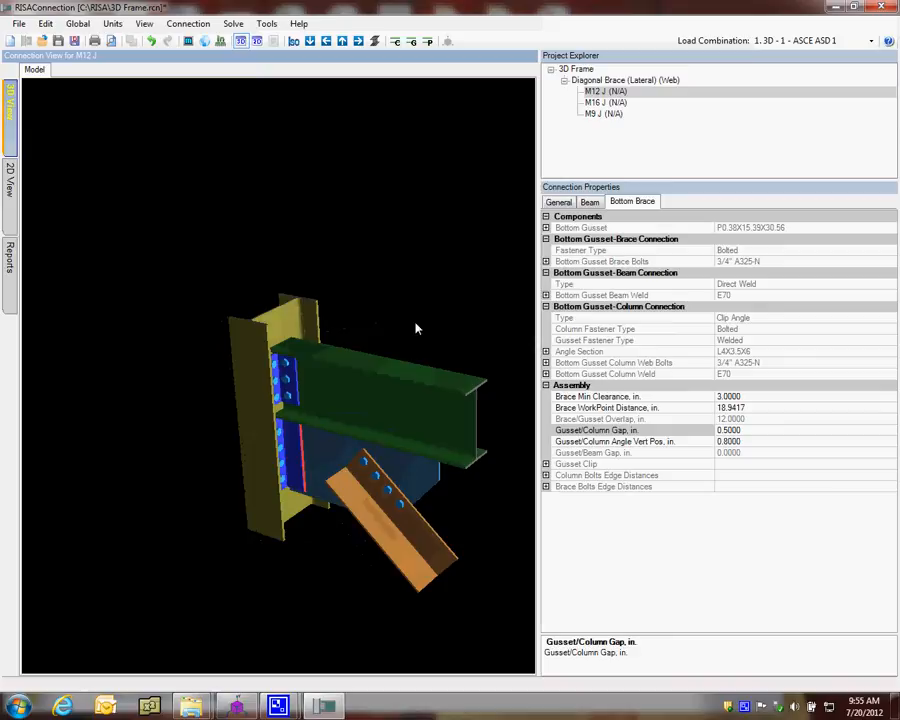
pyautogui.click(558, 202)
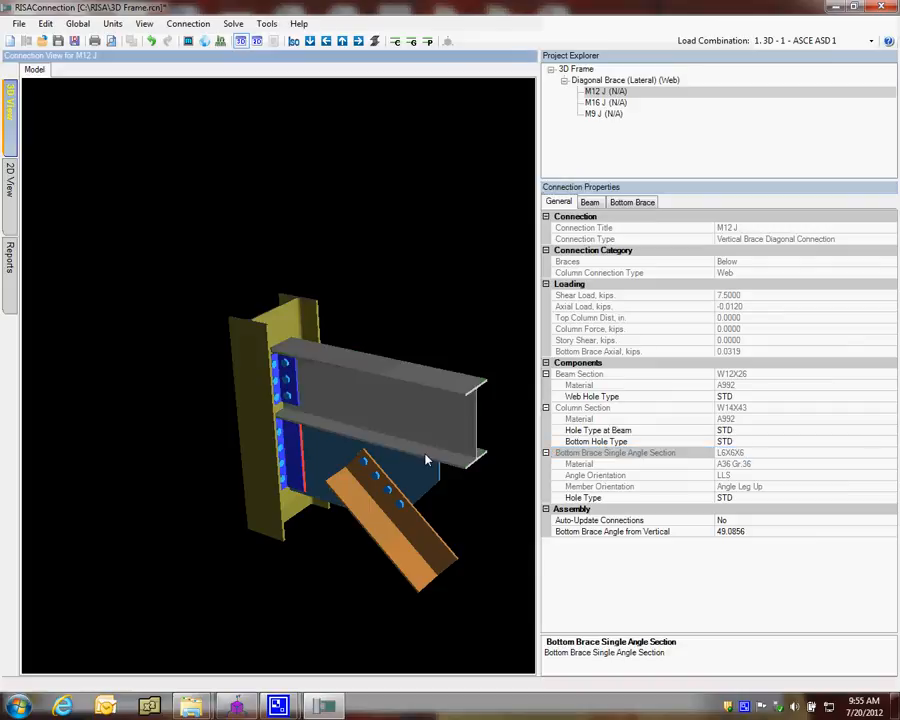
# Step: Look over M12 J's bottom gusset dimensions, brace bolt details and beam-to-column angle properties
pyautogui.click(632, 202)
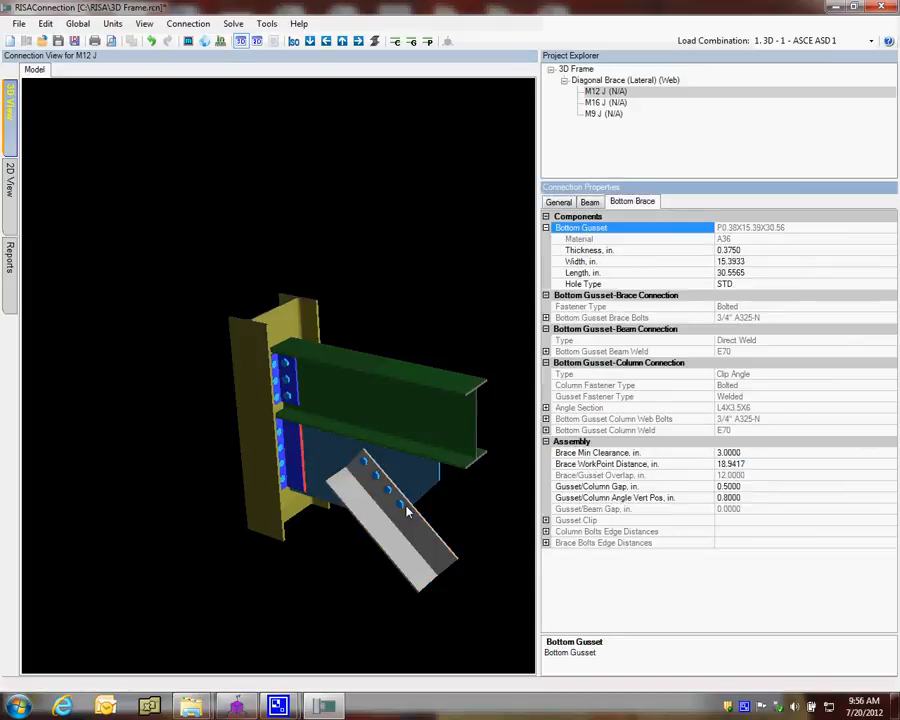
pyautogui.click(558, 202)
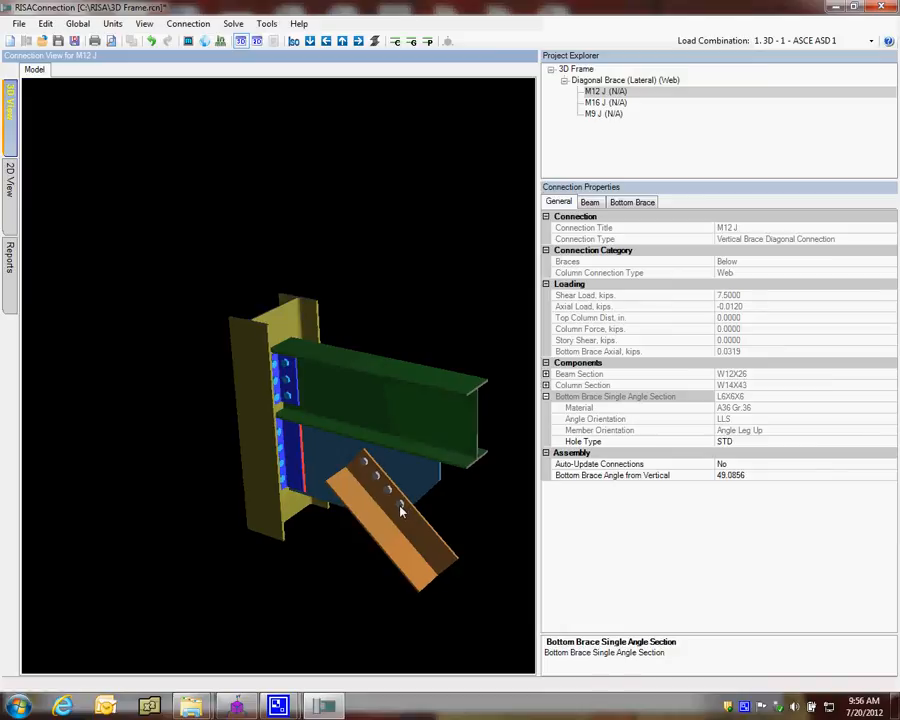
pyautogui.click(632, 200)
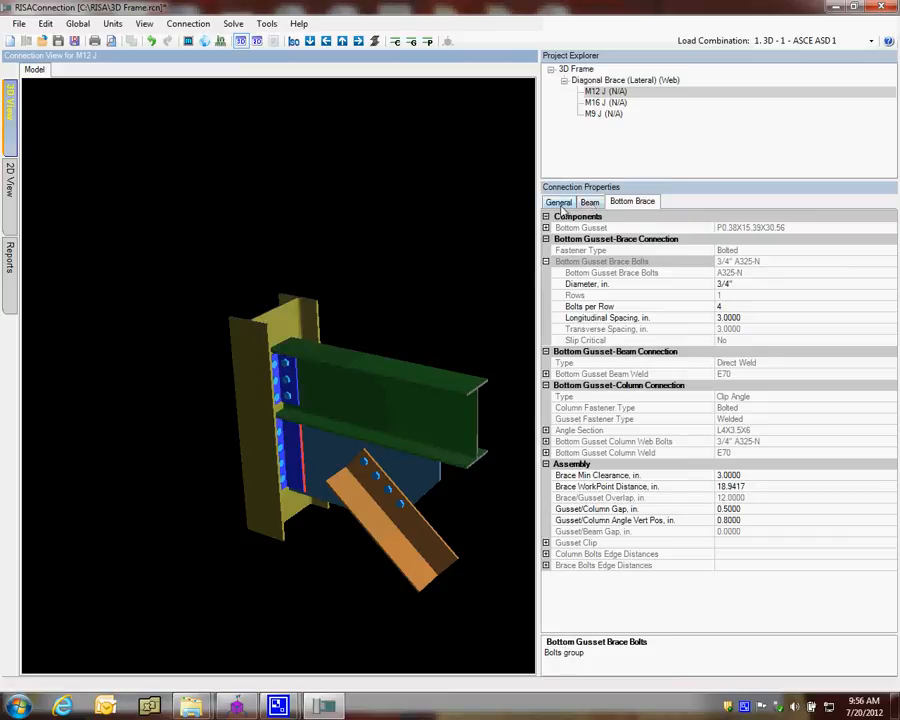
pyautogui.click(588, 202)
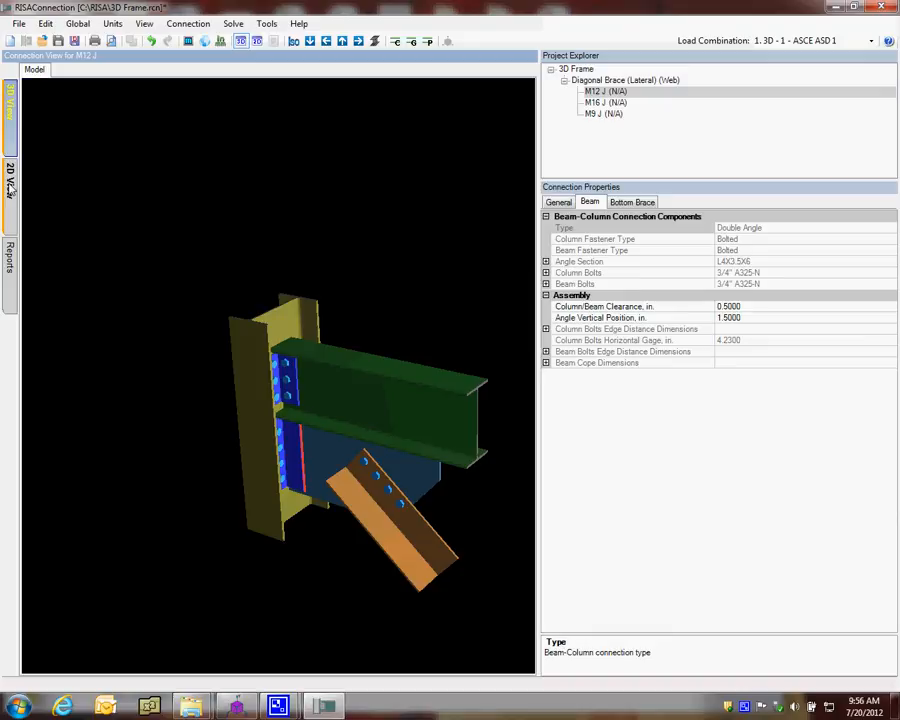
# Step: Show M12 J as a dimensioned 2D side-view drawing with beam section details expanded
pyautogui.click(10, 180)
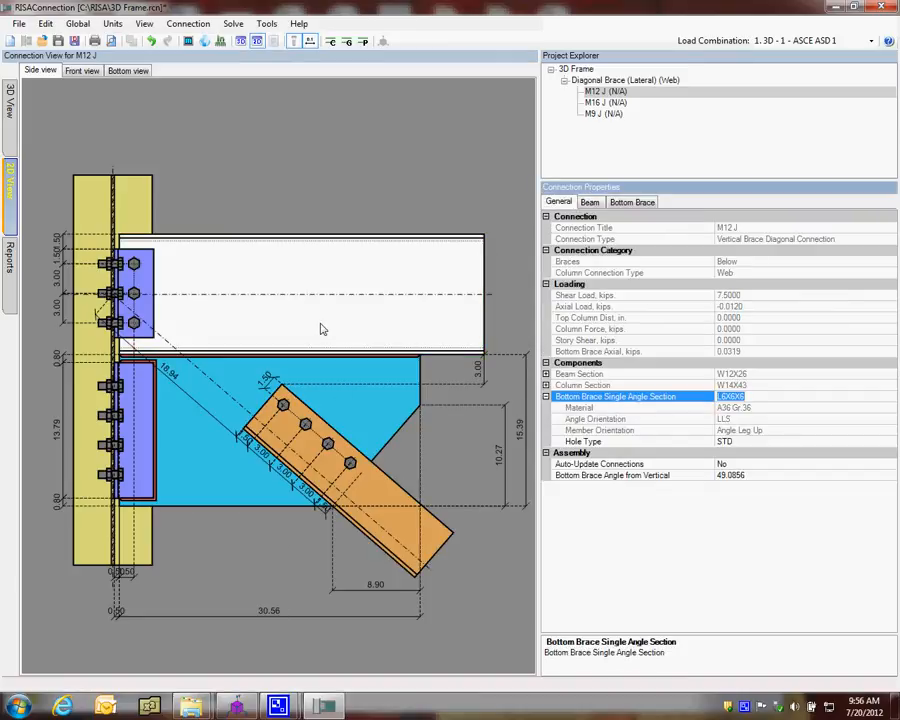
pyautogui.click(578, 374)
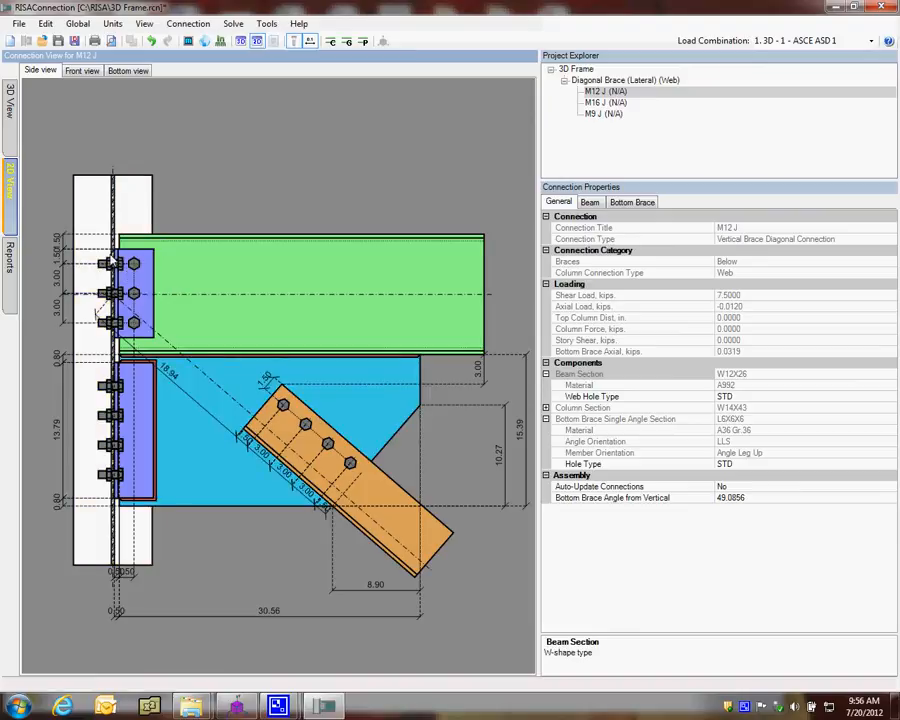
pyautogui.moveTo(114, 490)
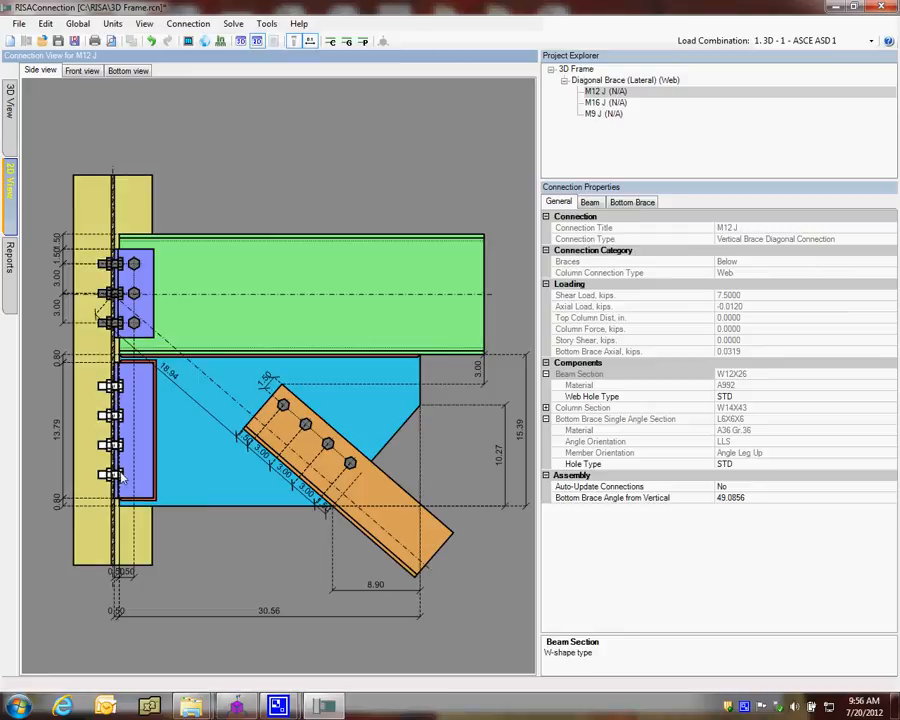
# Step: Make the M12 J bottom gusset plate 14 in wide in its bottom brace settings
pyautogui.click(632, 202)
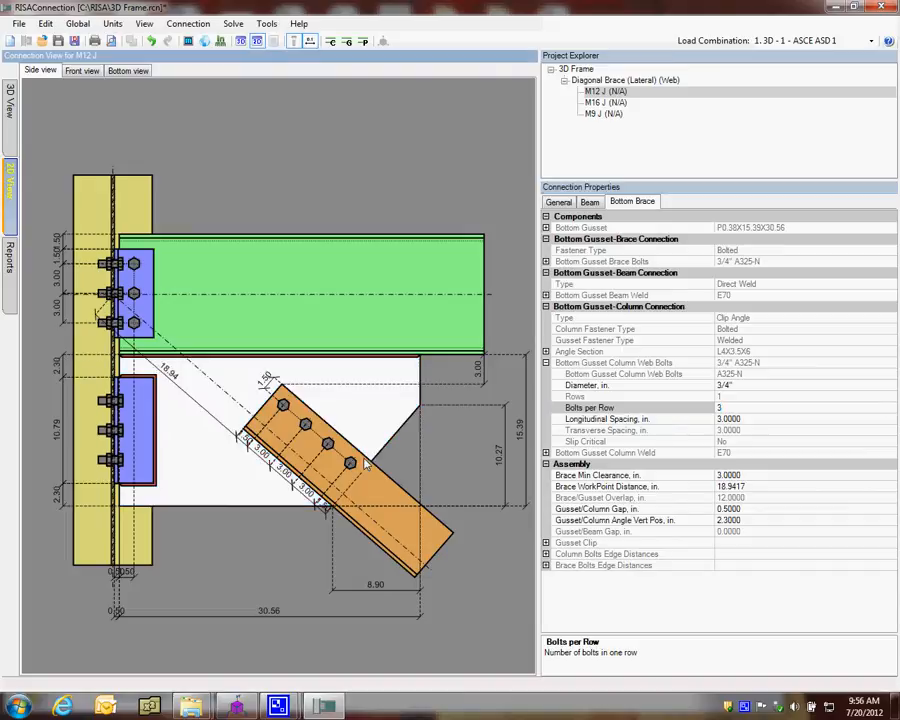
pyautogui.click(600, 260)
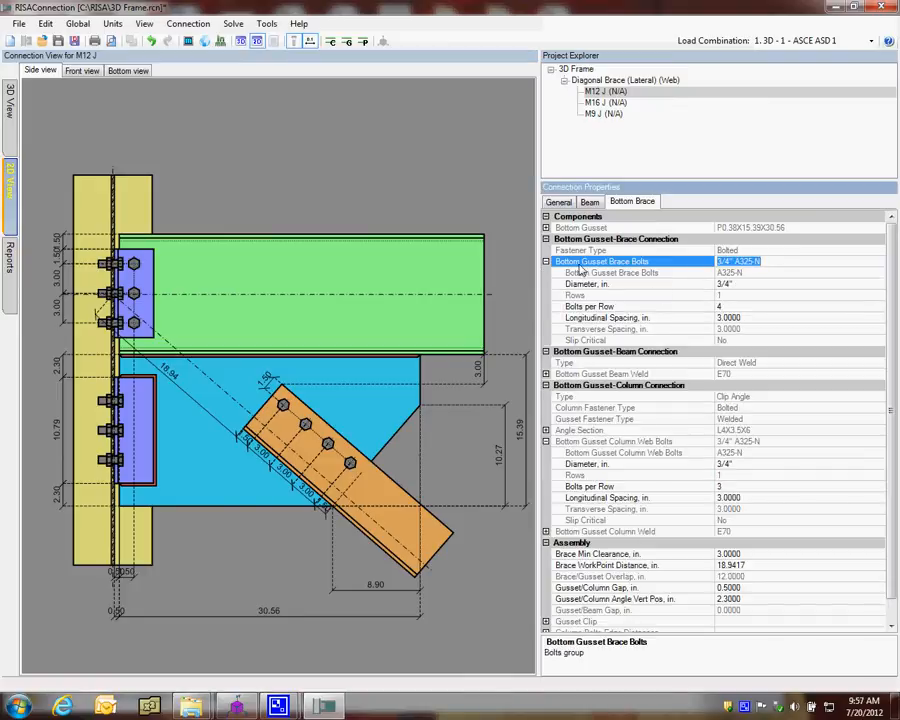
pyautogui.click(760, 260)
pyautogui.write('14.0000')
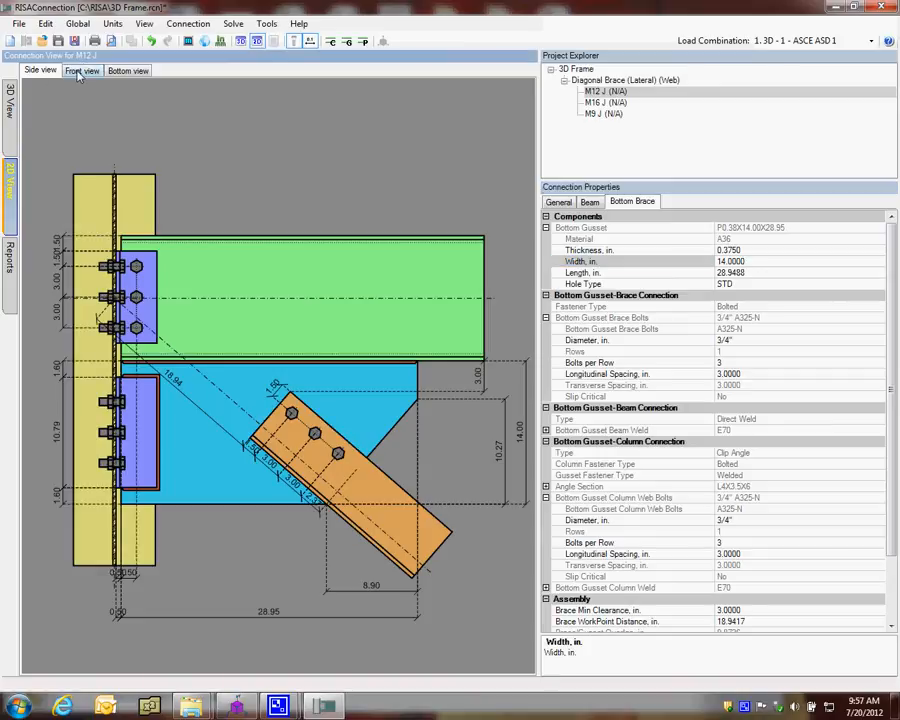
# Step: Check the front view, return to the side view and solve the current connection M12 J
pyautogui.click(82, 70)
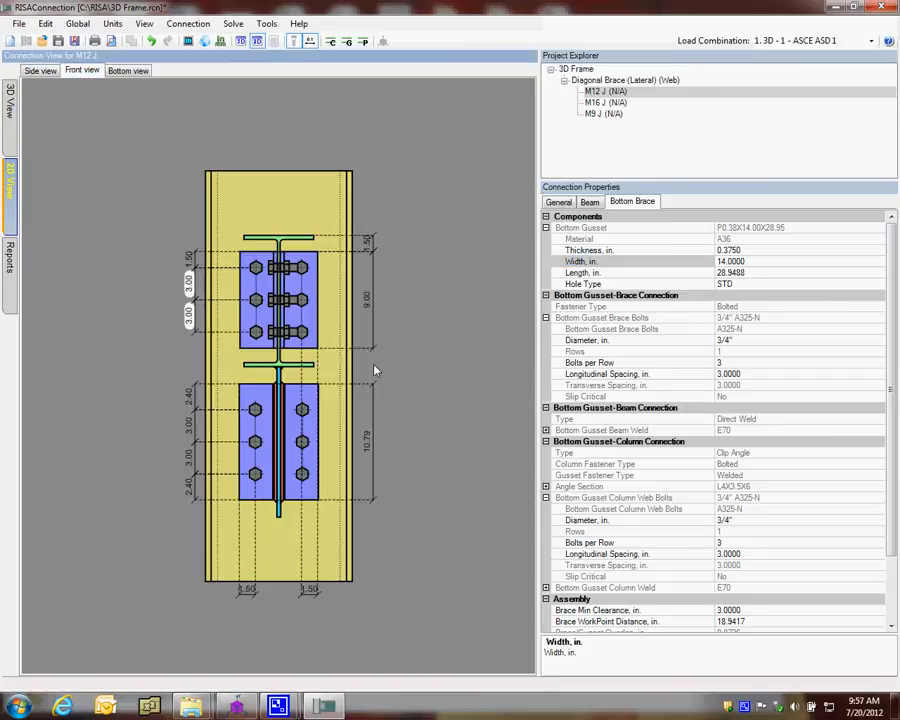
pyautogui.click(128, 70)
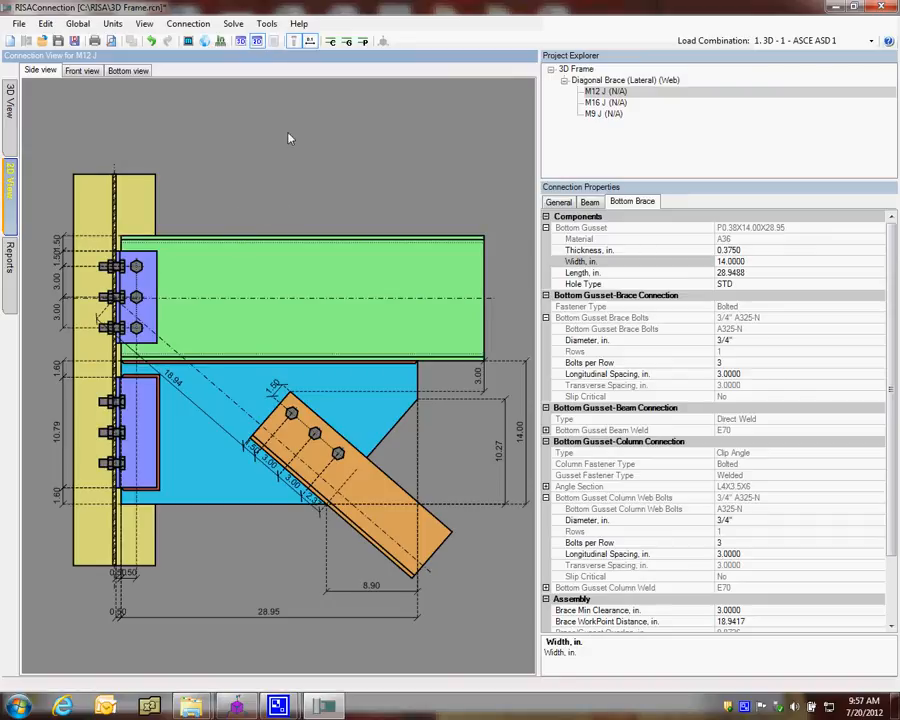
pyautogui.click(330, 40)
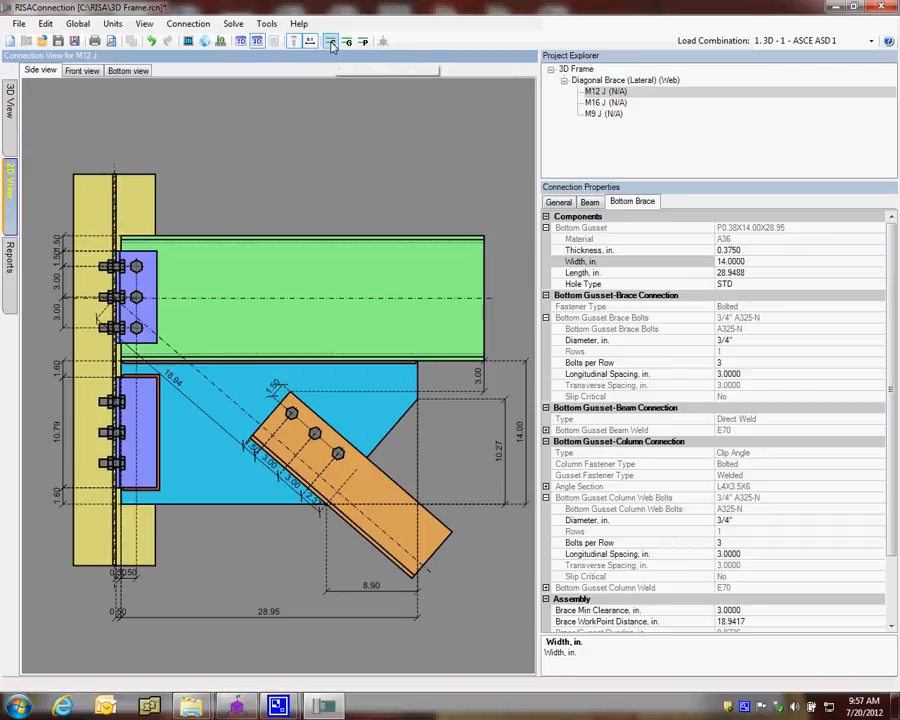
pyautogui.moveTo(332, 40)
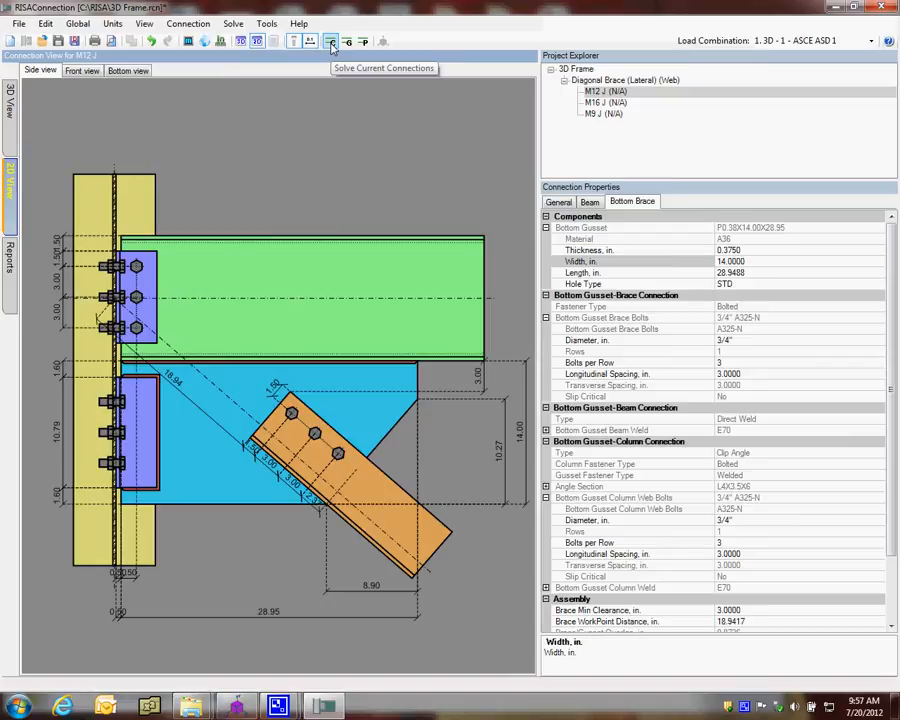
pyautogui.click(332, 40)
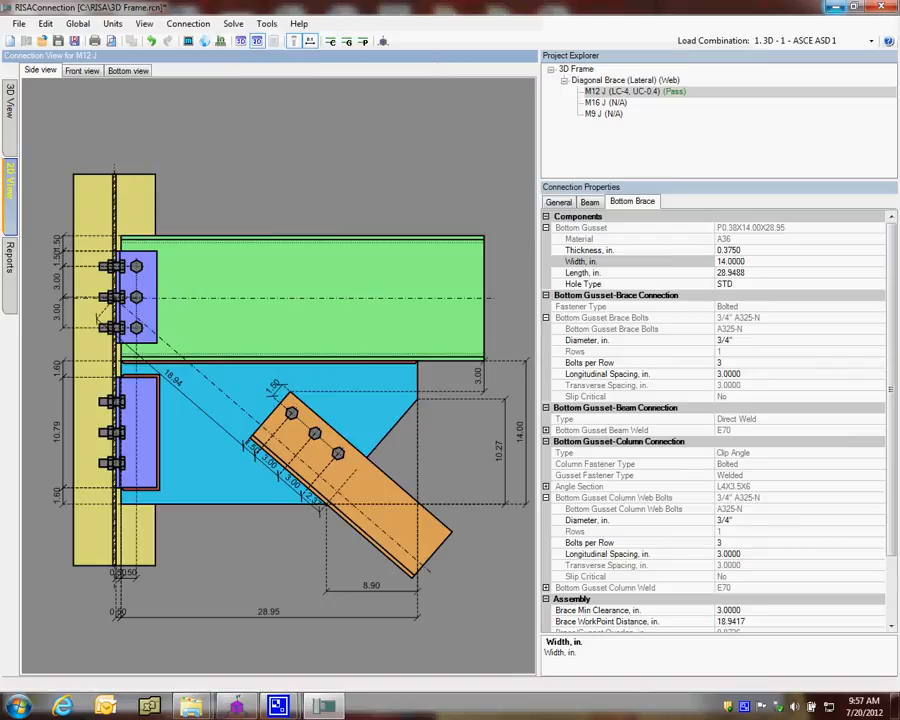
pyautogui.moveTo(388, 140)
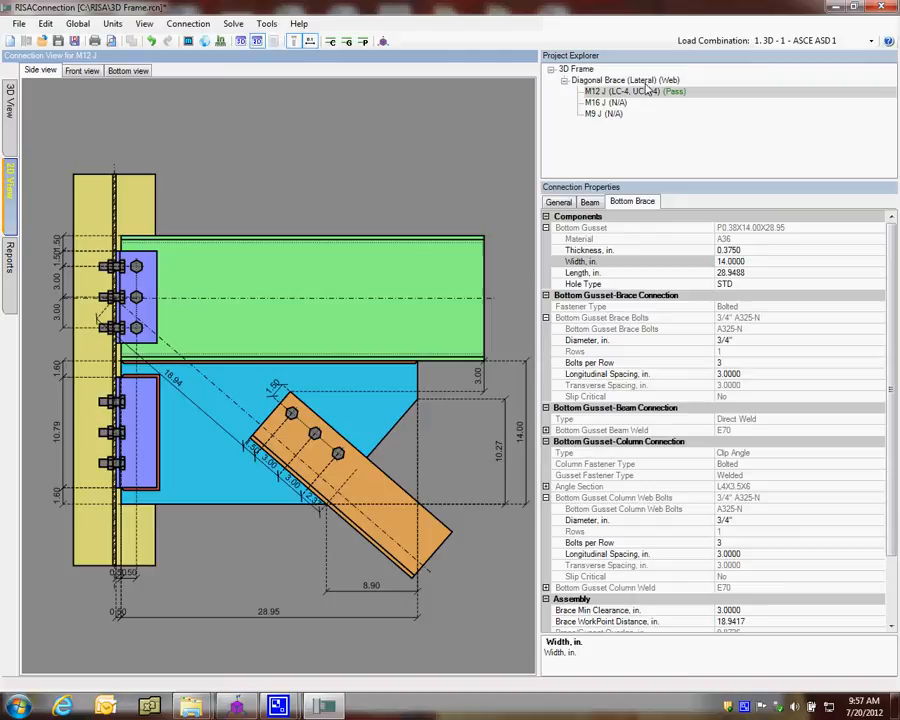
pyautogui.moveTo(650, 92)
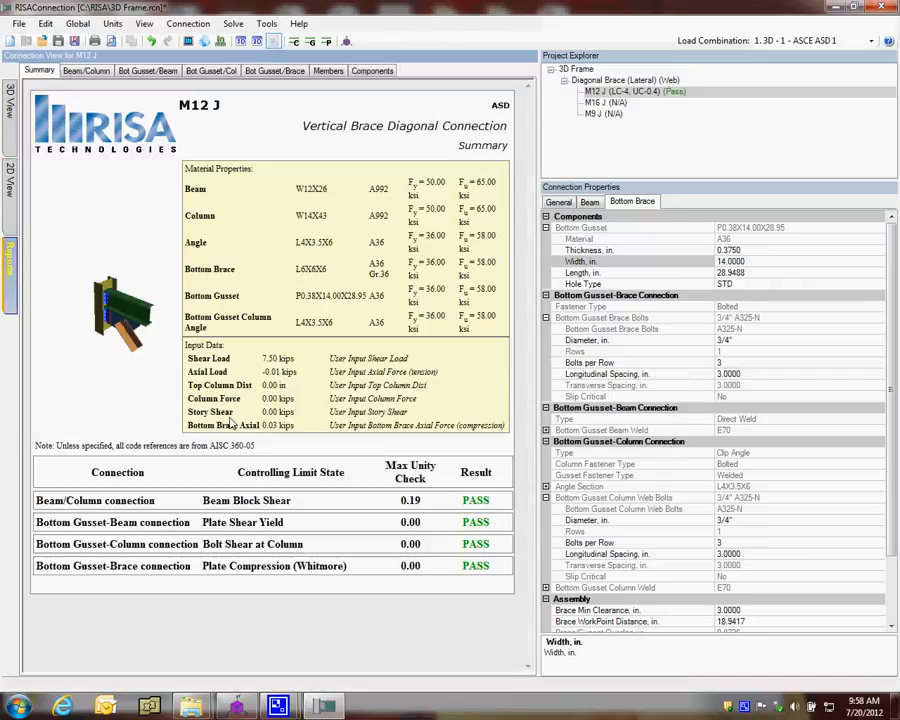
pyautogui.moveTo(288, 610)
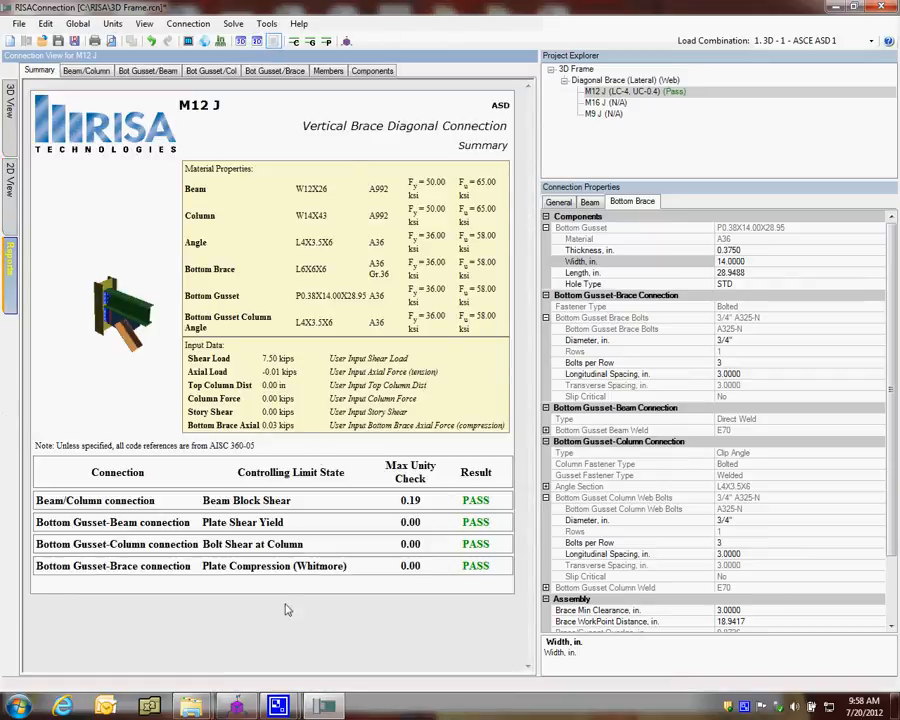
pyautogui.moveTo(836, 20)
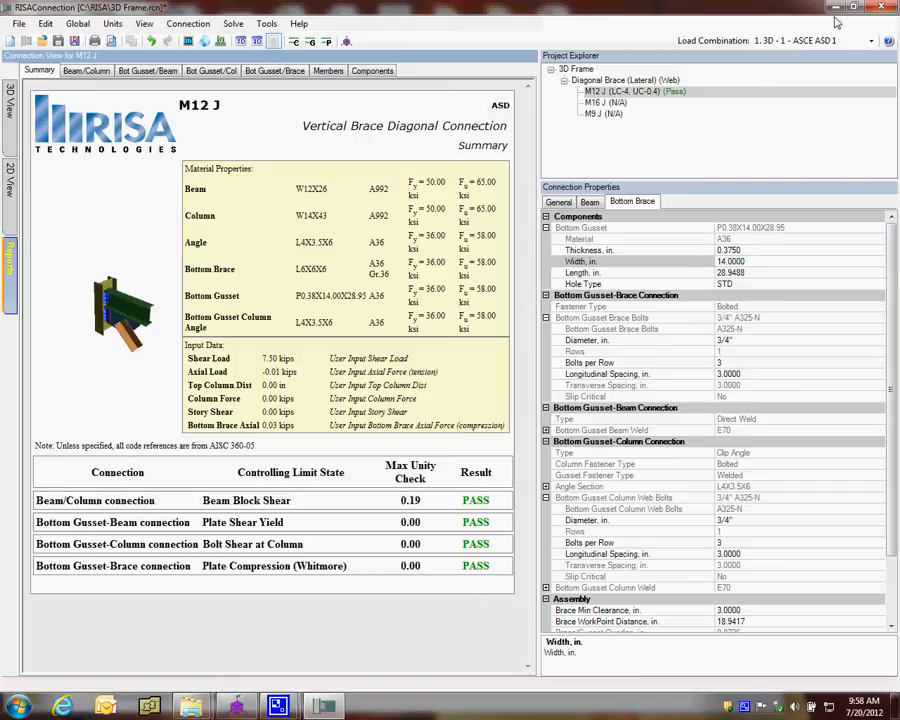
pyautogui.moveTo(630, 100)
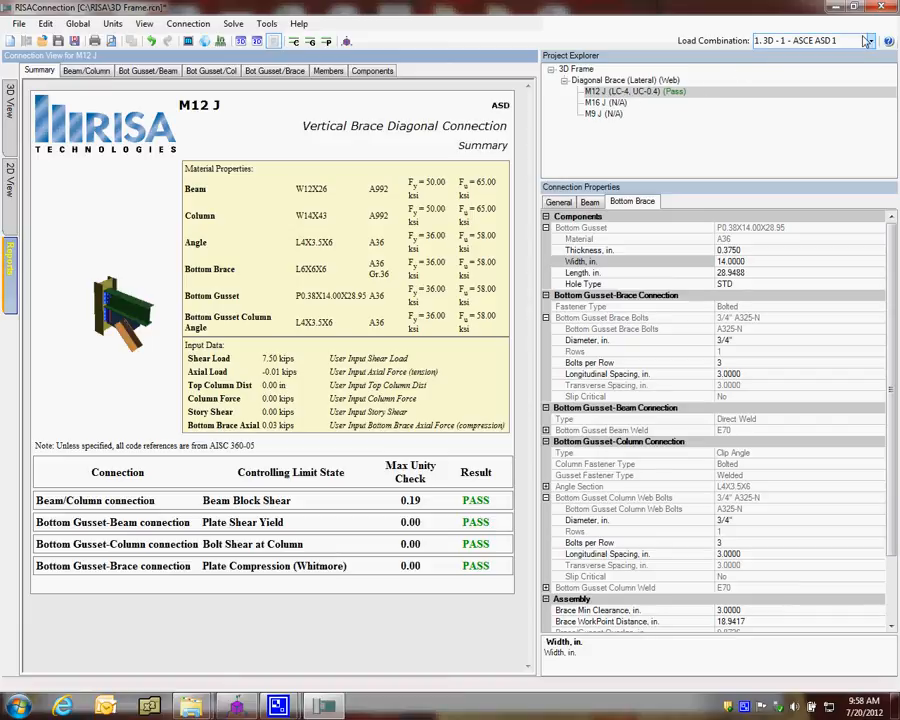
# Step: Design M12 J for load combination 6 (ASCE ASD 5) so the unity checks update
pyautogui.click(868, 40)
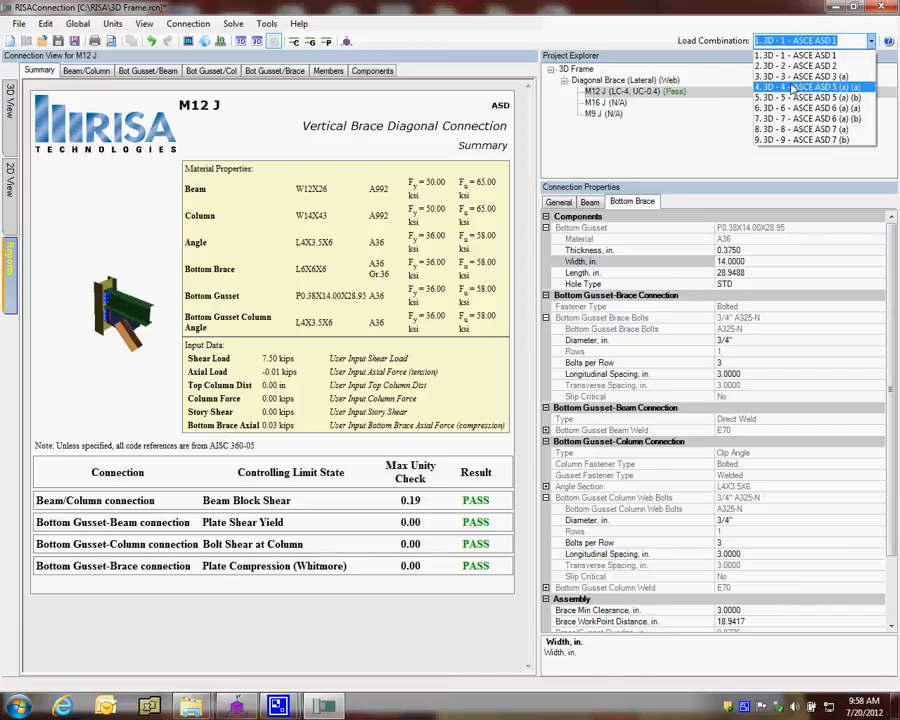
pyautogui.click(796, 88)
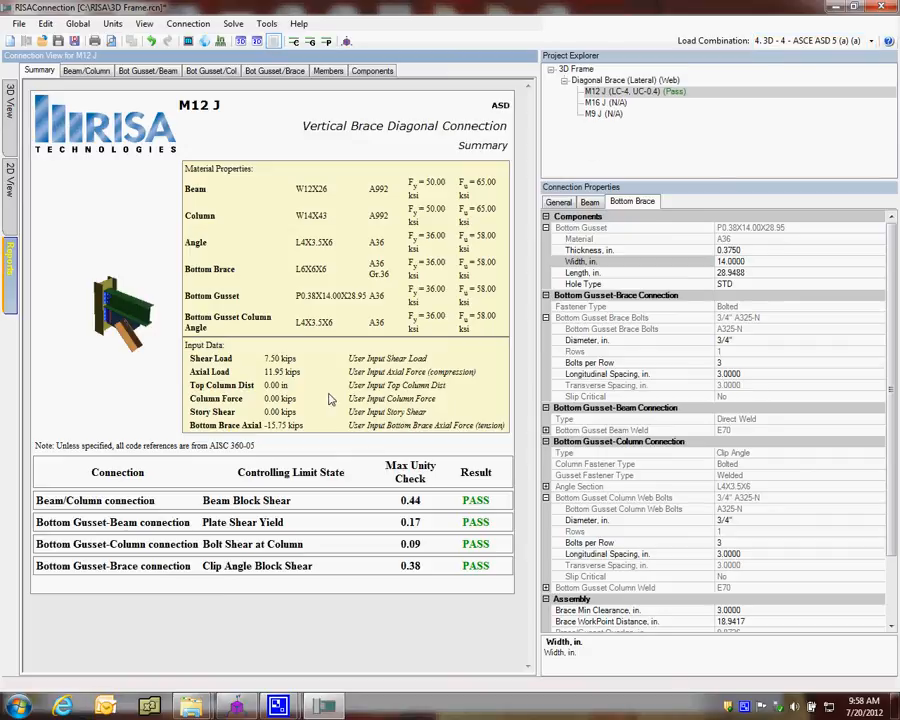
pyautogui.moveTo(428, 510)
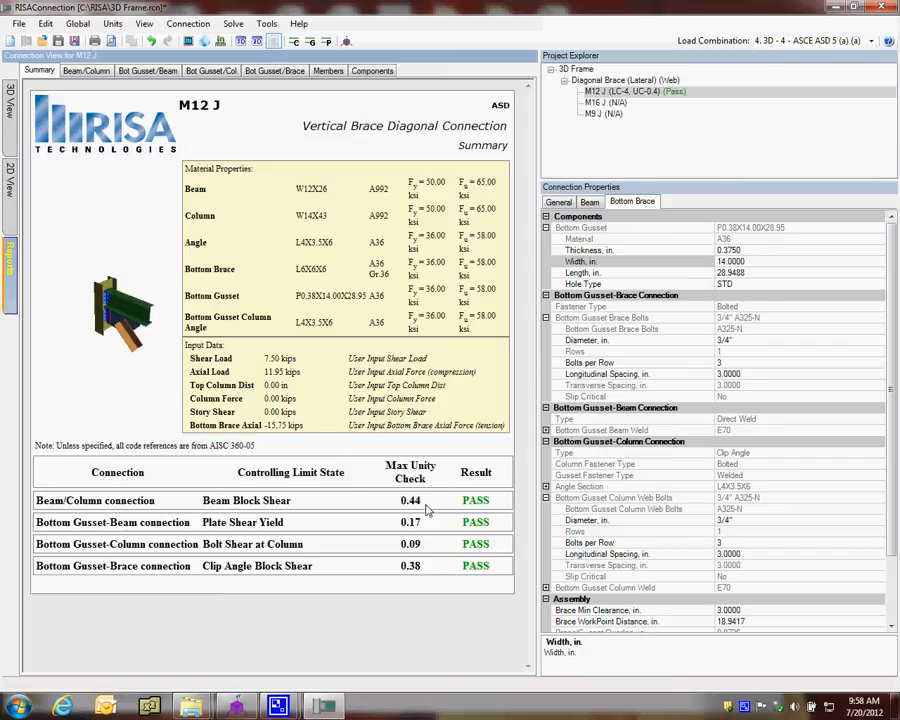
pyautogui.moveTo(250, 510)
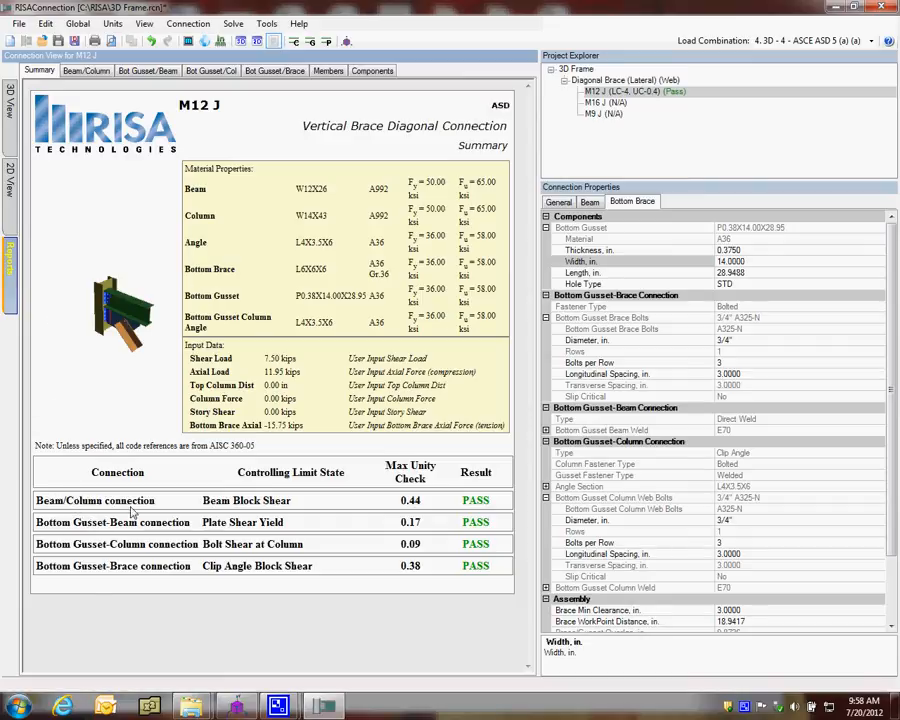
pyautogui.moveTo(142, 532)
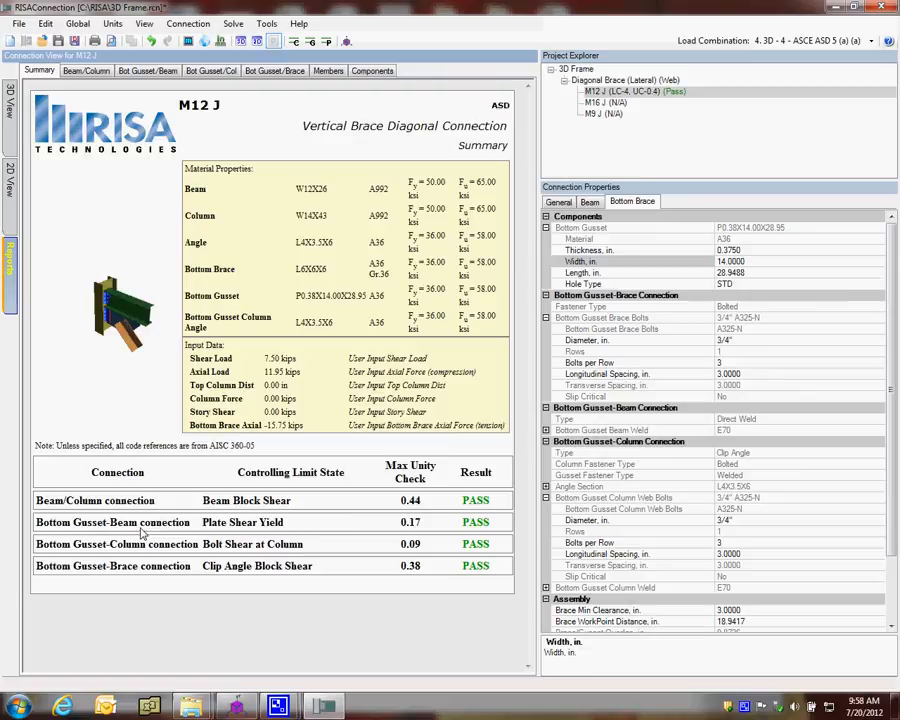
pyautogui.moveTo(56, 560)
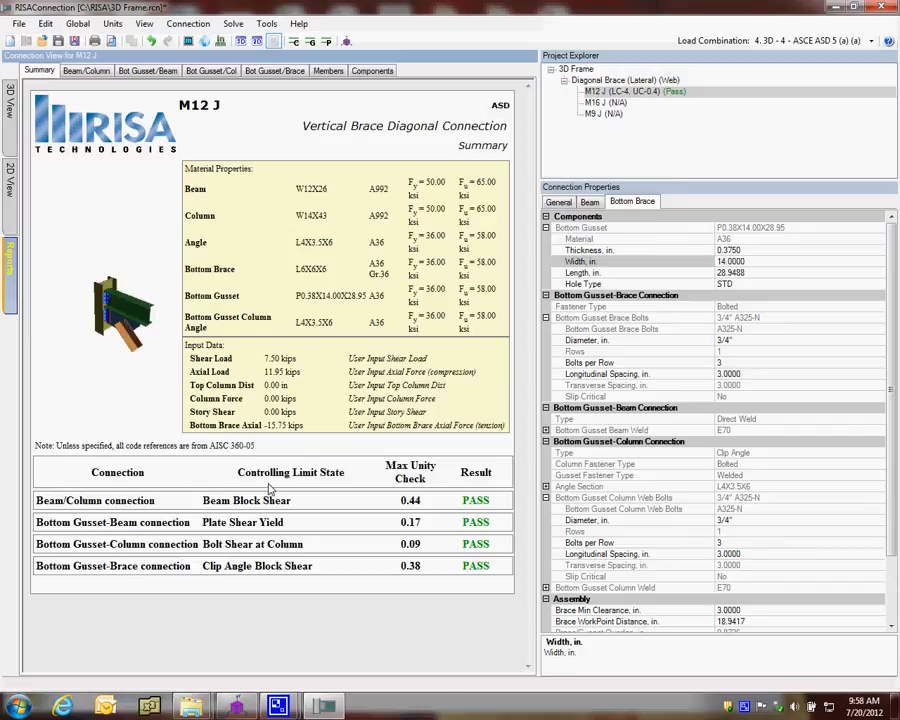
pyautogui.moveTo(212, 512)
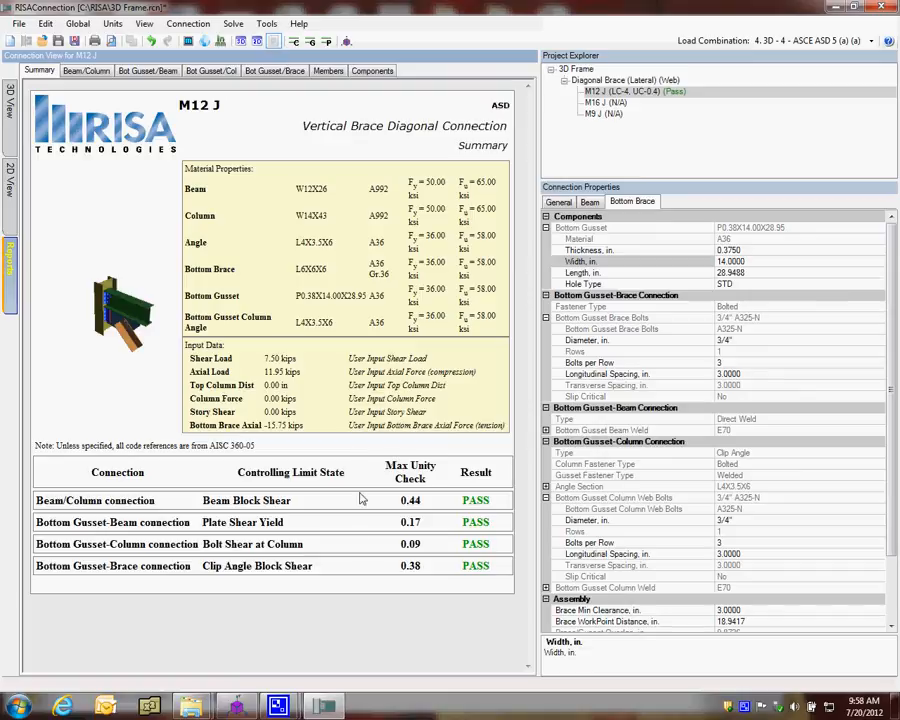
pyautogui.moveTo(398, 468)
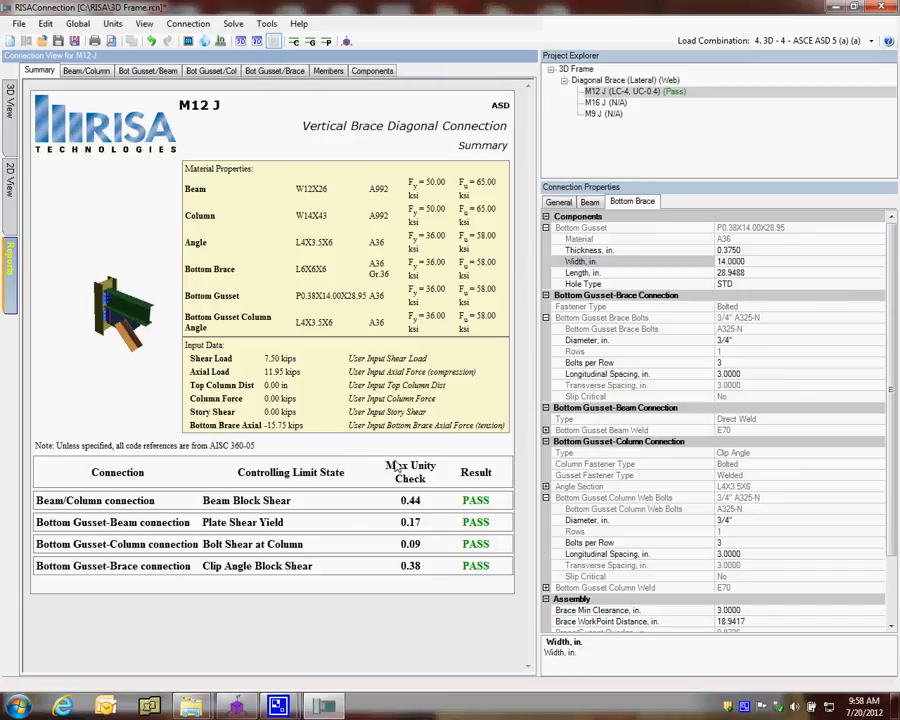
pyautogui.moveTo(252, 268)
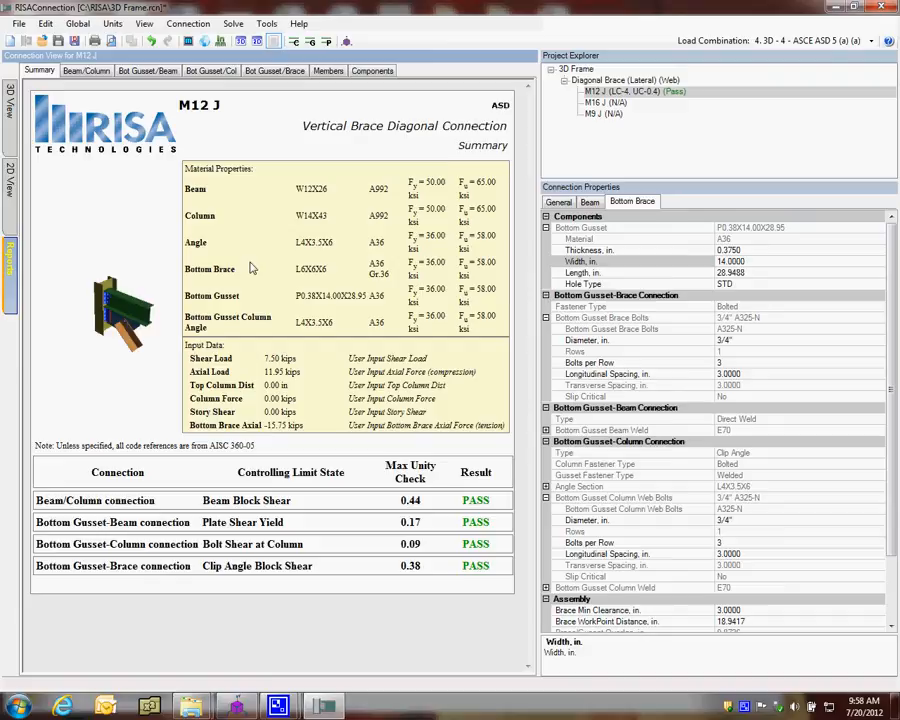
pyautogui.moveTo(264, 310)
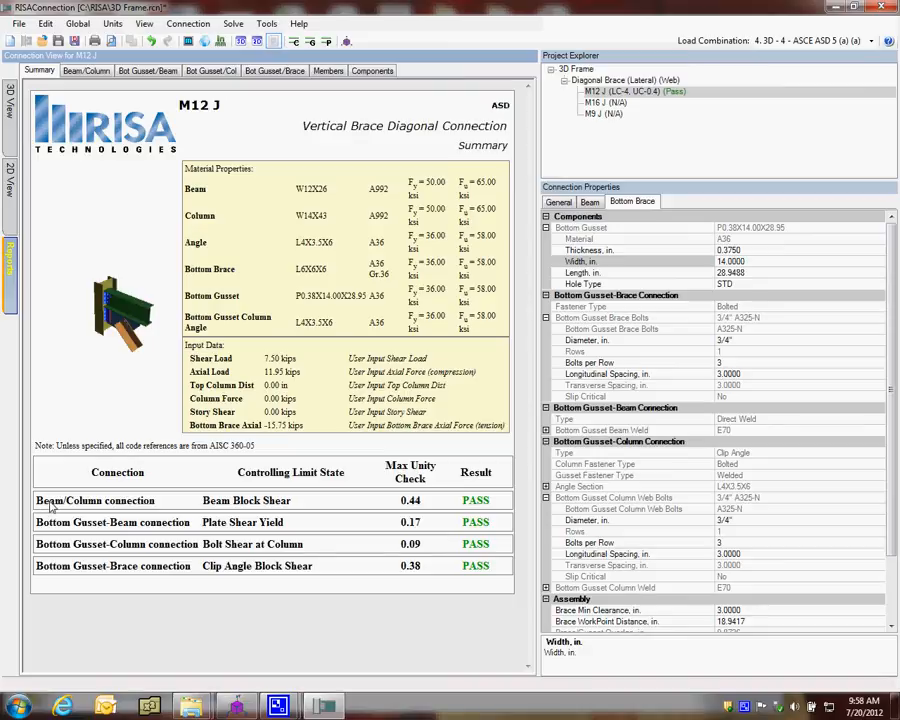
pyautogui.moveTo(156, 510)
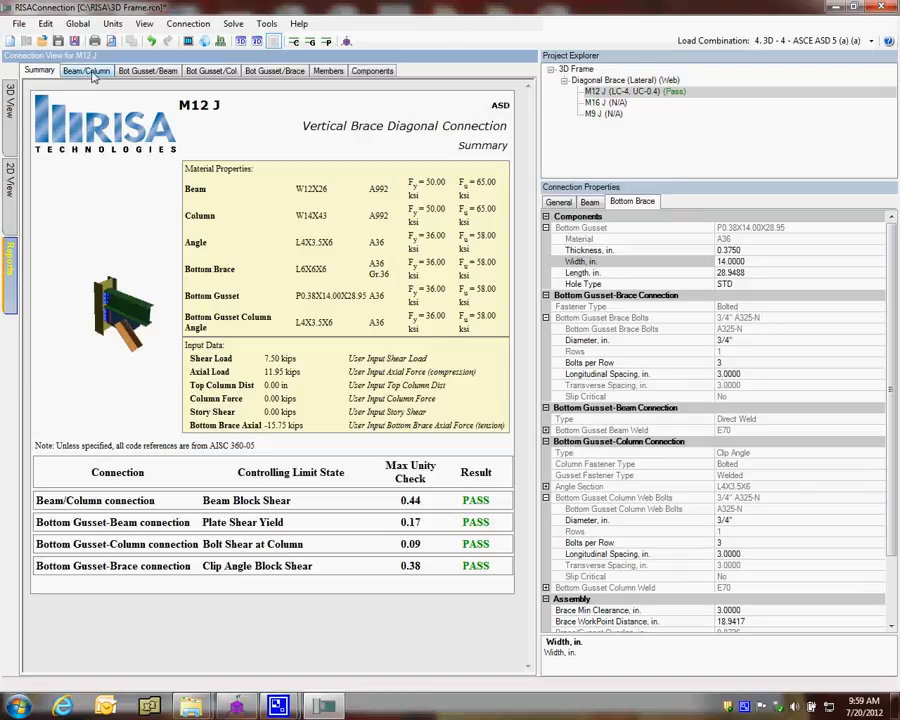
# Step: Review the beam-to-column checks, expanding the beam block shear and shear rupture calculations
pyautogui.click(86, 70)
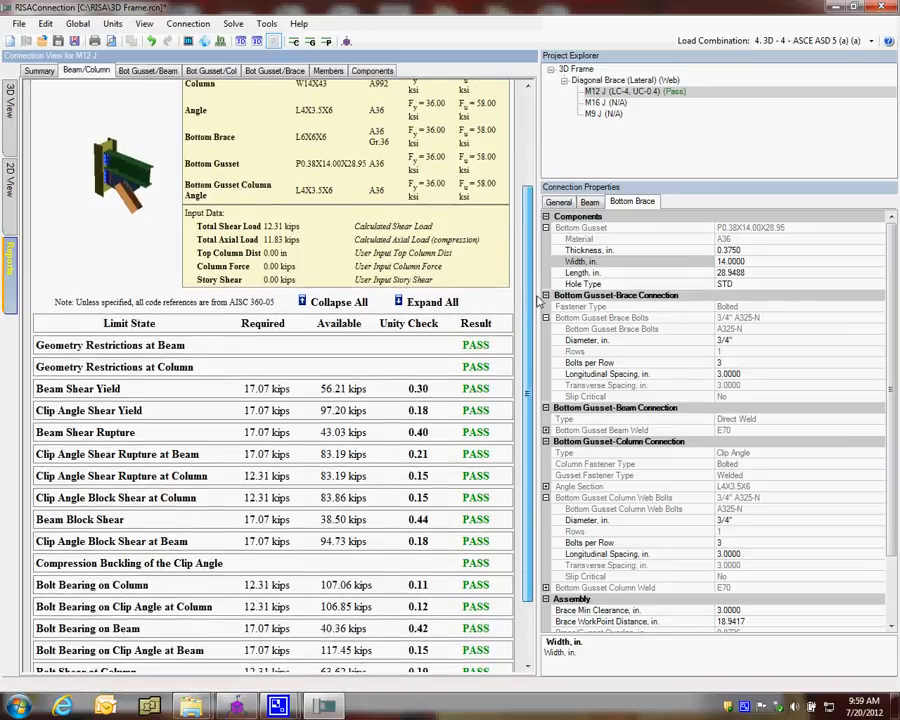
pyautogui.scroll(-3)
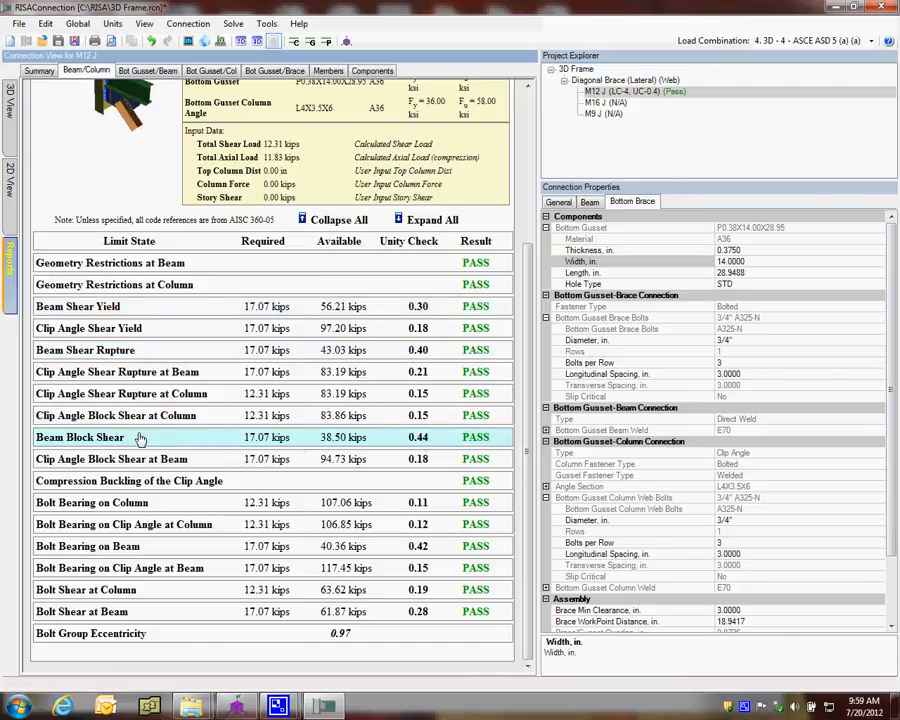
pyautogui.moveTo(130, 438)
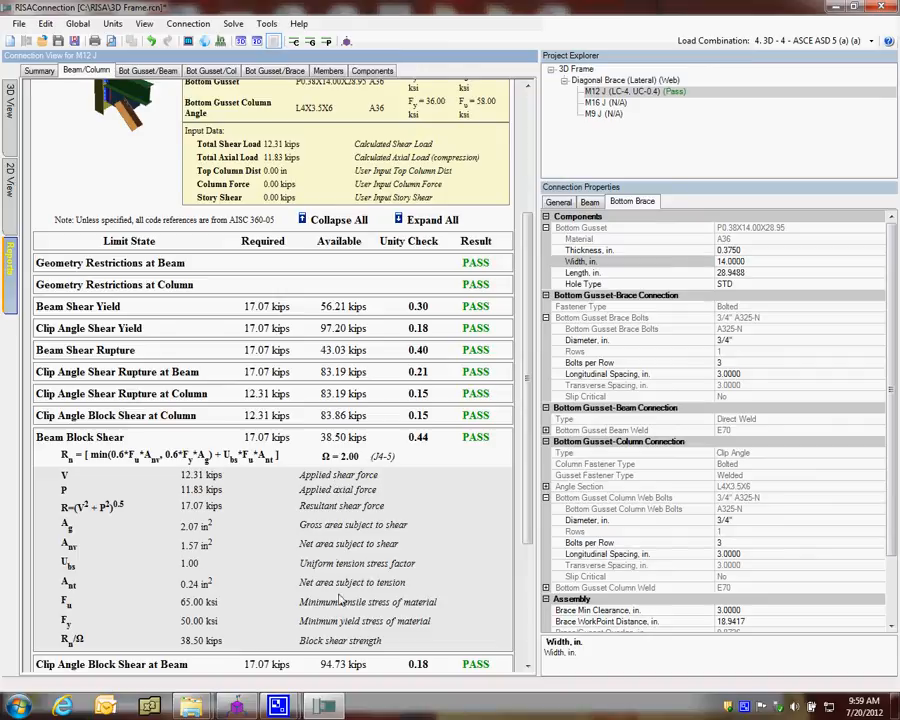
pyautogui.click(250, 436)
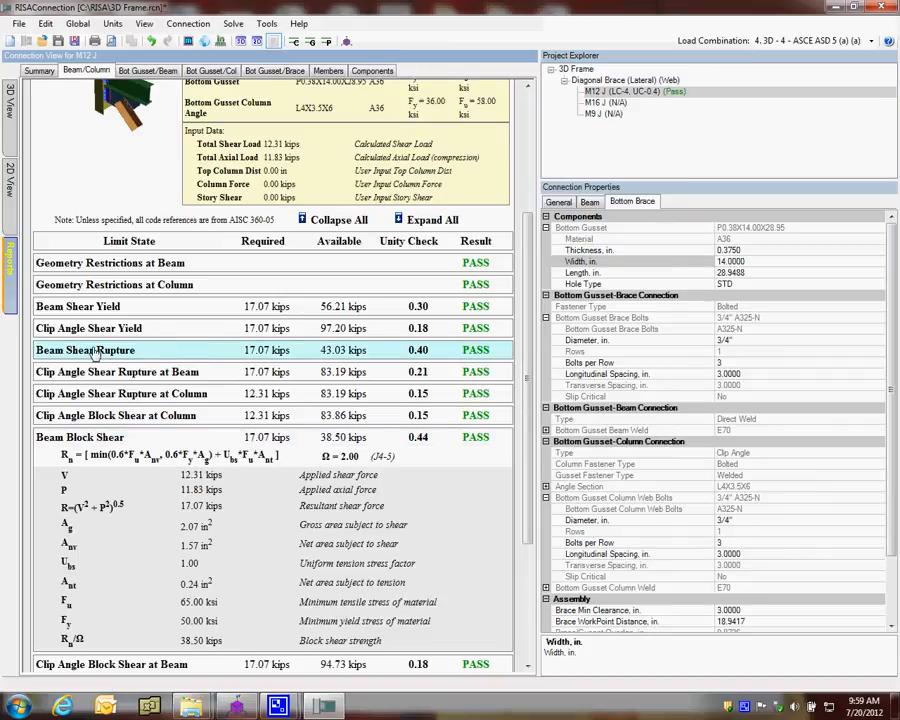
pyautogui.click(84, 350)
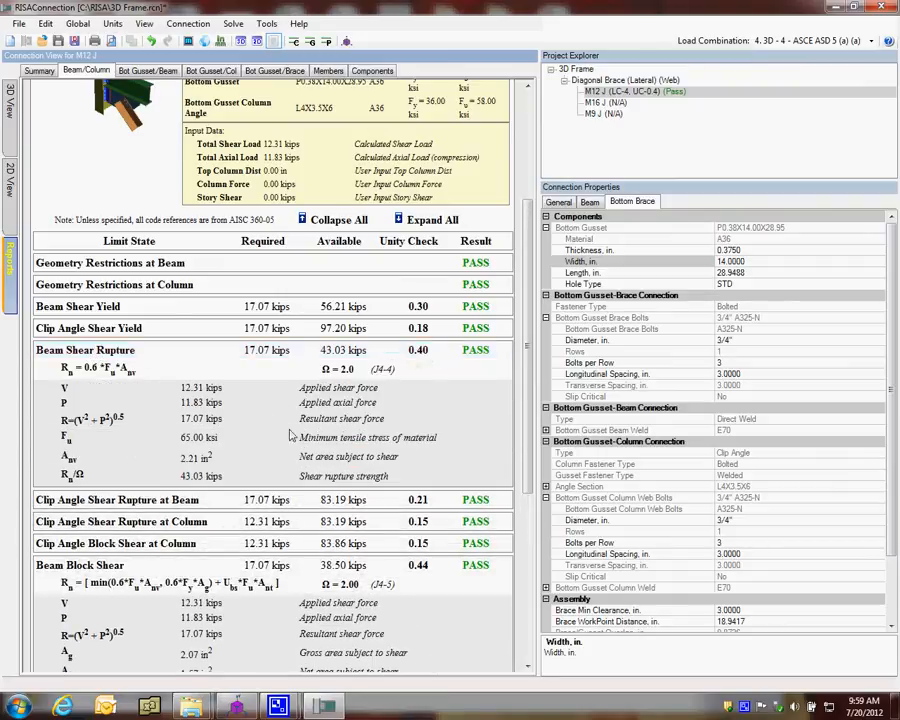
pyautogui.moveTo(96, 450)
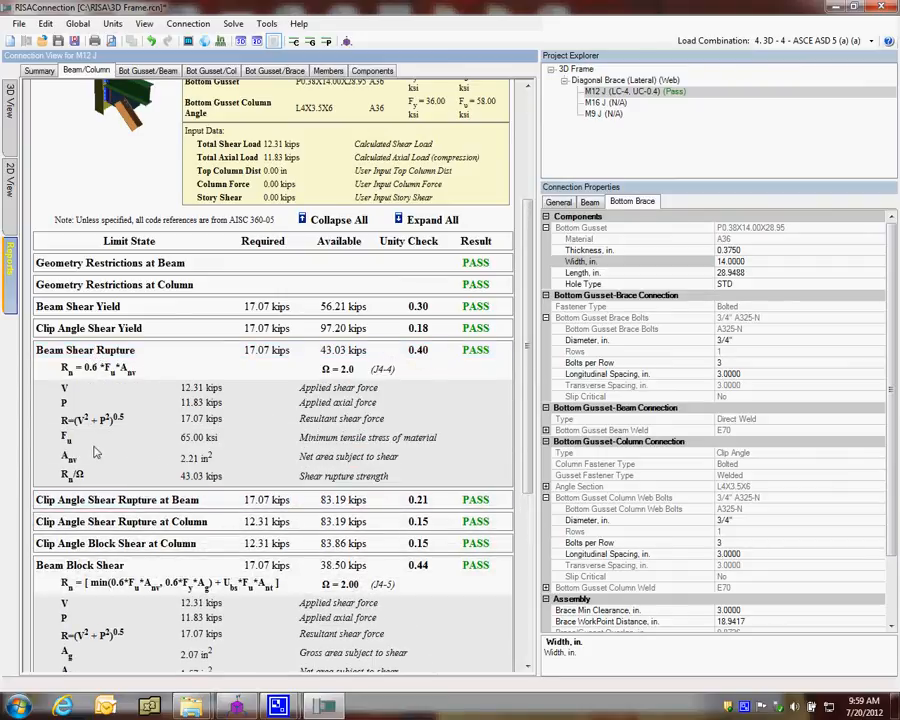
pyautogui.click(84, 350)
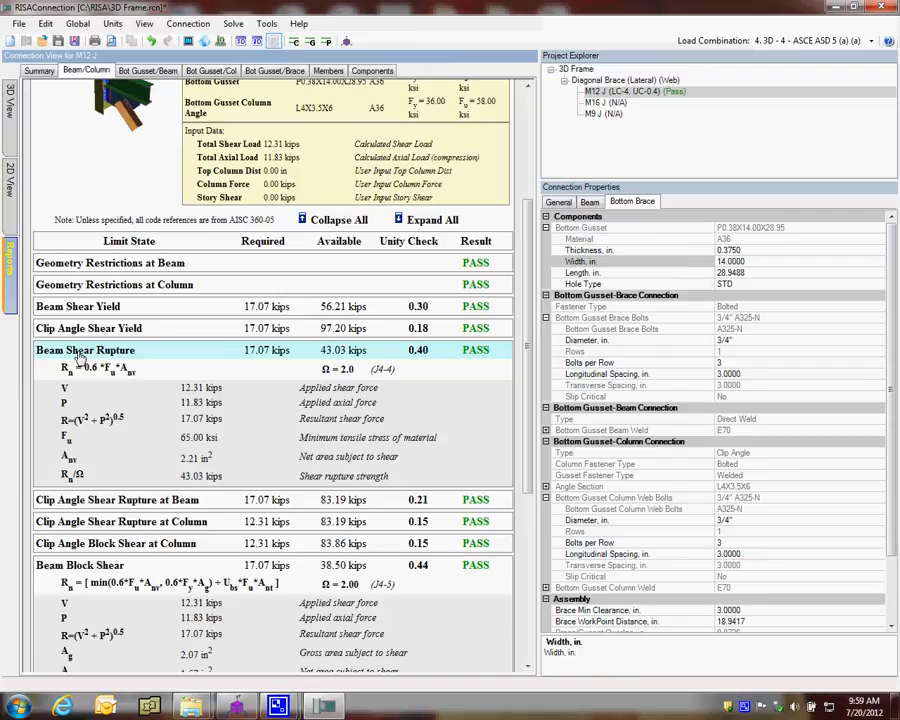
pyautogui.click(110, 262)
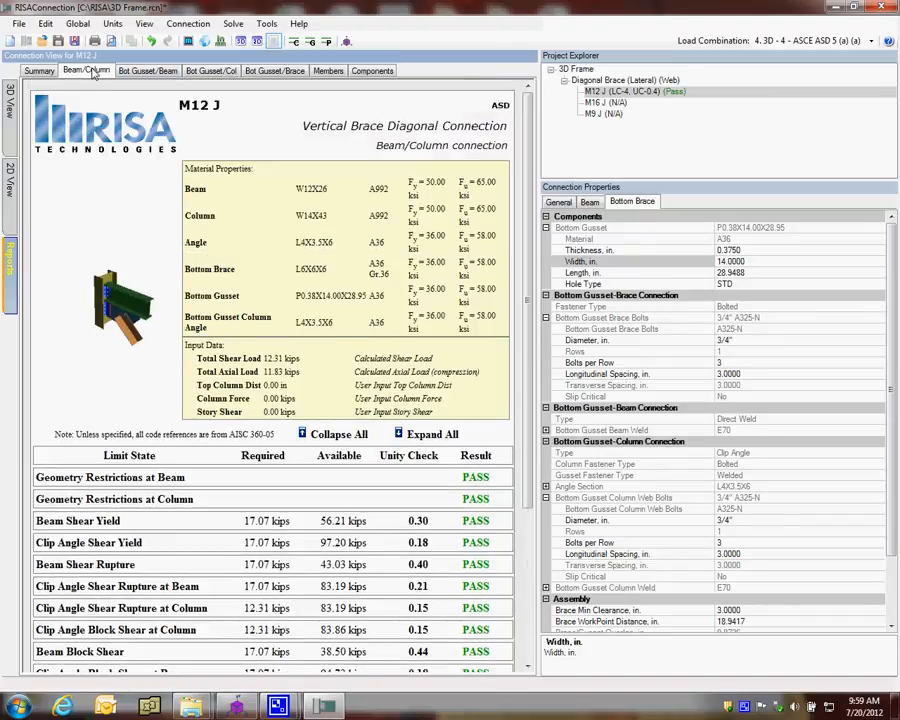
# Step: Review the bottom gusset-to-beam and gusset-to-column checks, expanding the Whitmore yield row
pyautogui.click(148, 70)
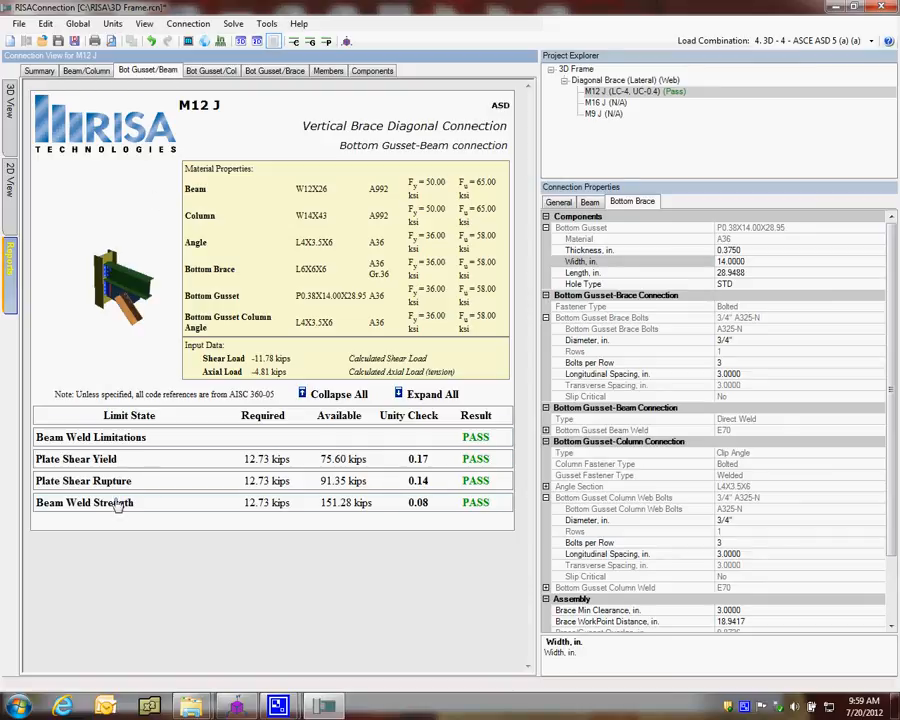
pyautogui.click(76, 458)
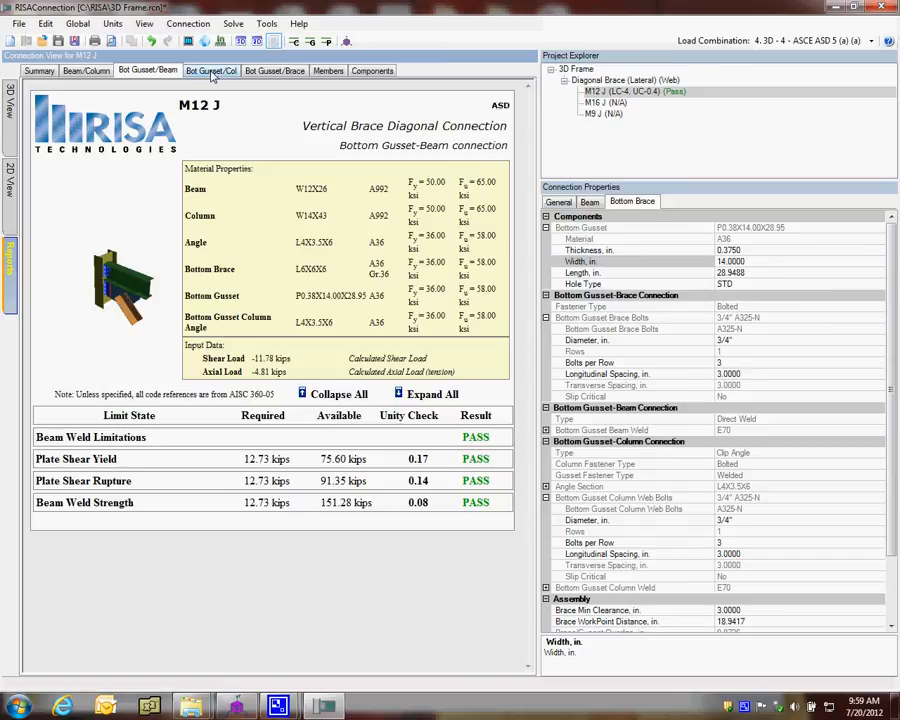
pyautogui.click(212, 70)
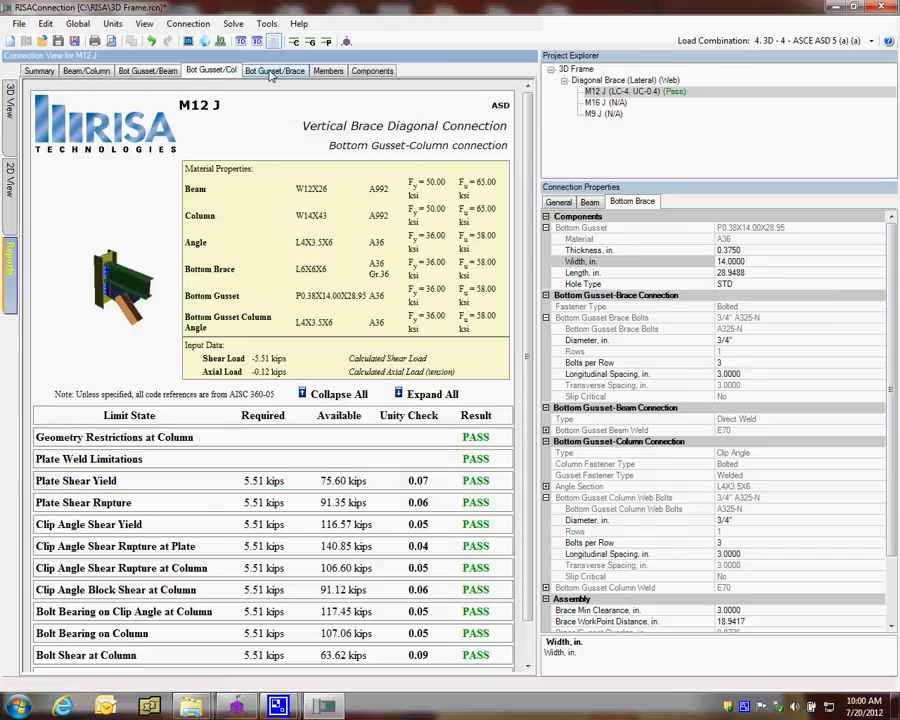
# Step: Review the bottom gusset-to-brace checks with the Whitmore yield details collapsed, all passing
pyautogui.click(274, 70)
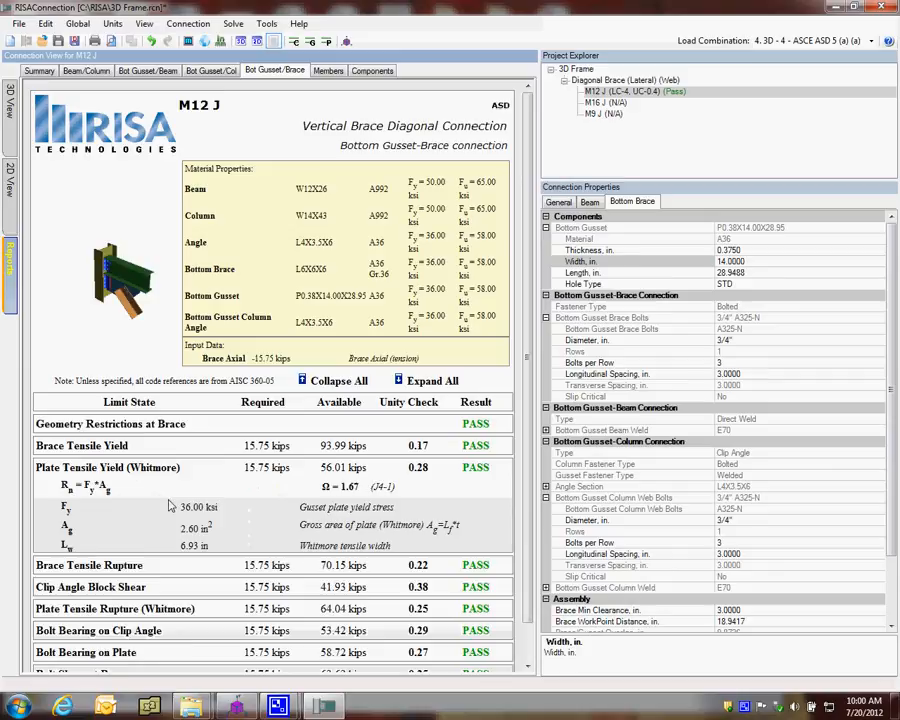
pyautogui.click(108, 468)
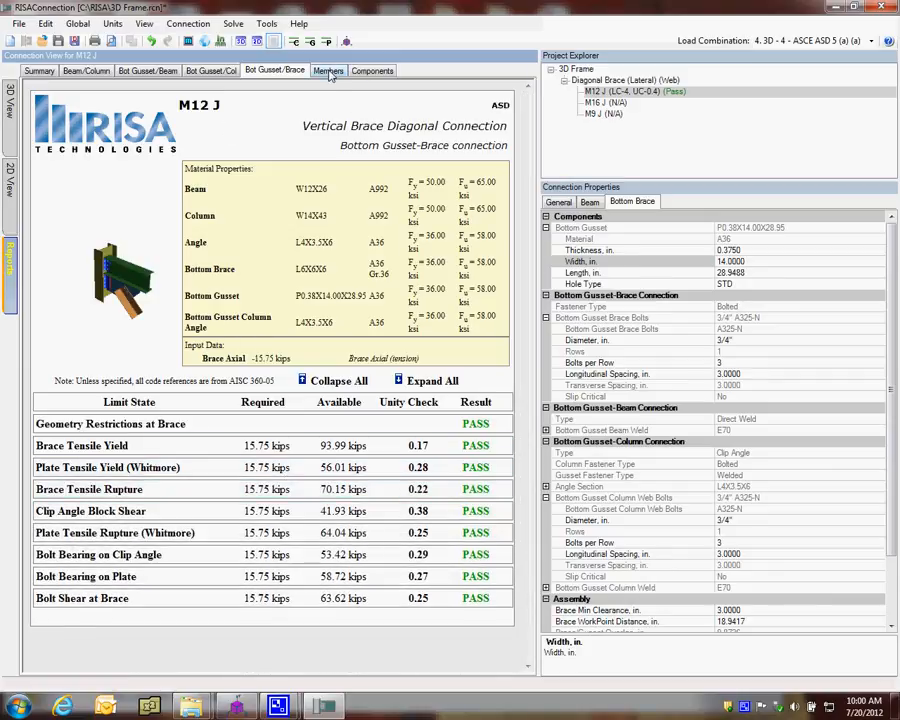
pyautogui.click(328, 70)
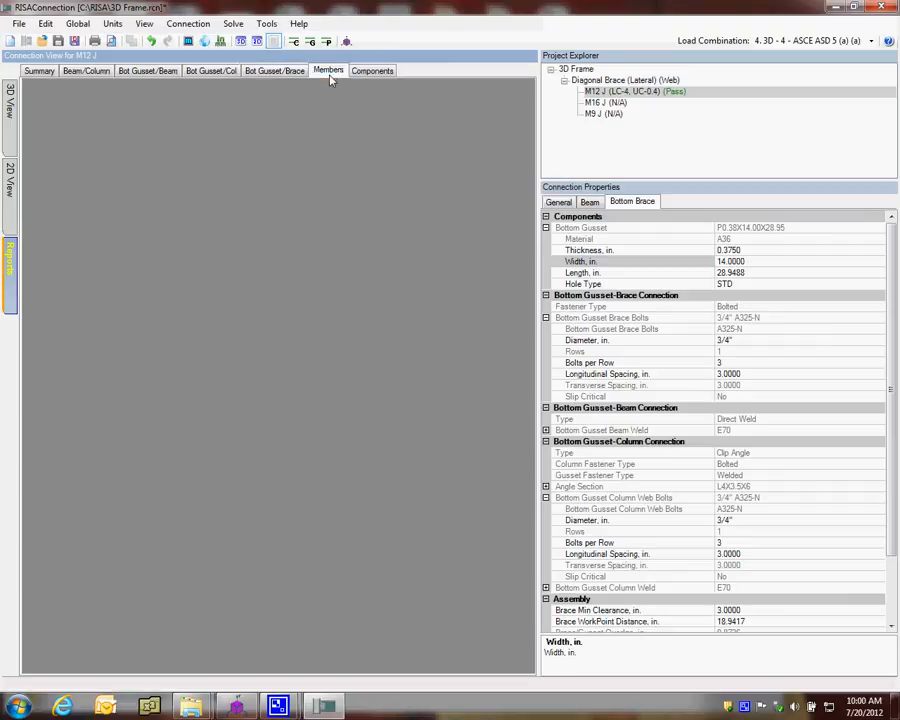
# Step: Review M12 J's beam and column member properties, then bring up the components report
pyautogui.click(328, 70)
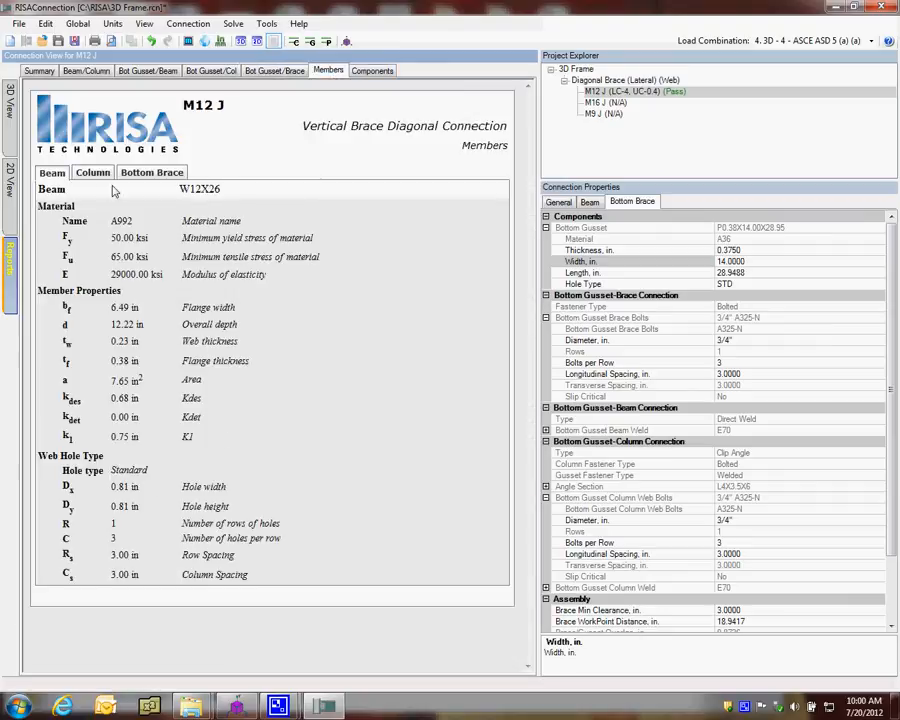
pyautogui.click(92, 172)
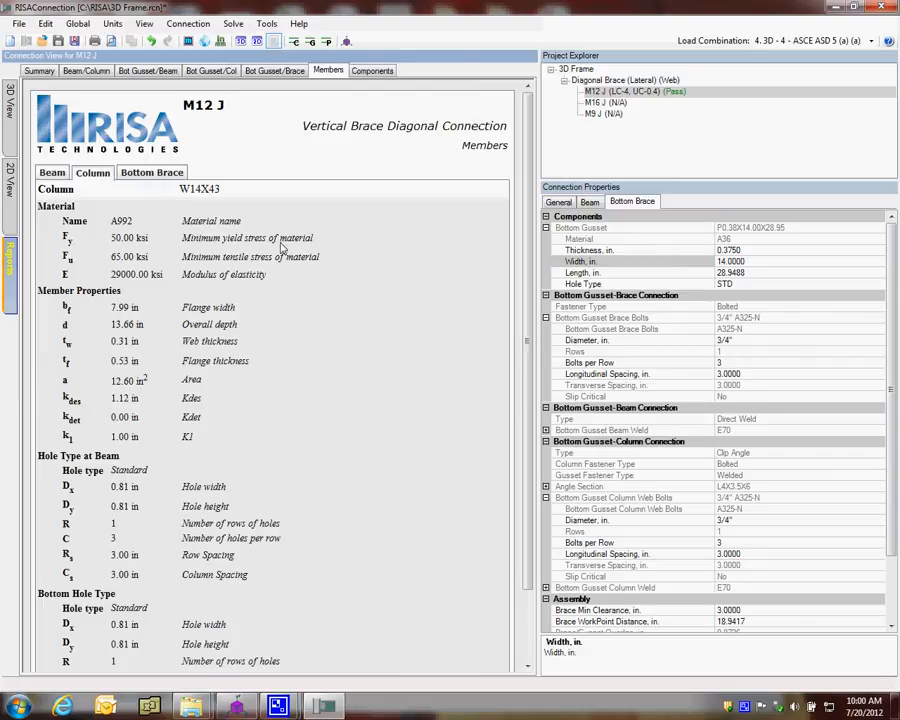
pyautogui.scroll(-3)
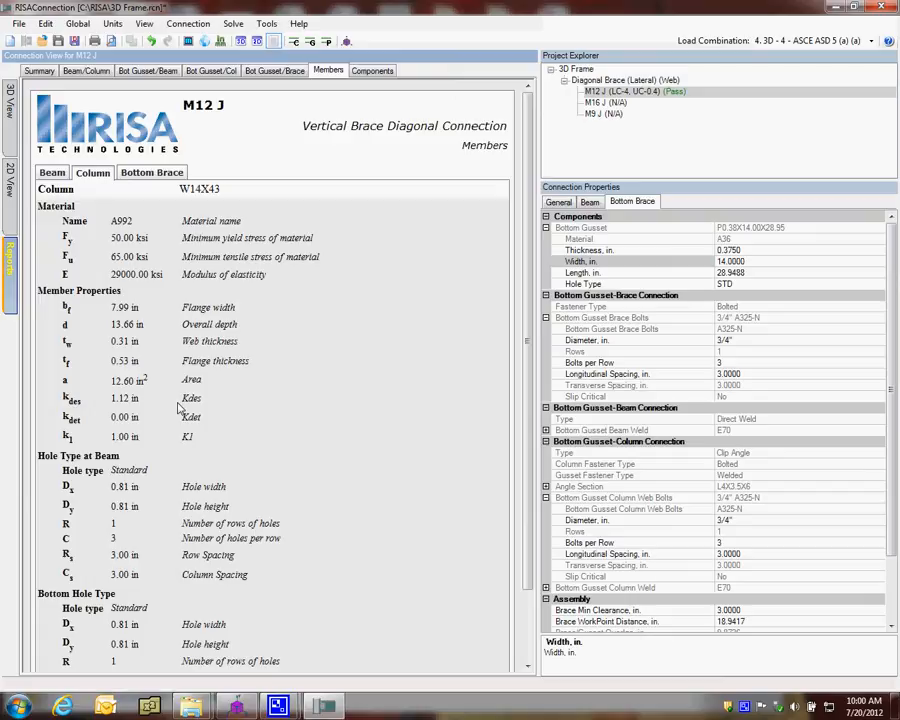
pyautogui.moveTo(202, 248)
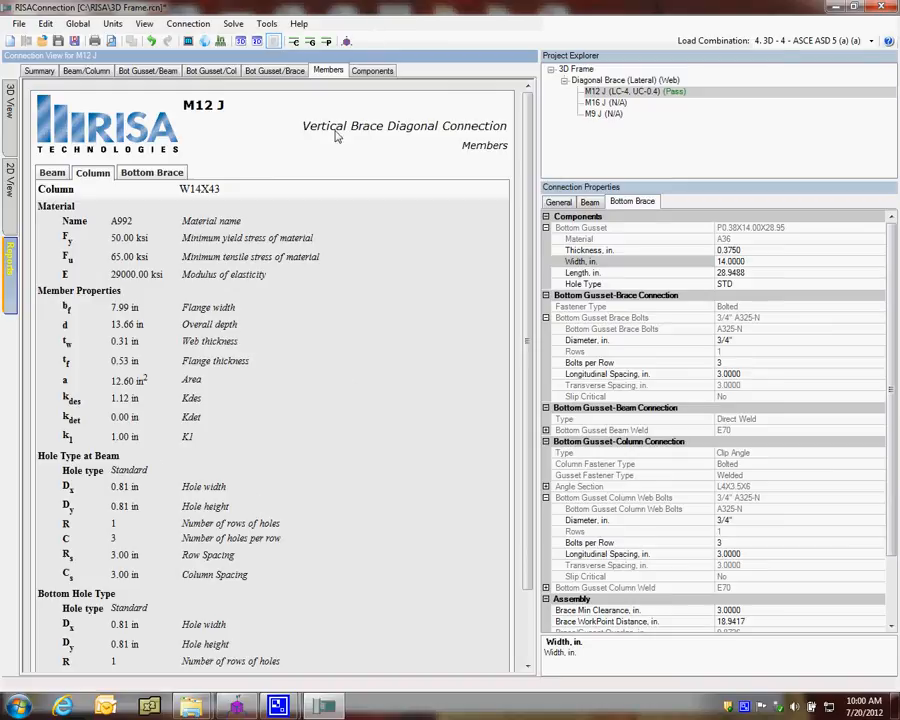
pyautogui.click(372, 70)
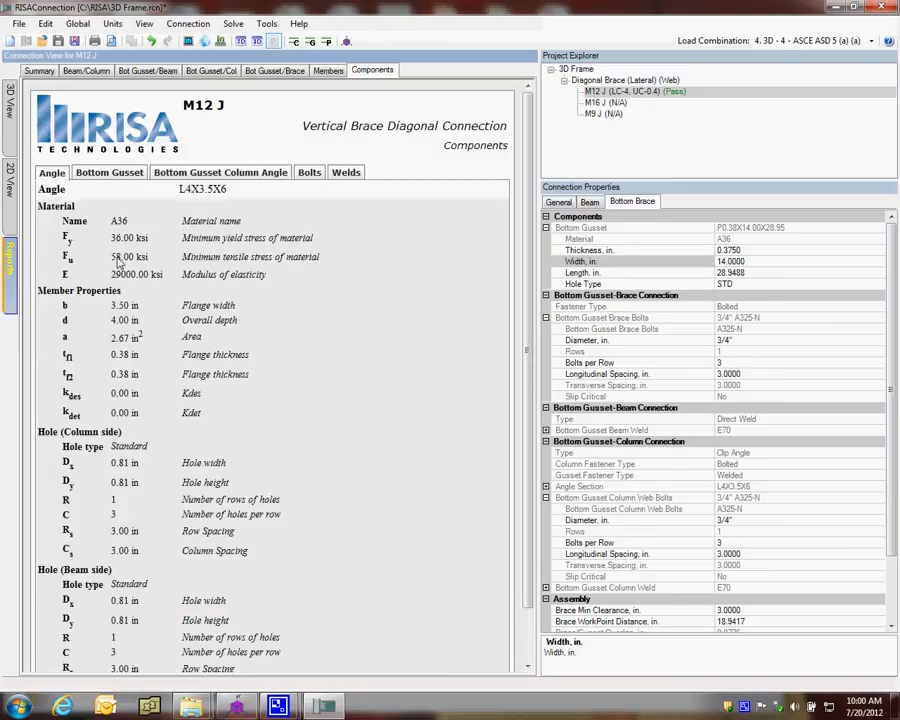
# Step: Review the bottom gusset and bolt component properties, then return to the diagonal brace group view
pyautogui.click(108, 172)
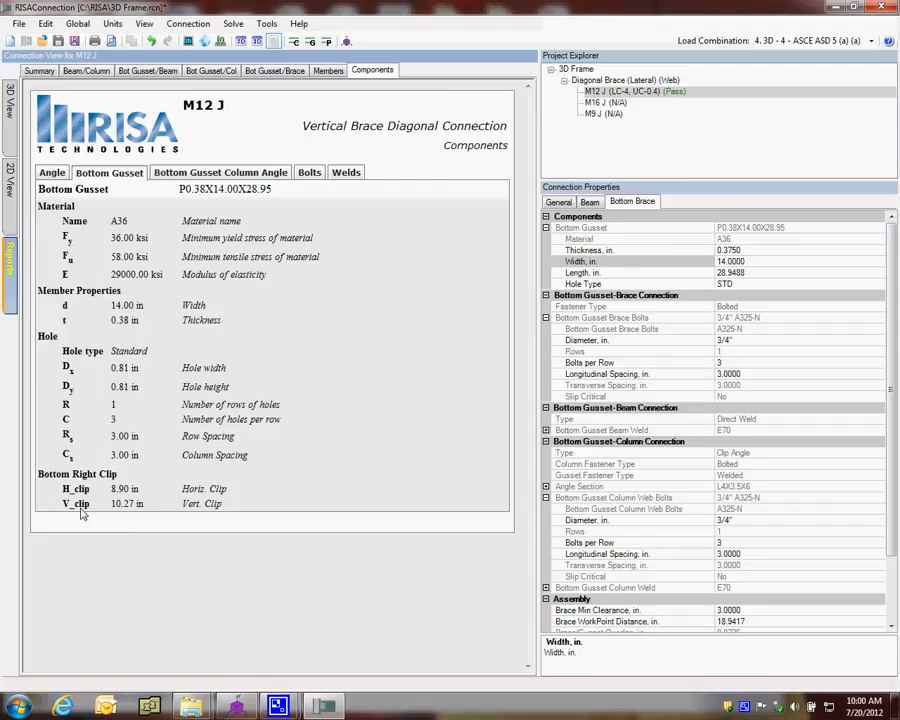
pyautogui.moveTo(268, 452)
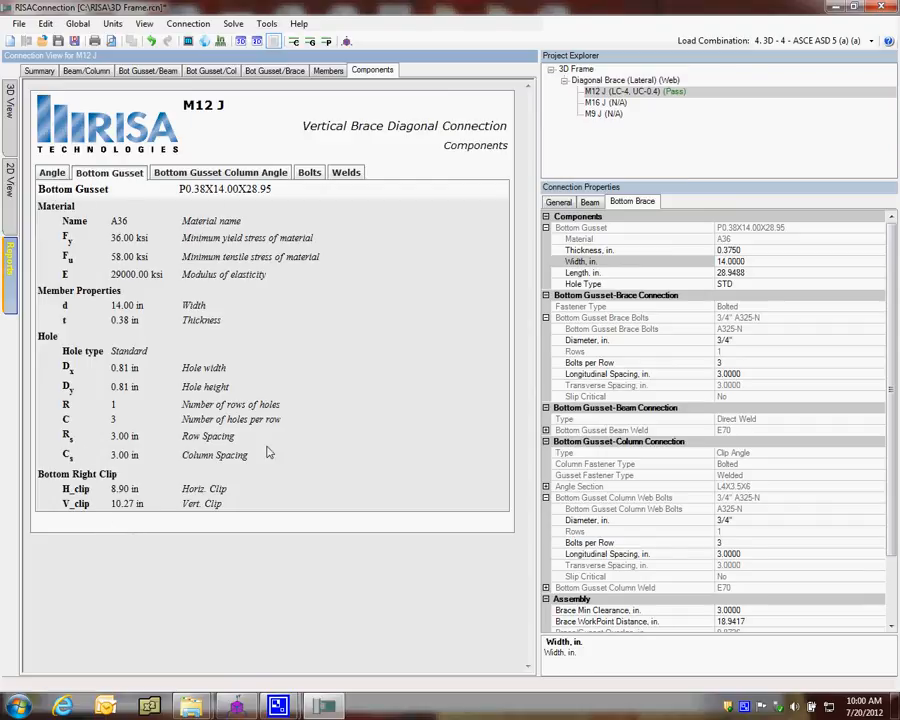
pyautogui.moveTo(114, 510)
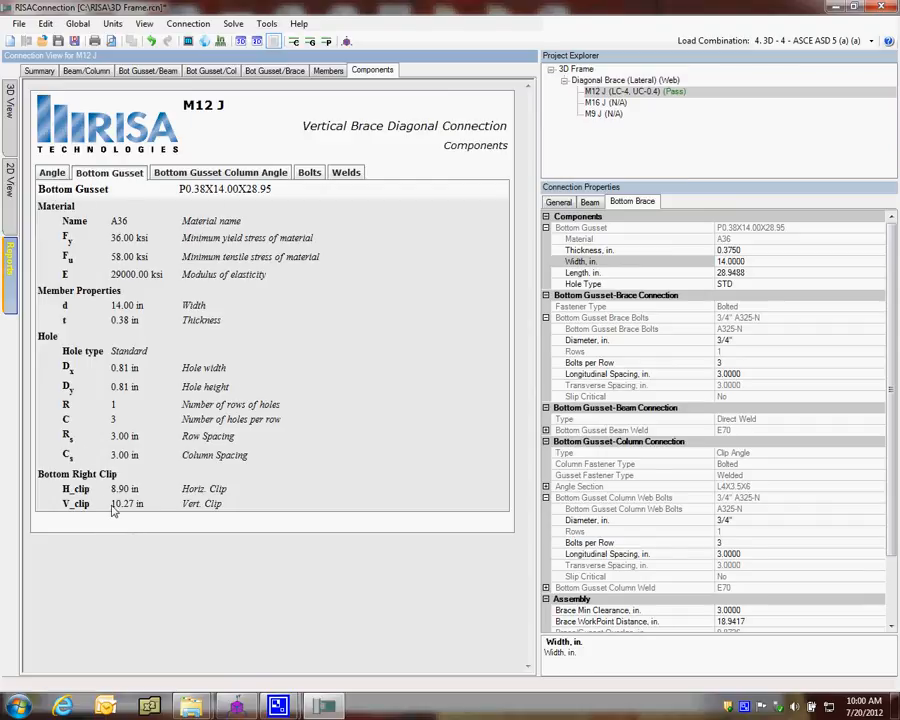
pyautogui.click(220, 172)
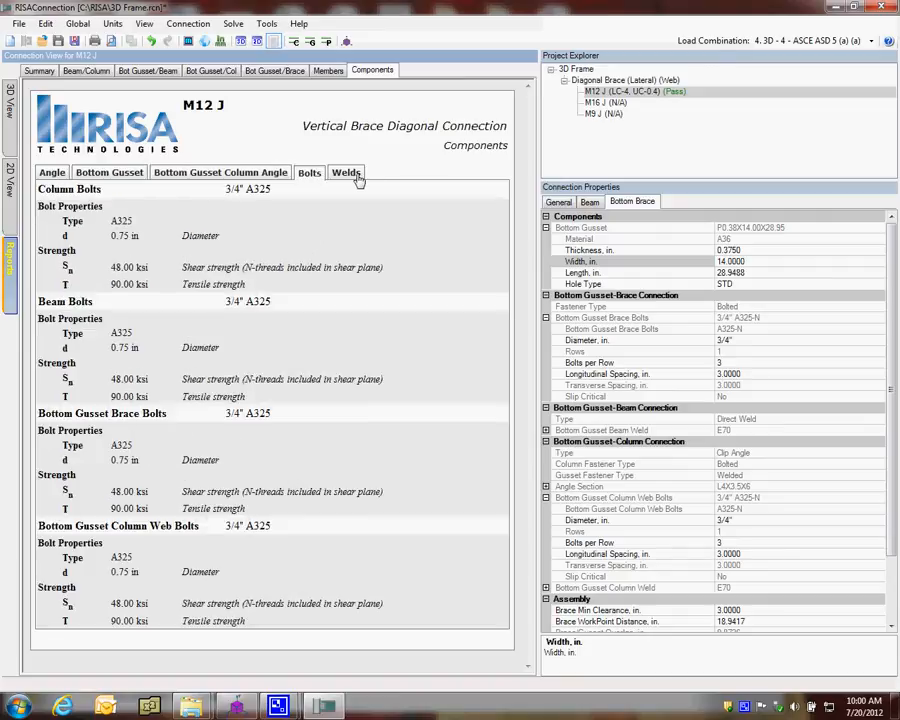
pyautogui.click(344, 172)
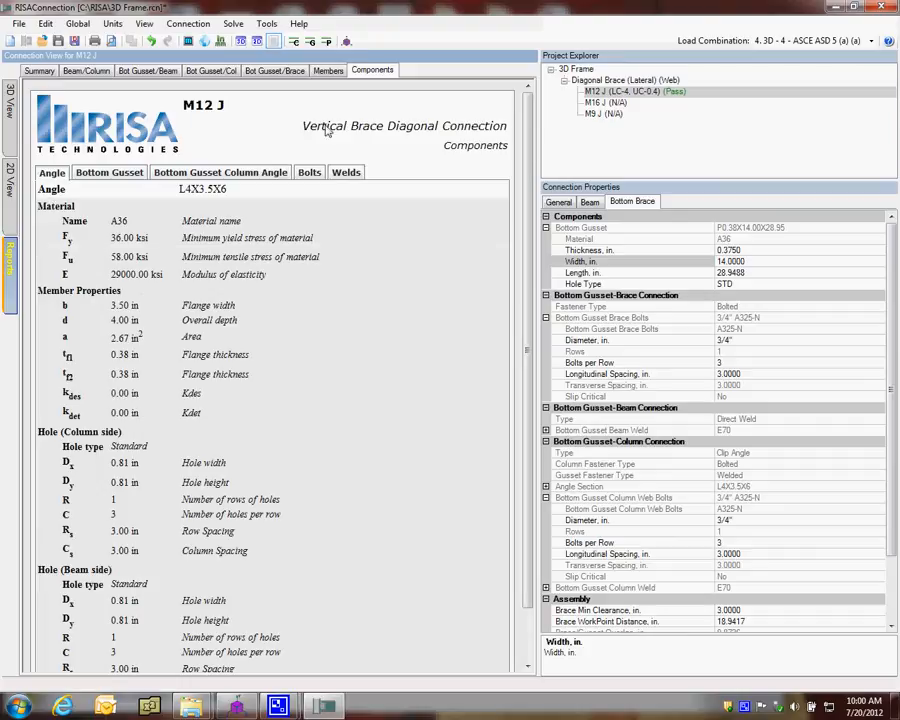
pyautogui.moveTo(604, 98)
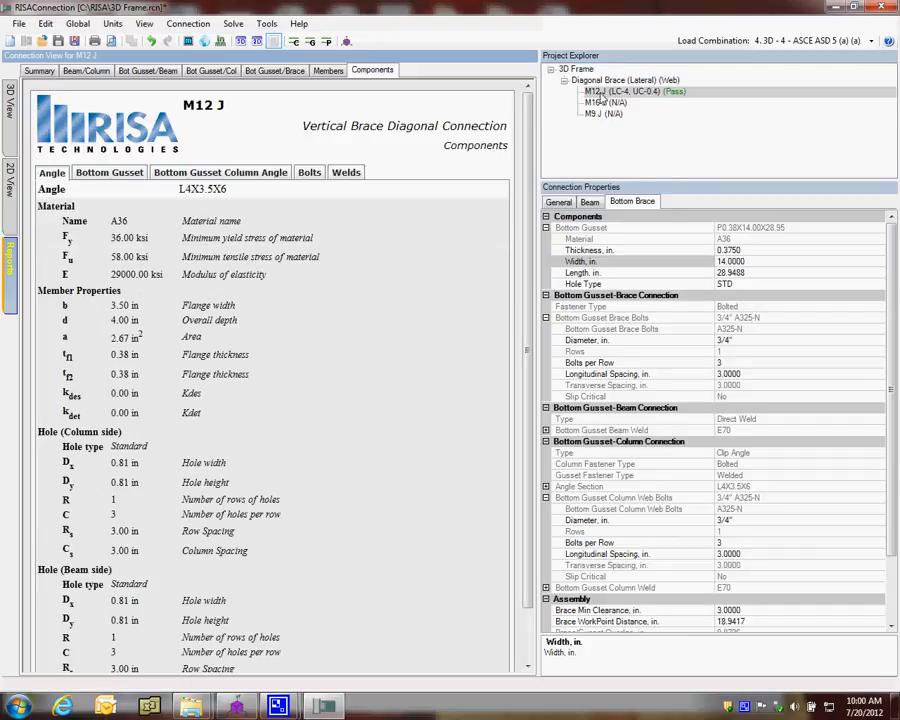
pyautogui.click(624, 80)
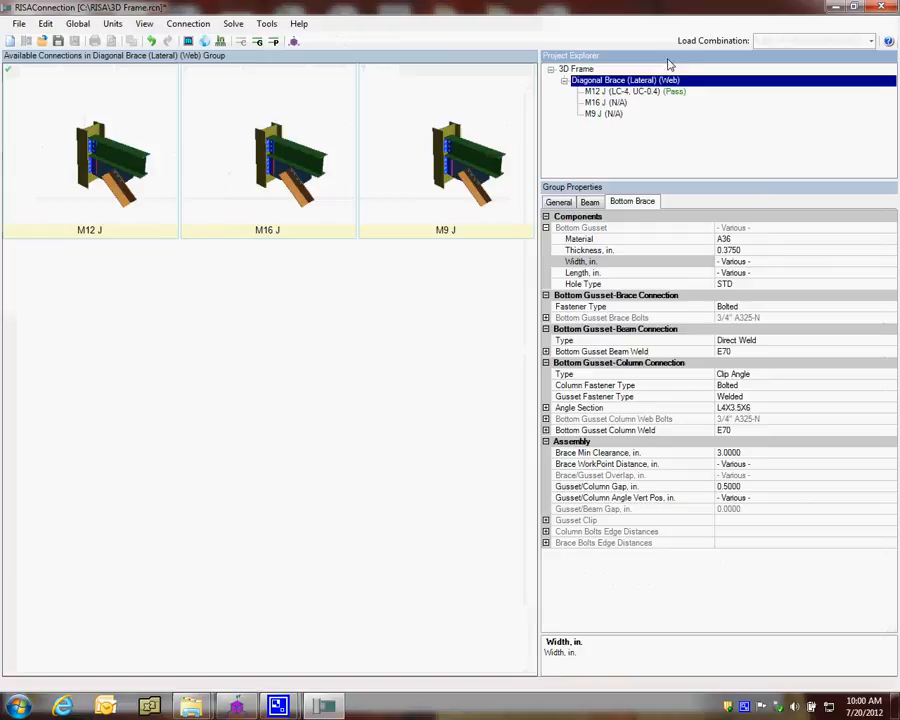
# Step: Bring up the M16 J connection summary under load combination 5, every limit state passing
pyautogui.click(444, 150)
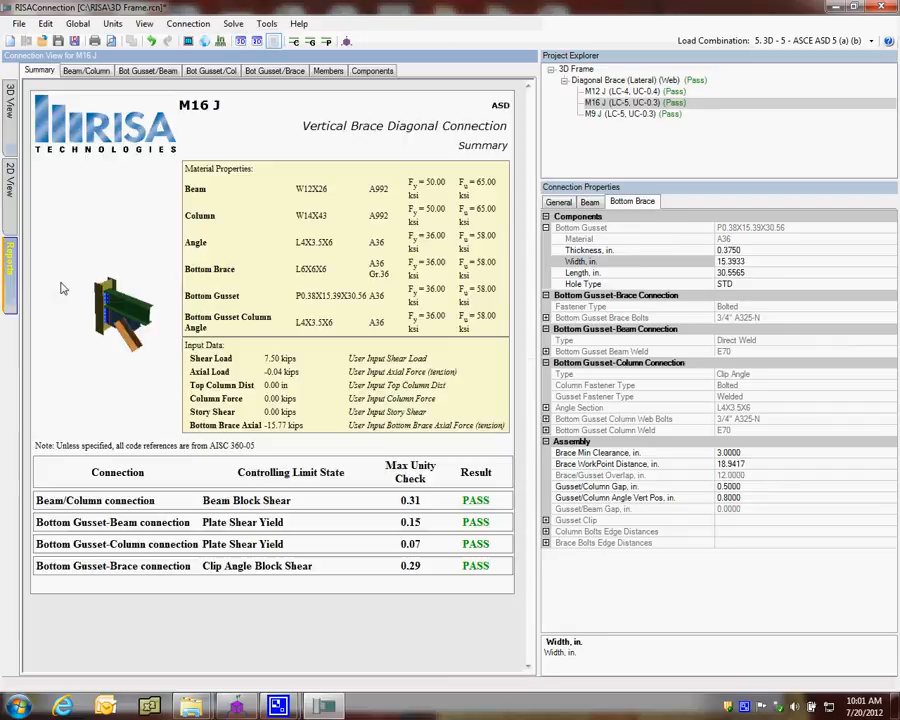
pyautogui.moveTo(408, 586)
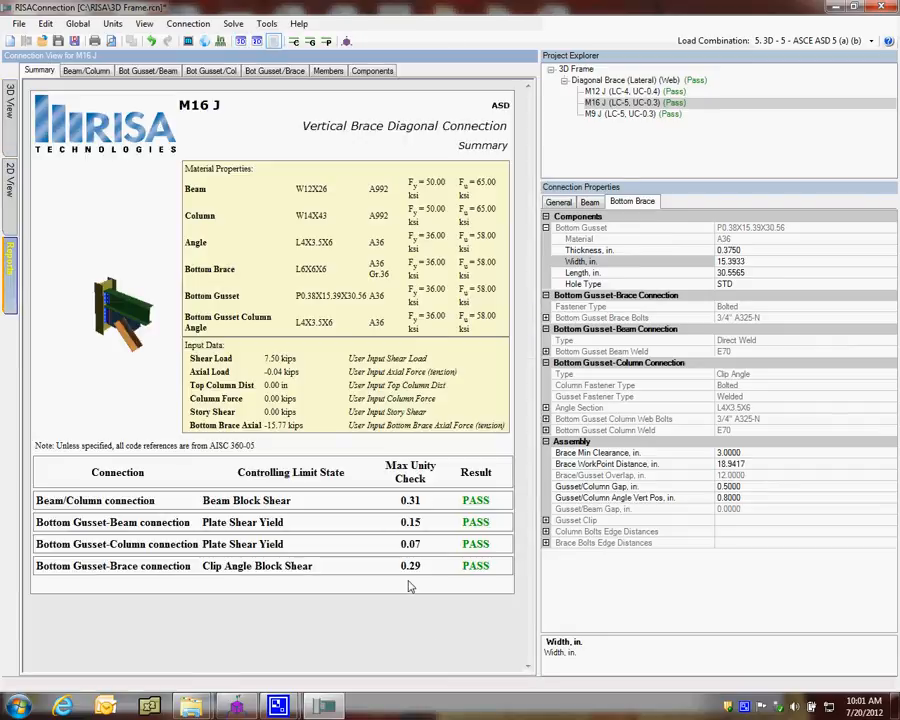
pyautogui.moveTo(512, 116)
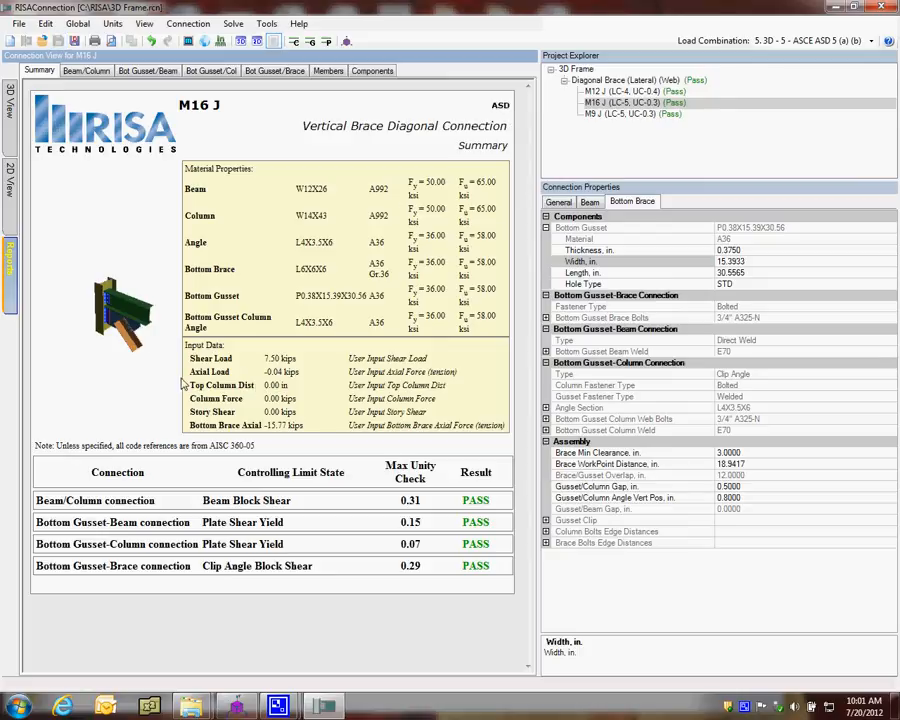
pyautogui.click(18, 24)
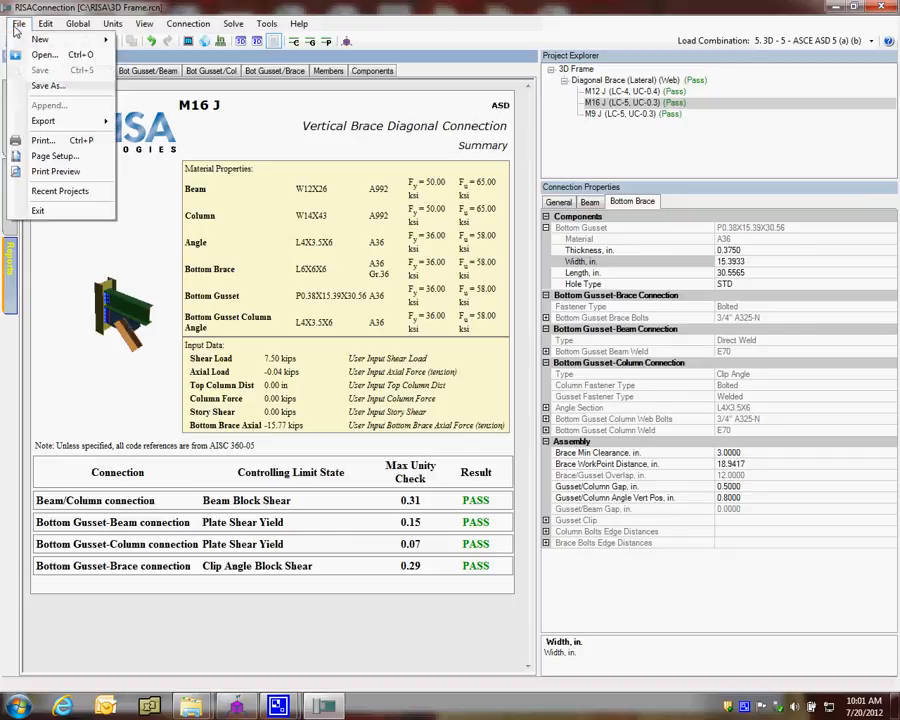
# Step: Export the connection design results back to RISA via File > Export
pyautogui.click(44, 122)
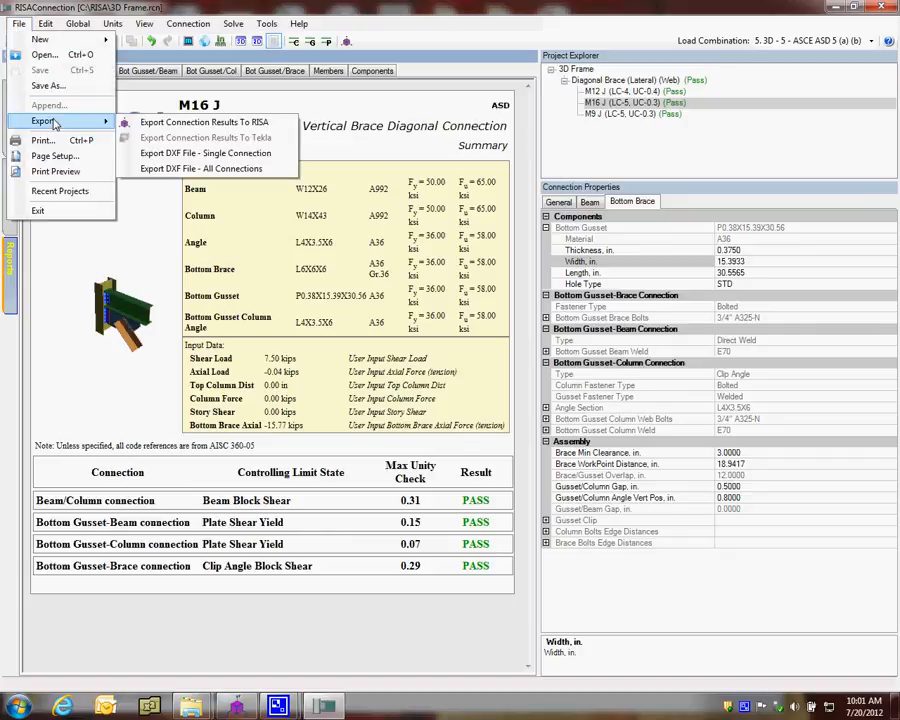
pyautogui.moveTo(204, 122)
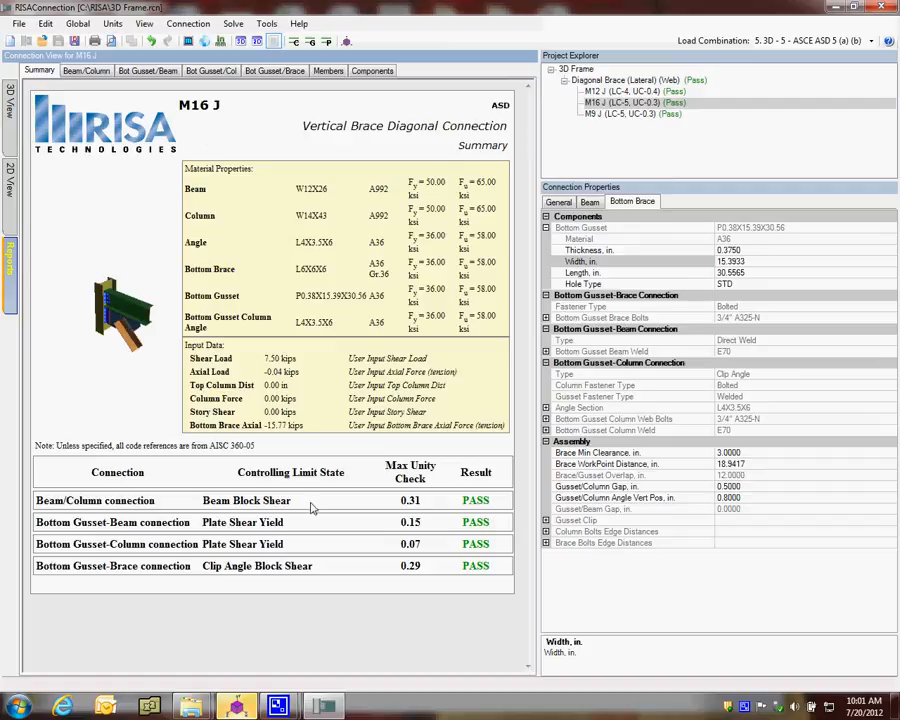
pyautogui.moveTo(236, 706)
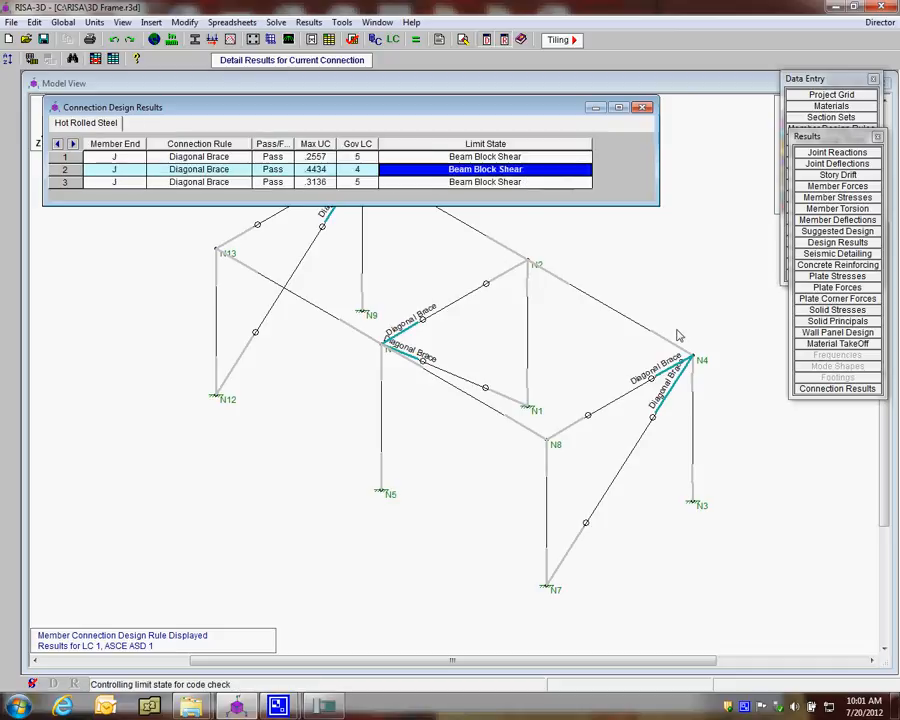
# Step: Select the M16 row in the Connection Design Results spreadsheet, then close the table
pyautogui.click(110, 180)
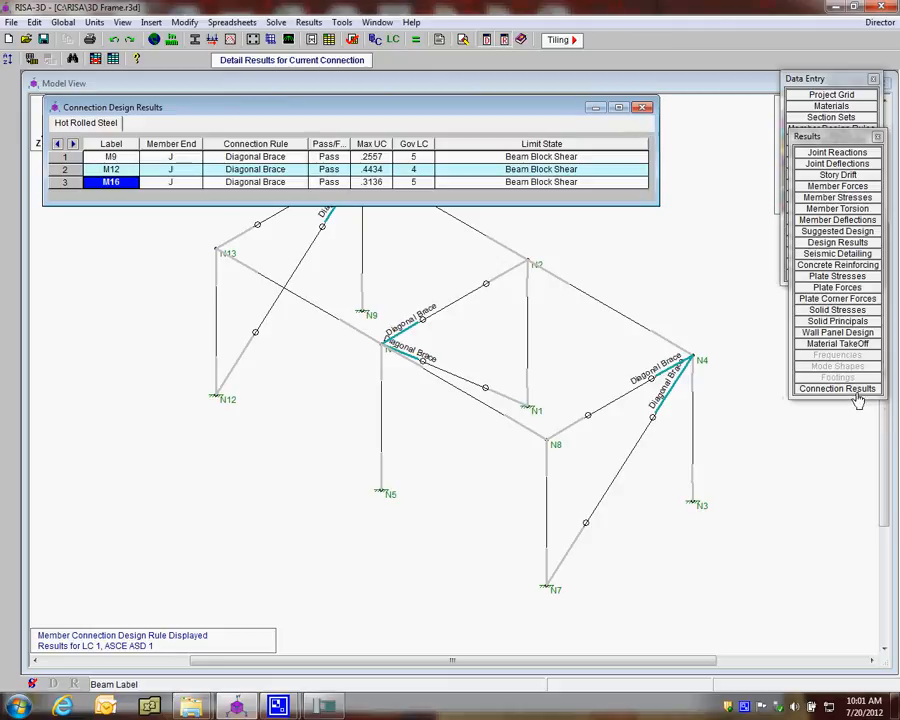
pyautogui.click(644, 108)
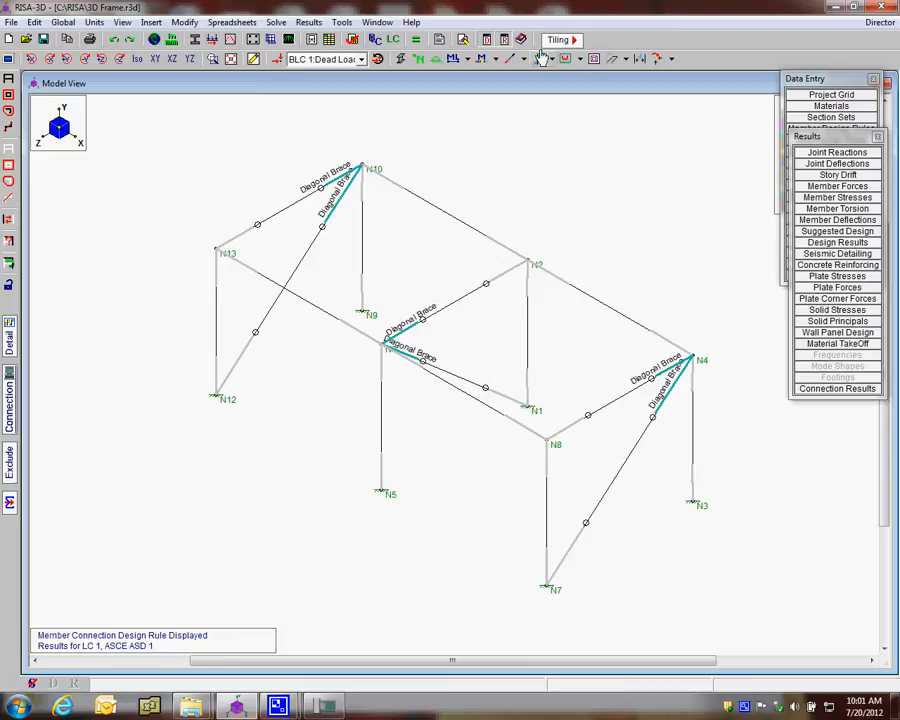
# Step: Set the member end display to Connection Results, coloring the passing braces green
pyautogui.click(532, 58)
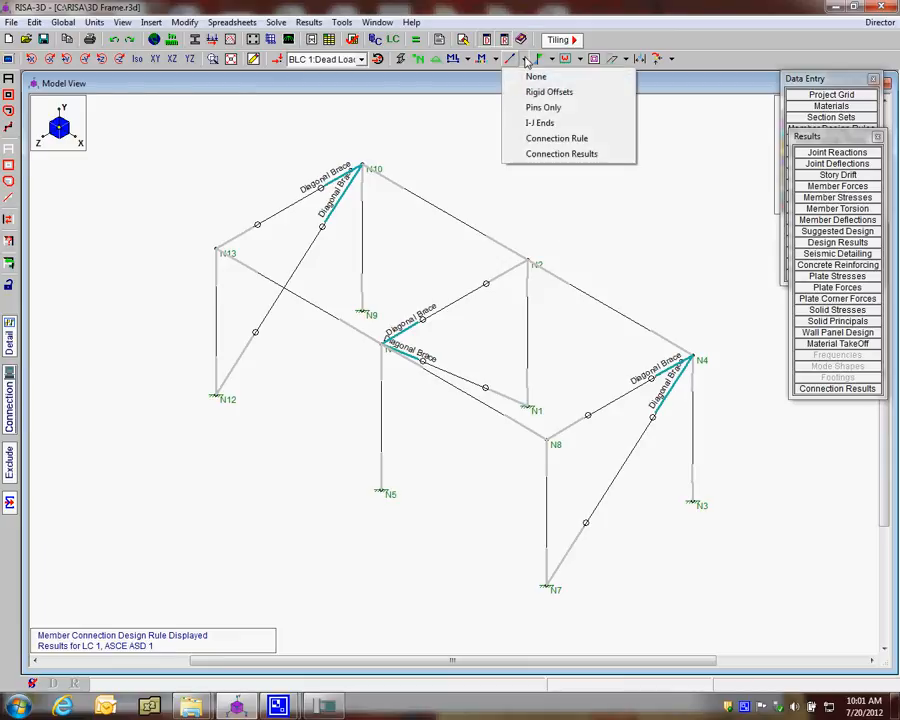
pyautogui.moveTo(578, 154)
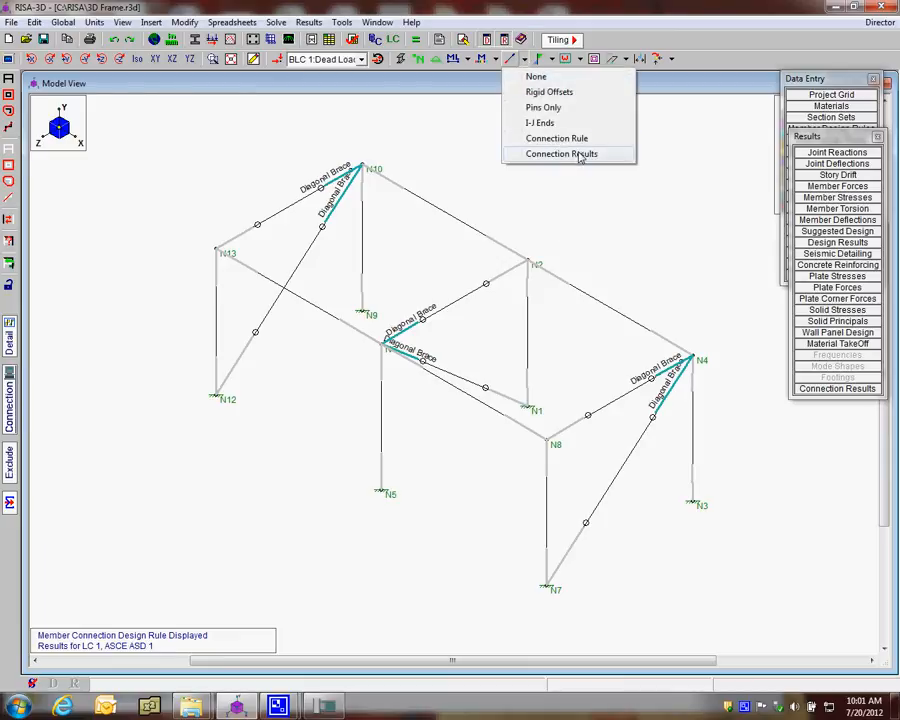
pyautogui.click(560, 152)
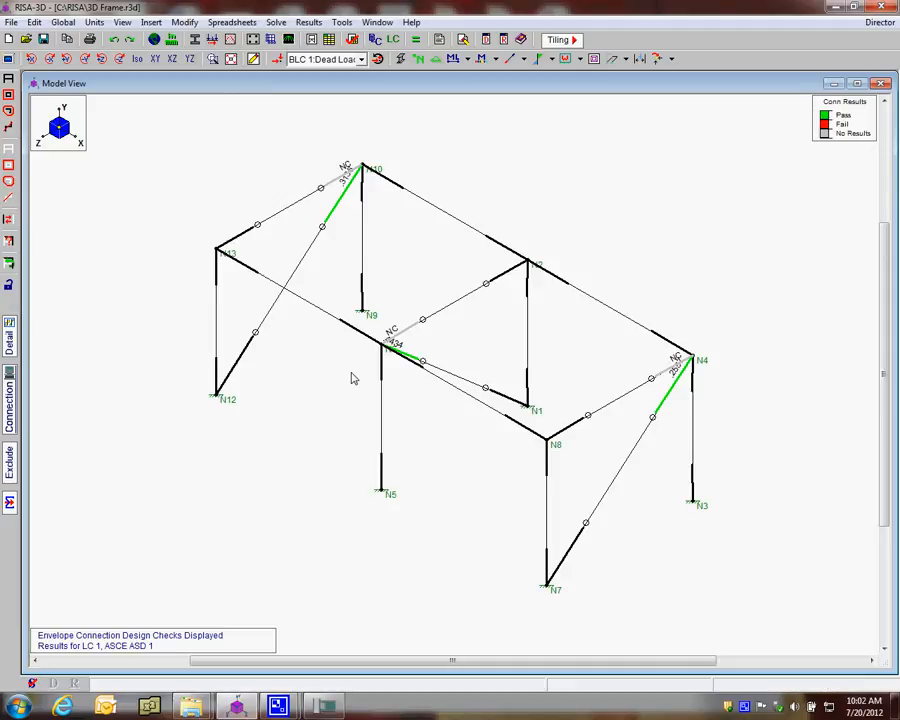
pyautogui.moveTo(612, 324)
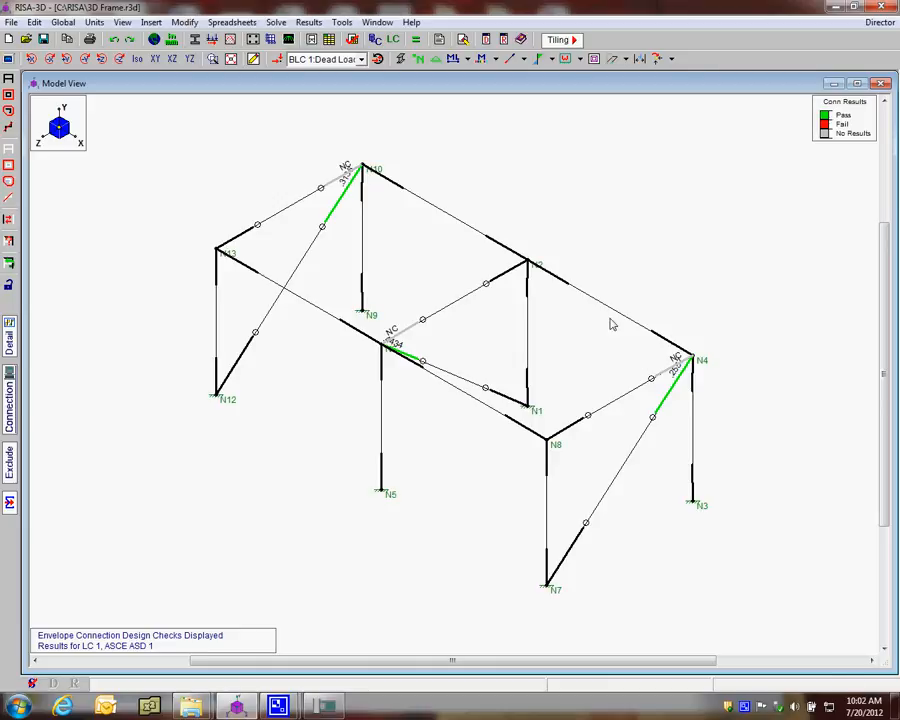